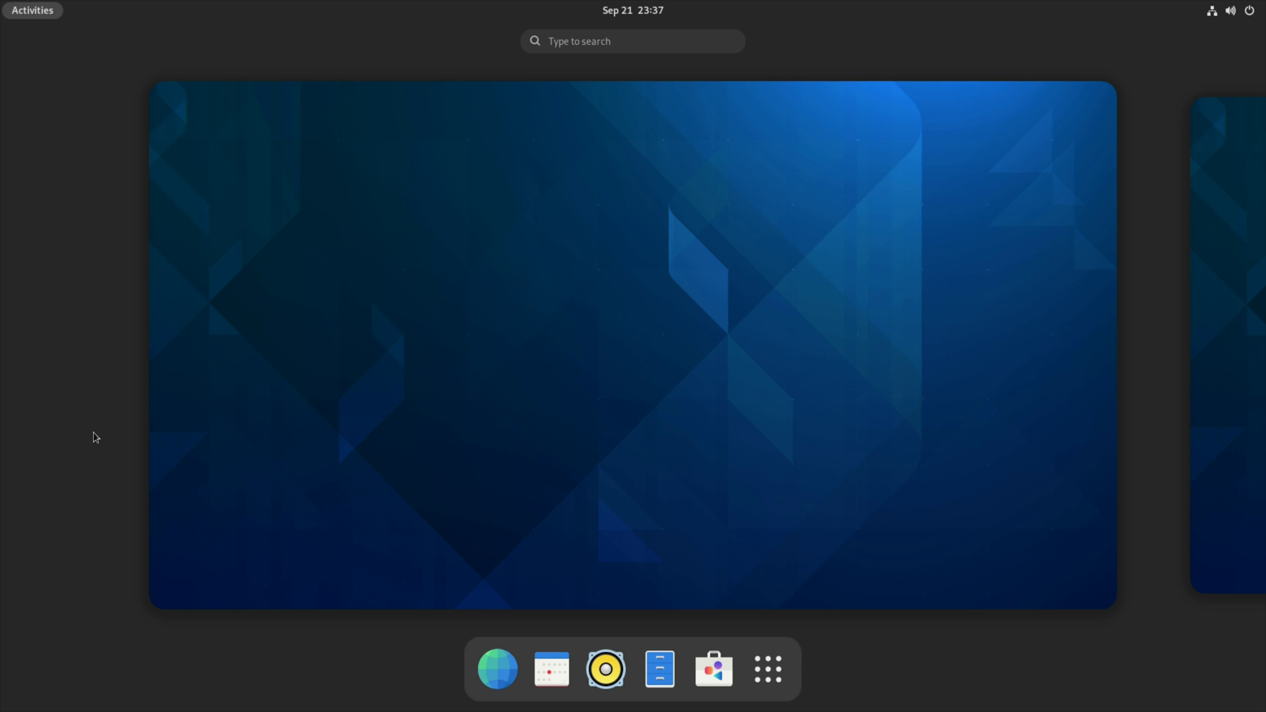
mouse_move(200, 434)
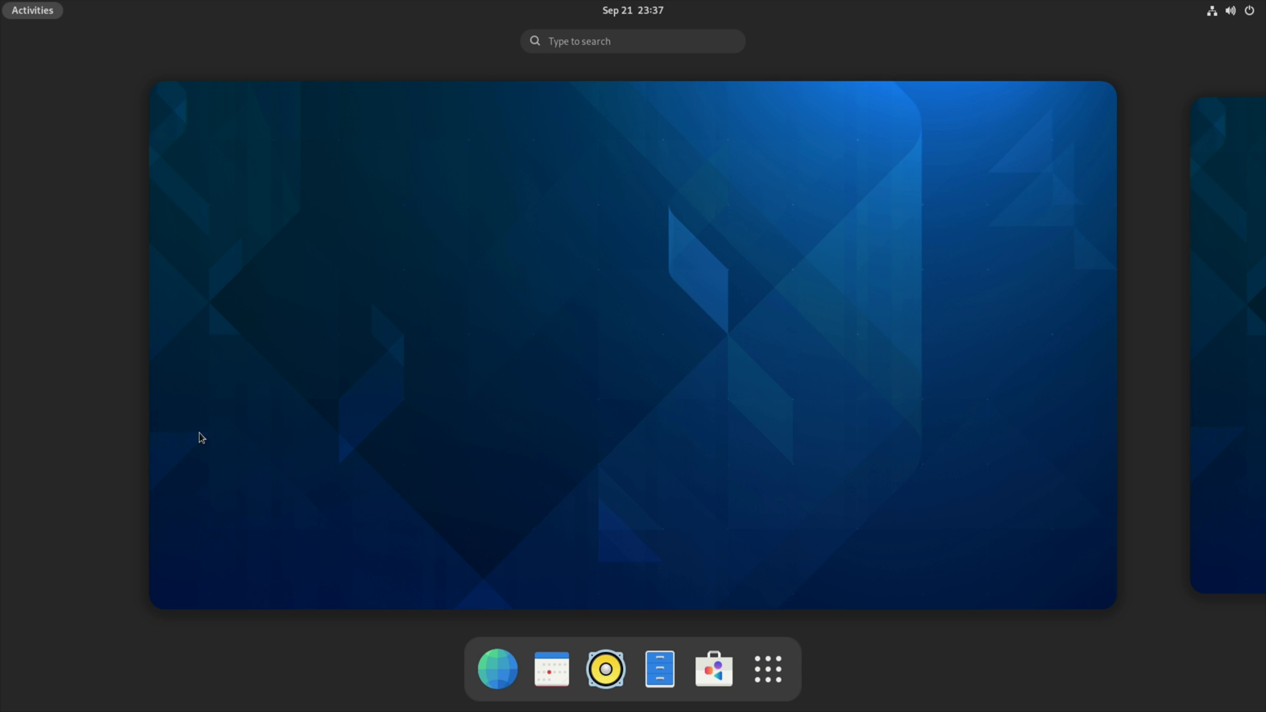
mouse_move(562, 286)
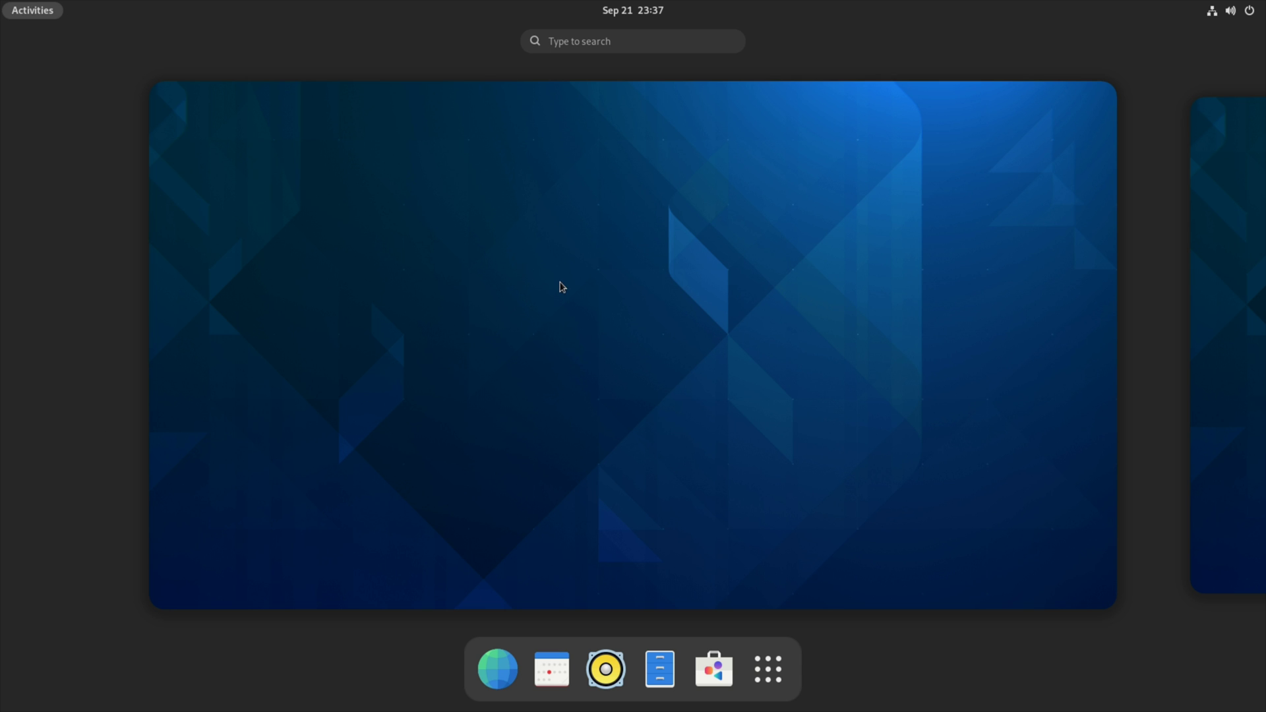
mouse_move(584, 269)
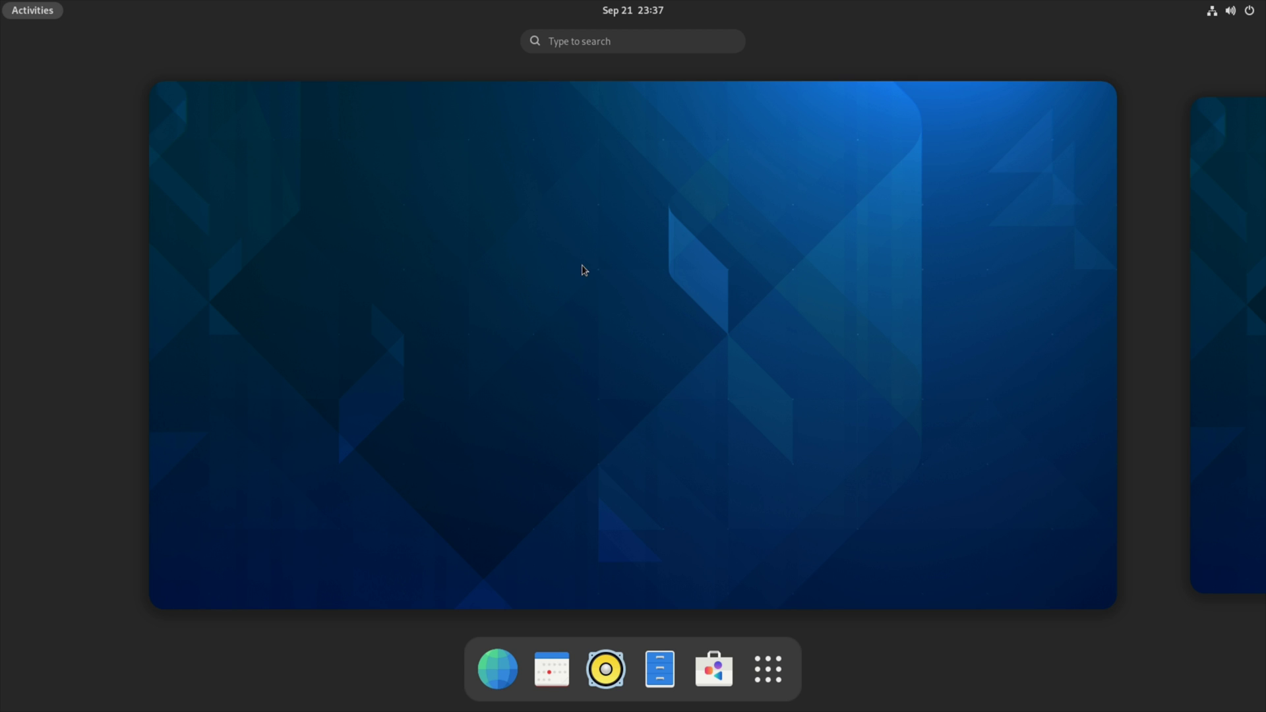
mouse_move(621, 281)
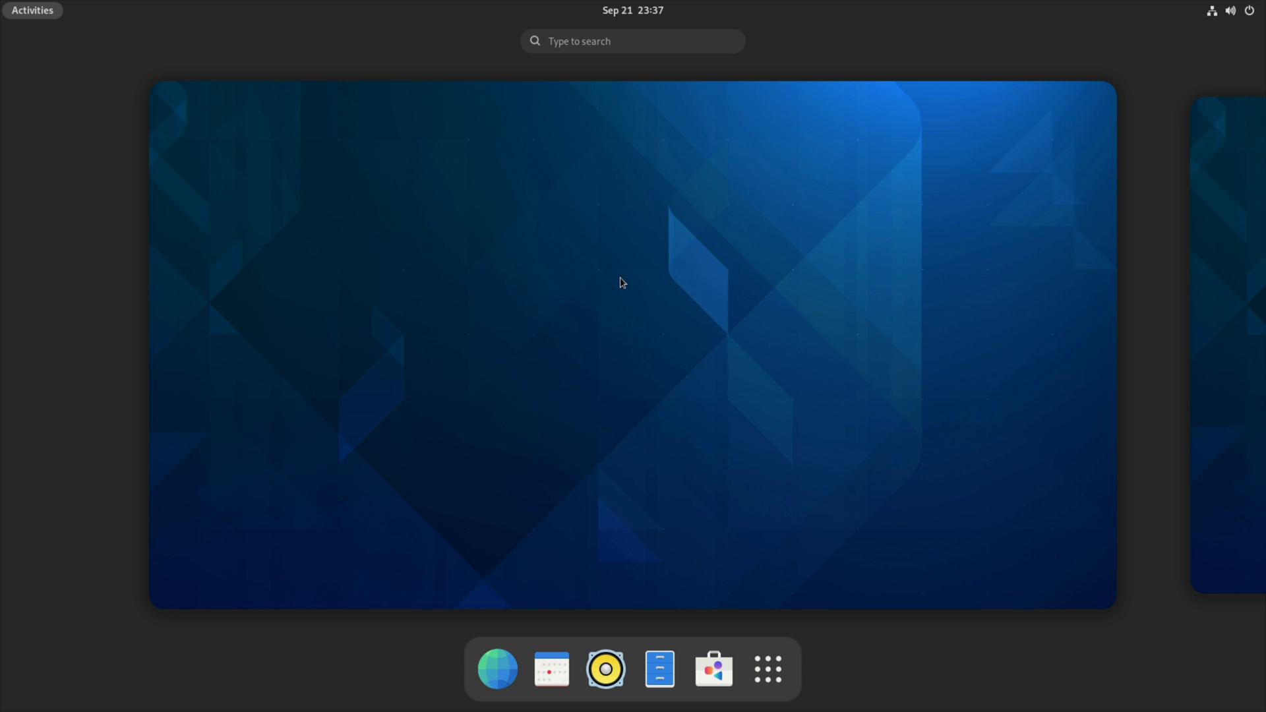
mouse_move(763, 322)
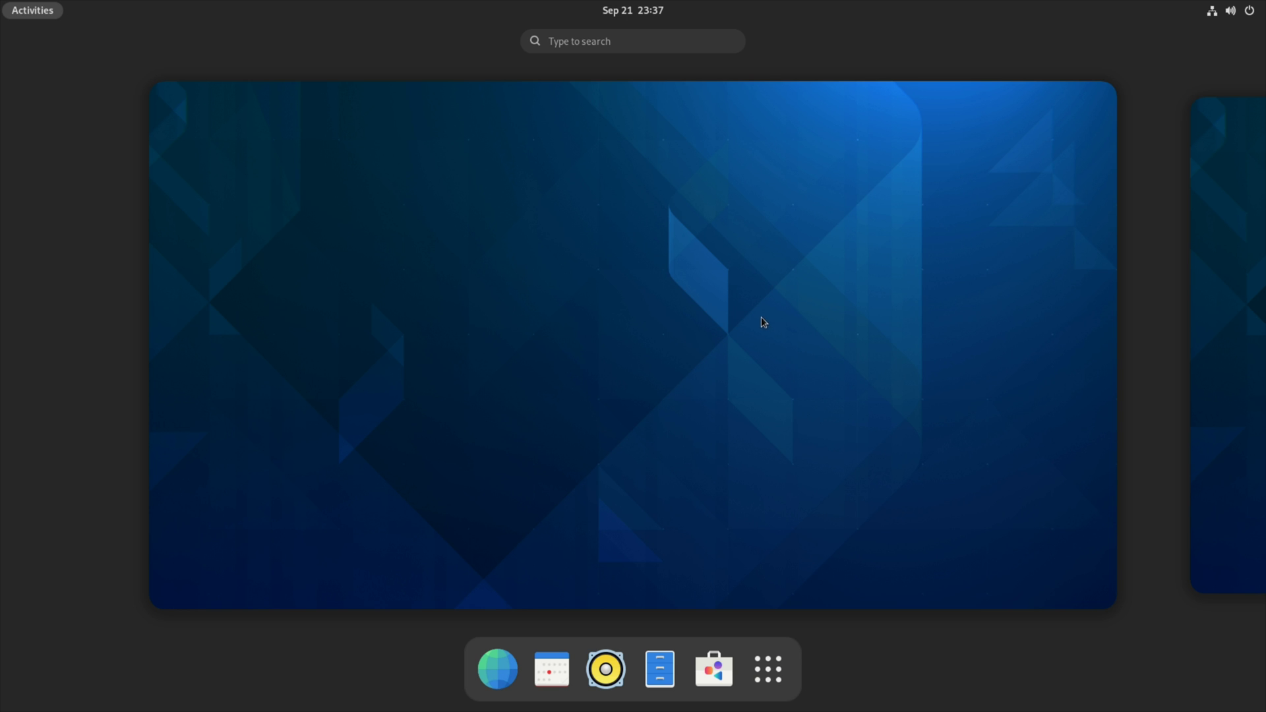
mouse_move(703, 308)
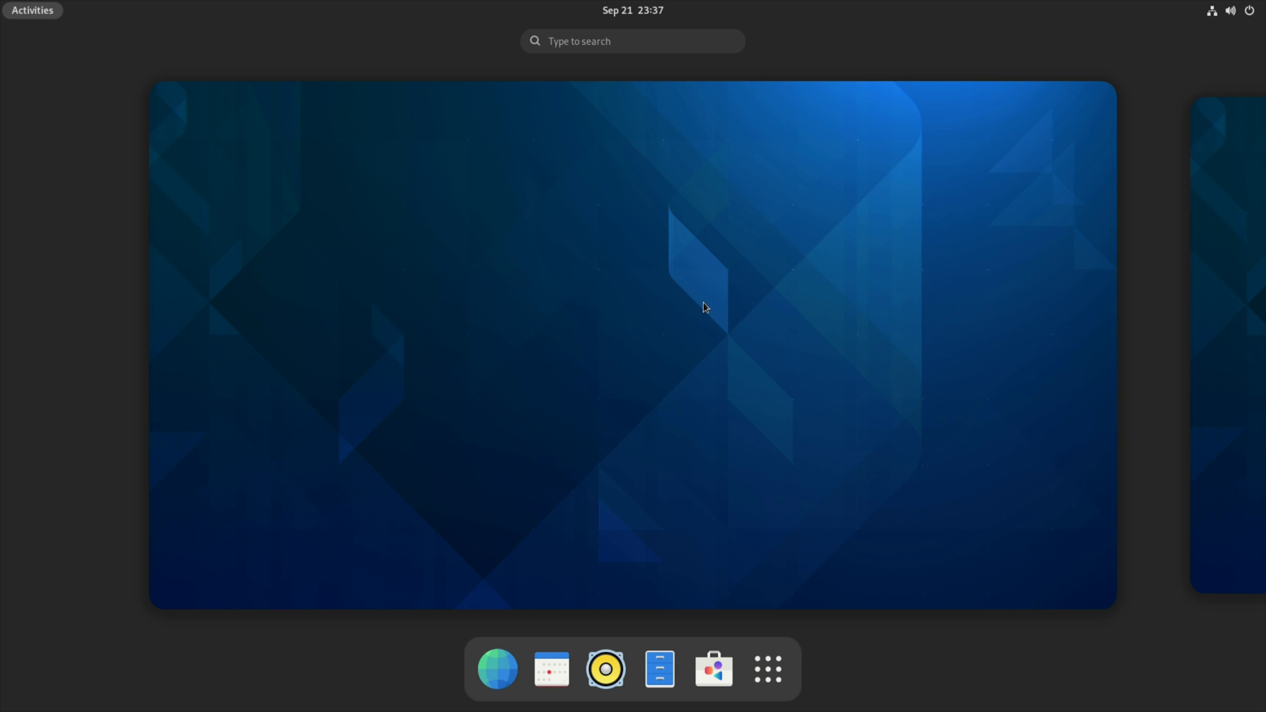
mouse_move(704, 265)
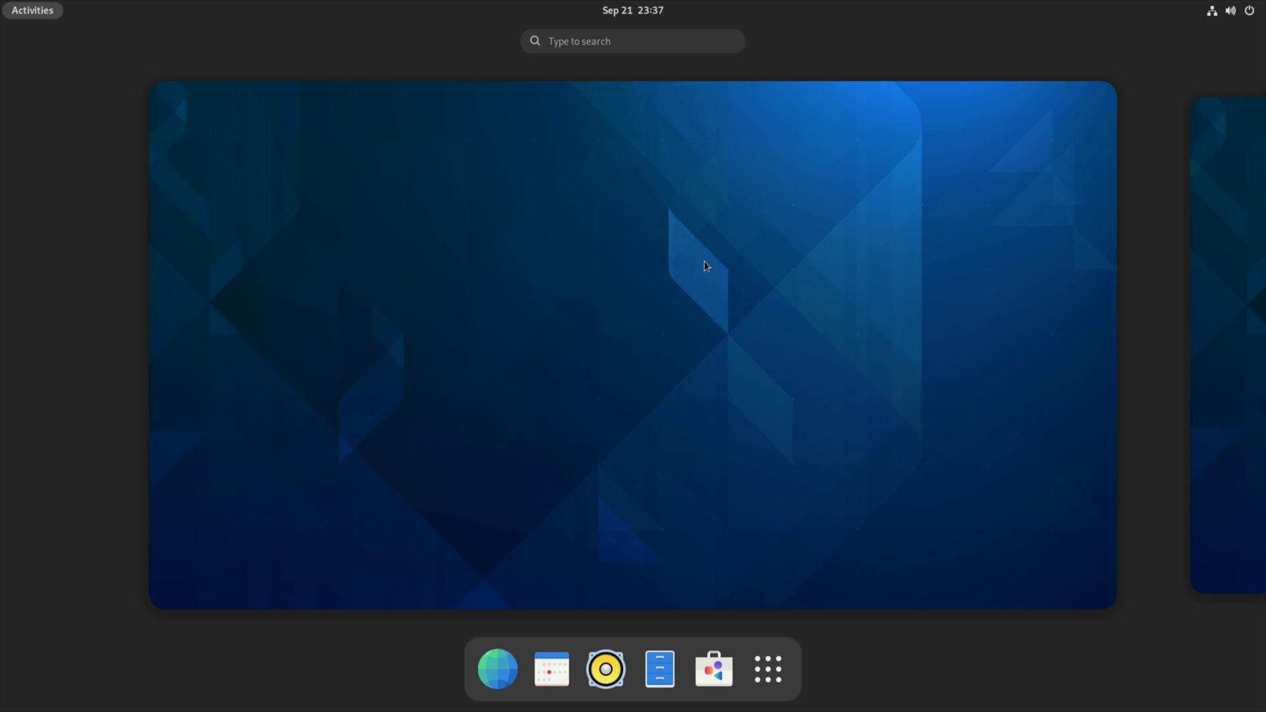
mouse_move(776, 447)
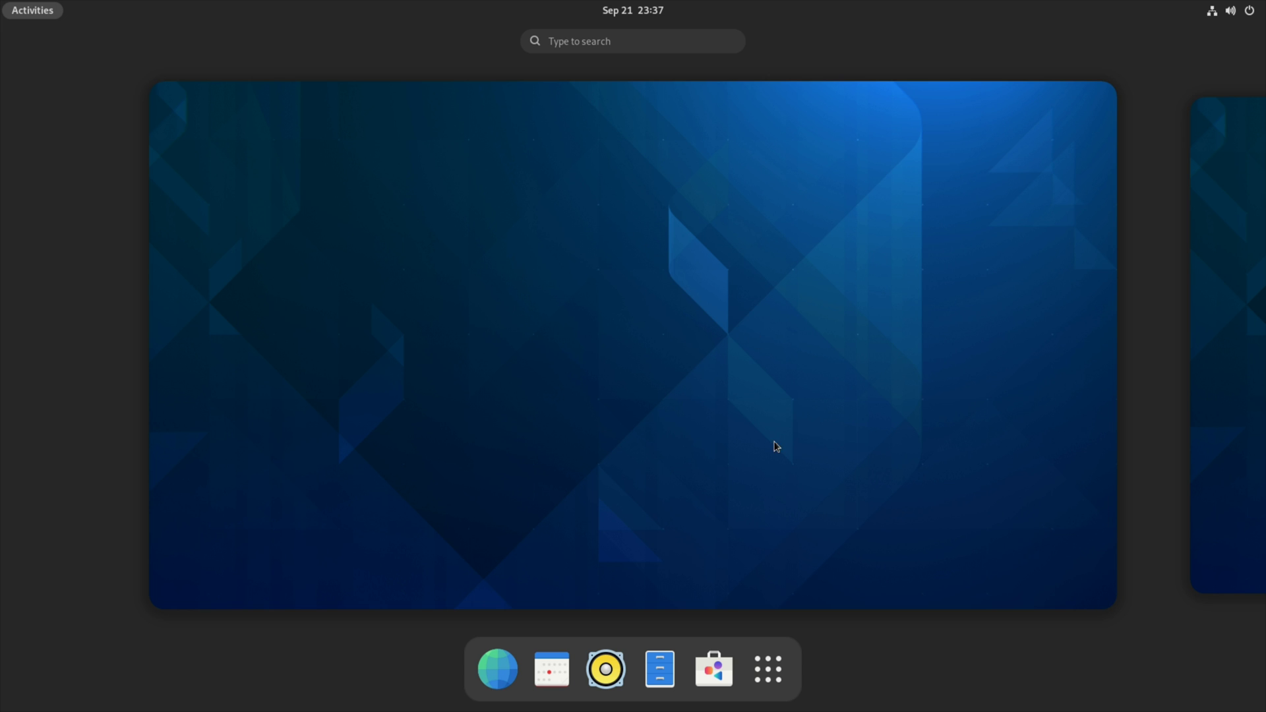
Scroll the omg! ubuntu! GNOME 41 article down past multitasking to the GNOME Software 41 section
left_click(498, 669)
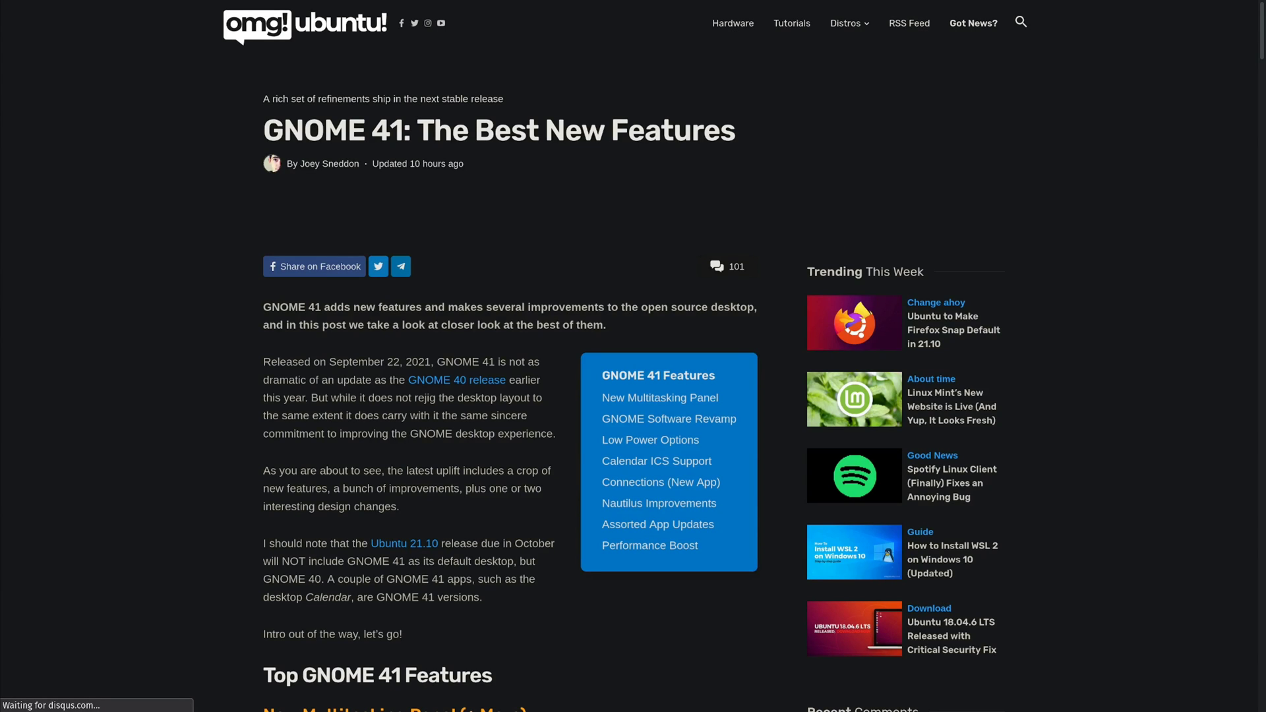
mouse_move(36, 606)
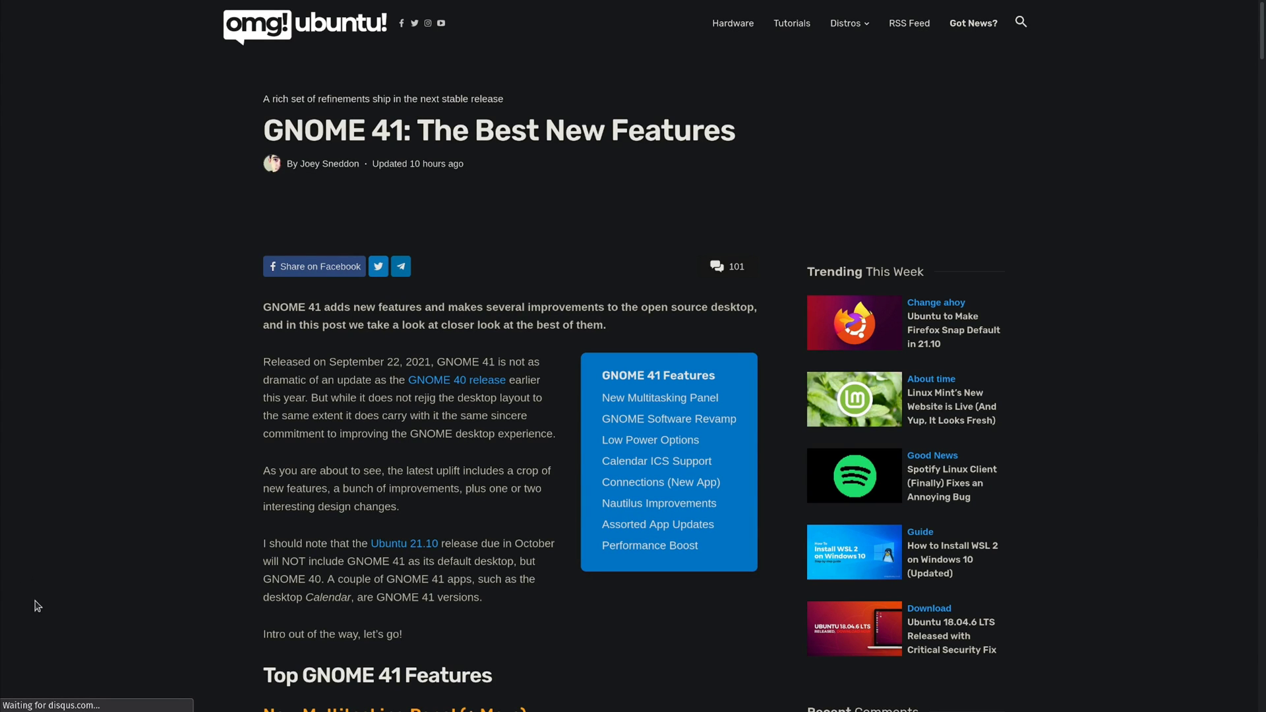
scroll("down", 3)
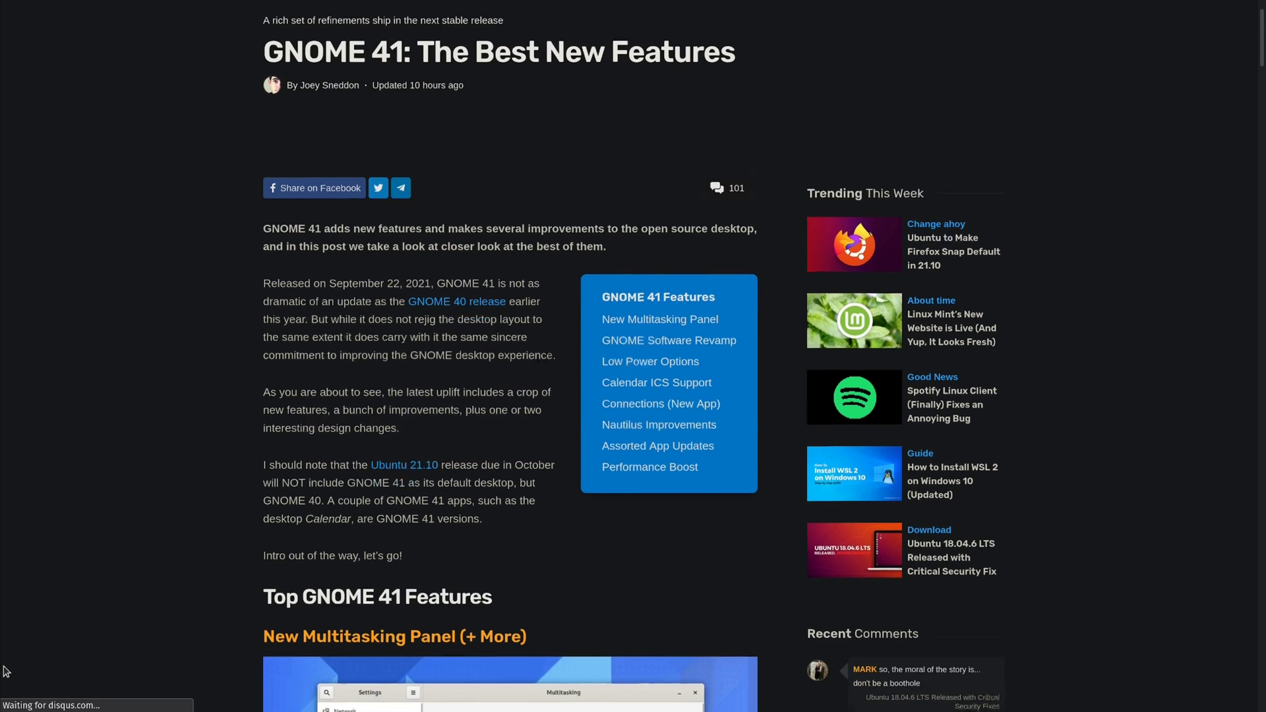
scroll("down", 3)
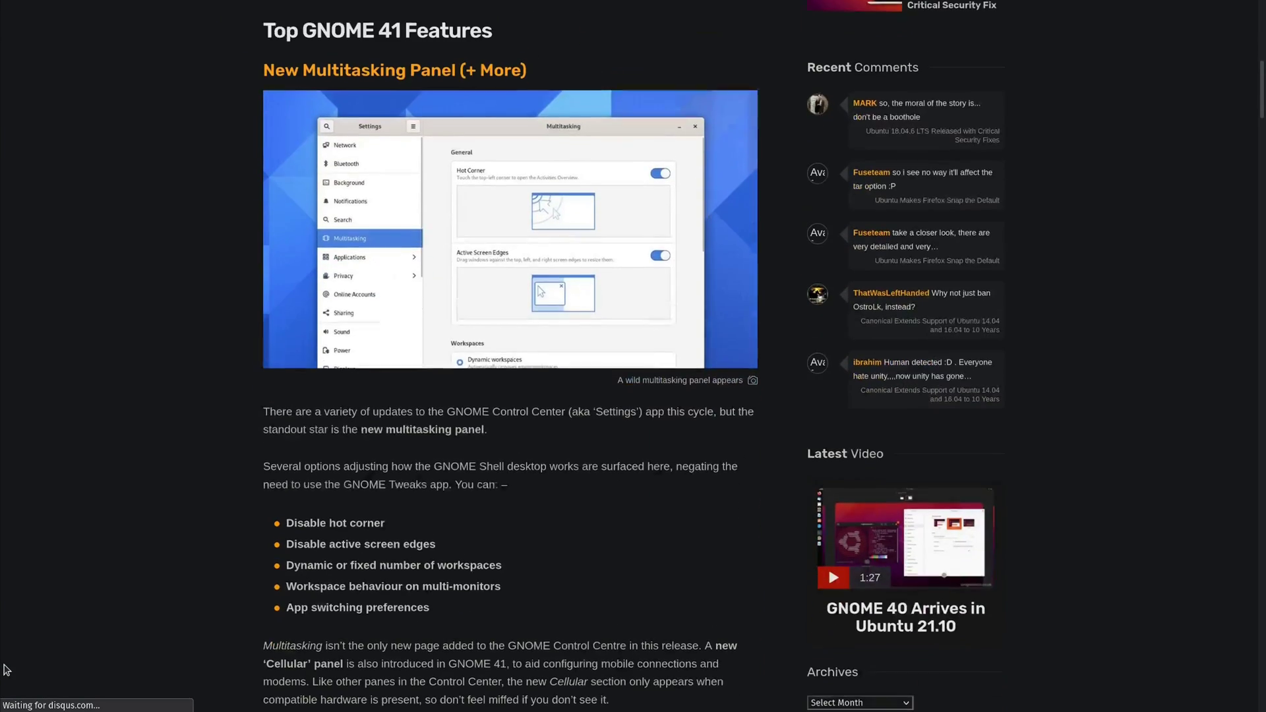
scroll("down", 3)
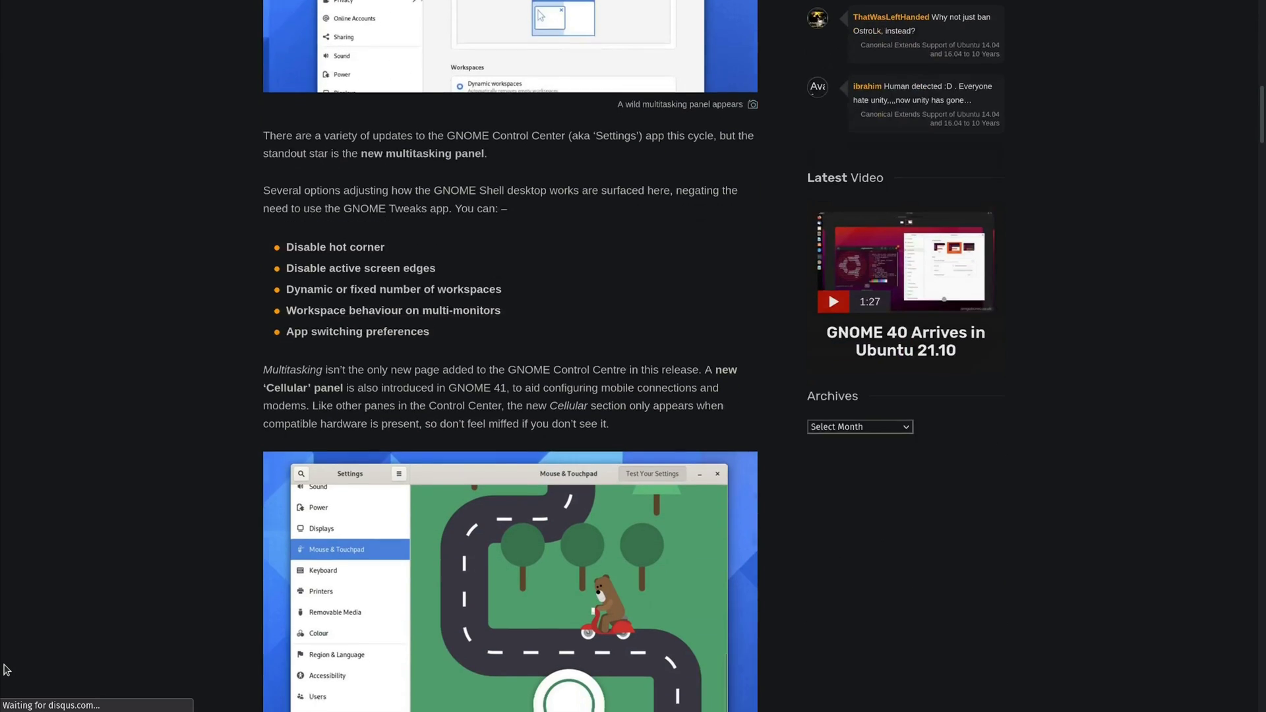
scroll("down", 3)
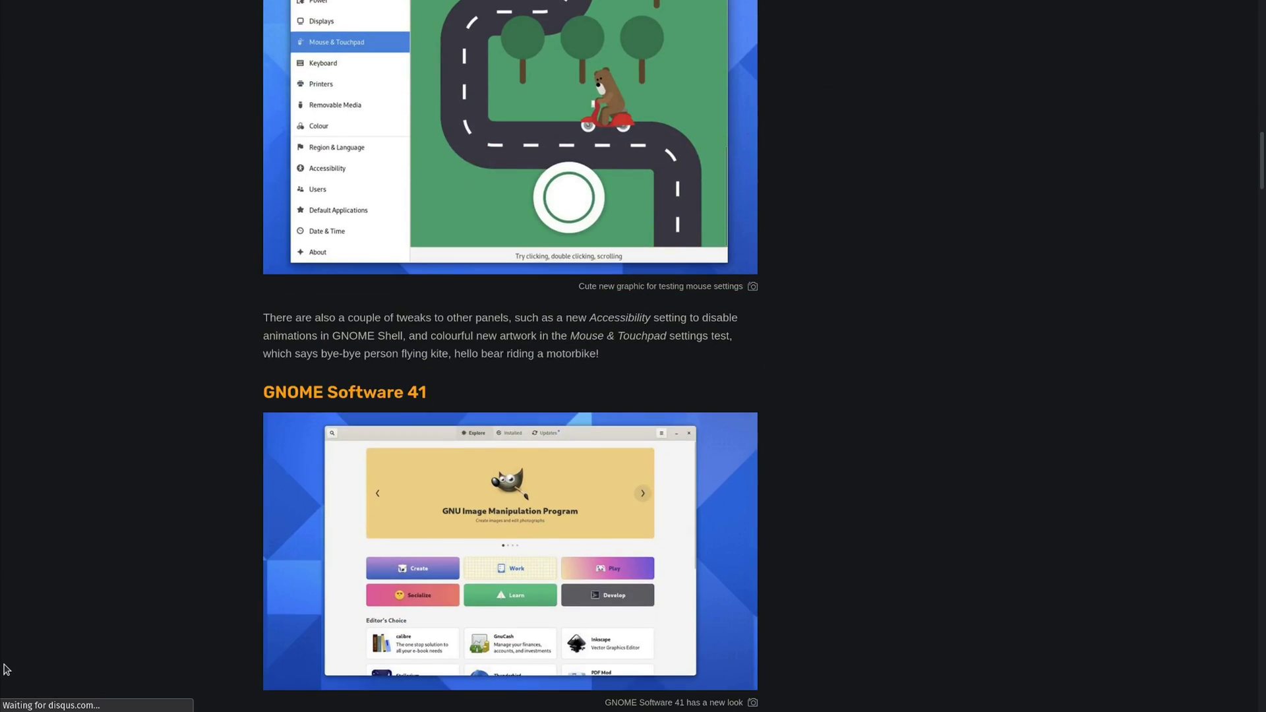
scroll("down", 3)
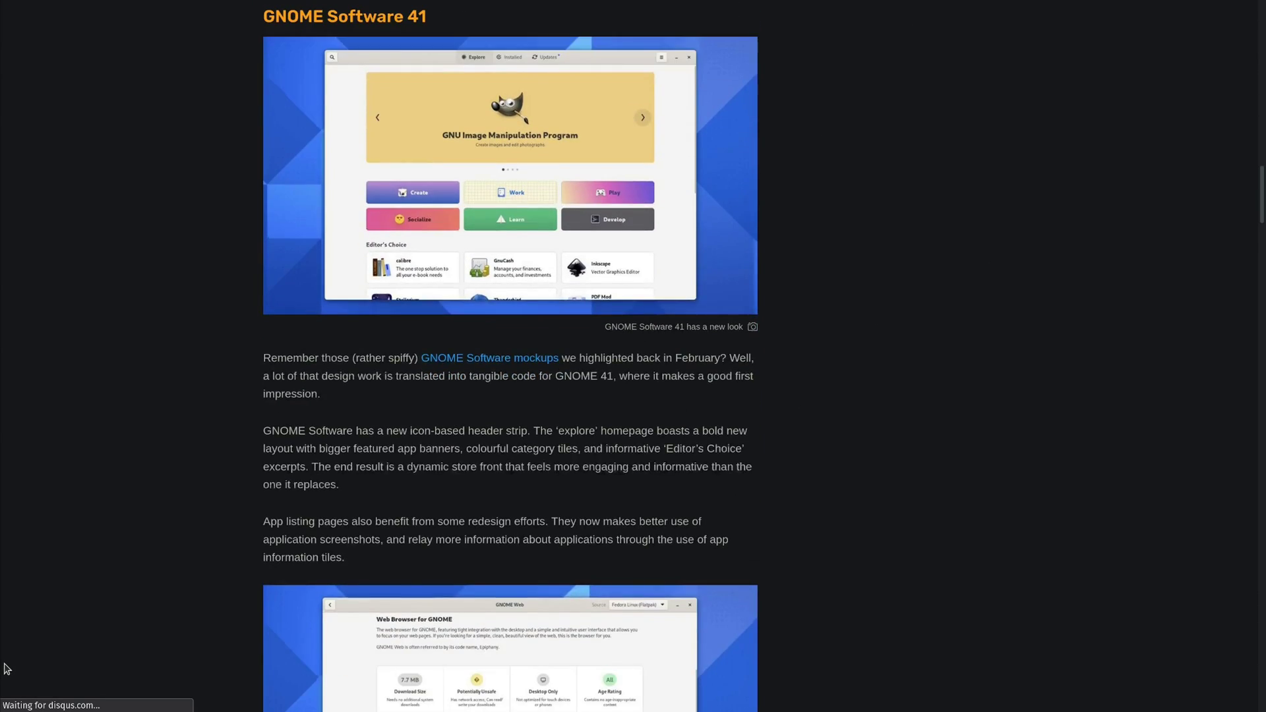
scroll("down", 3)
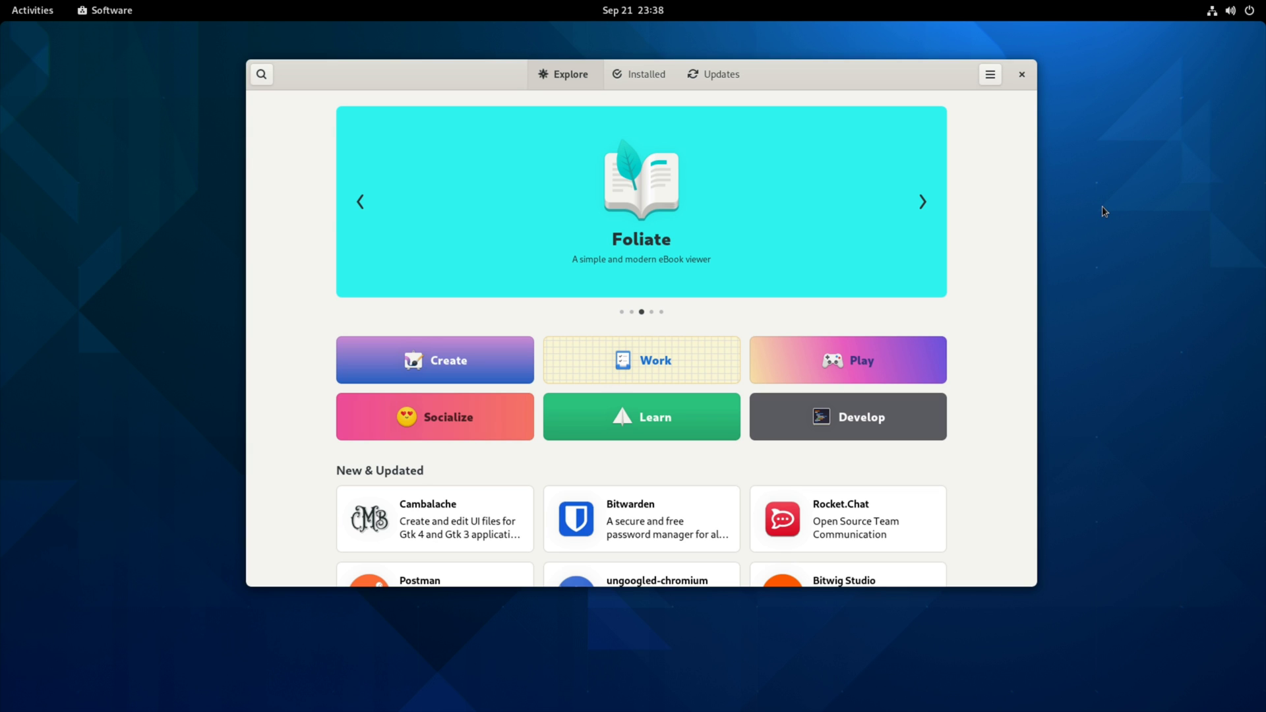
Cycle the Explore featured banner through Hashbrown, Fragments and darktable
left_click(923, 202)
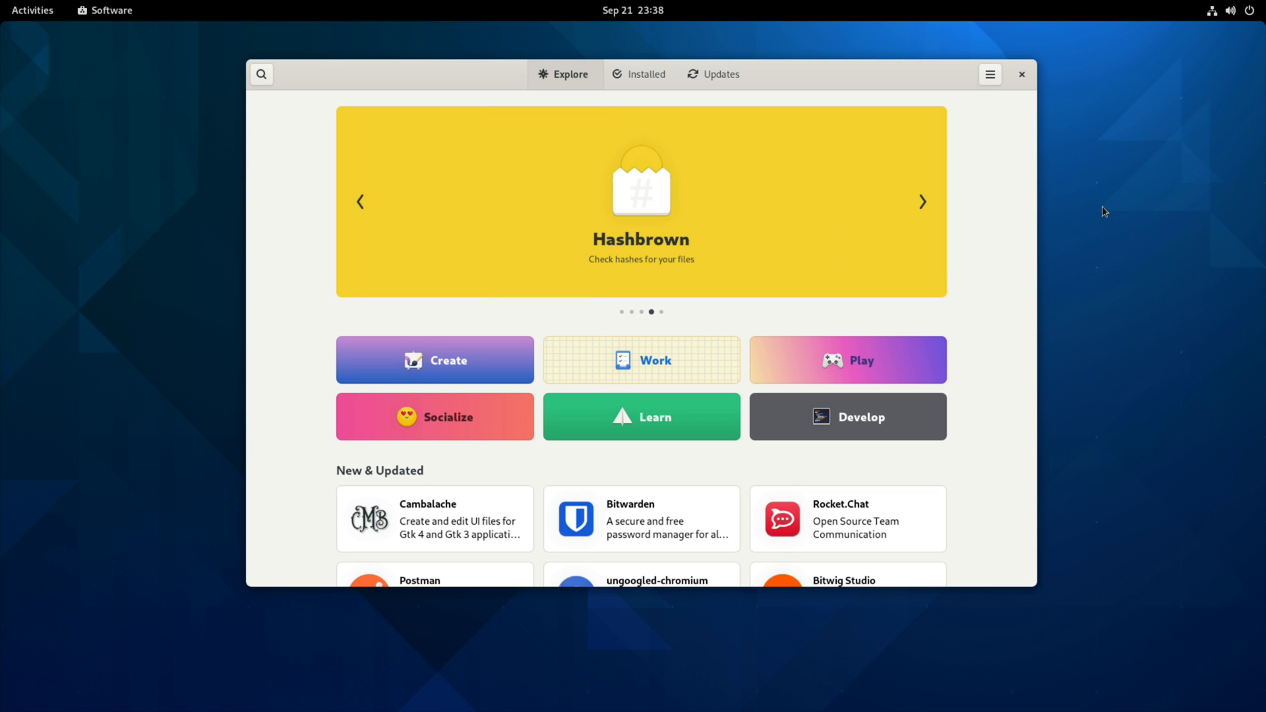
mouse_move(1034, 200)
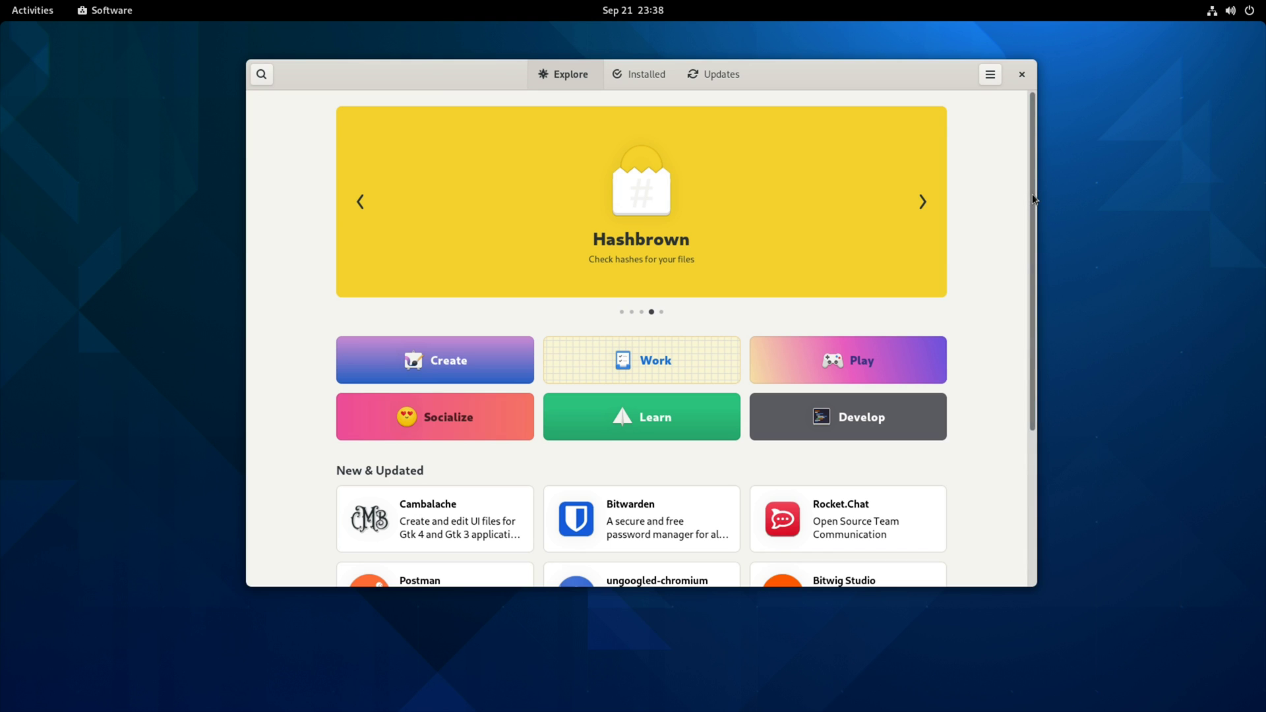
mouse_move(1174, 218)
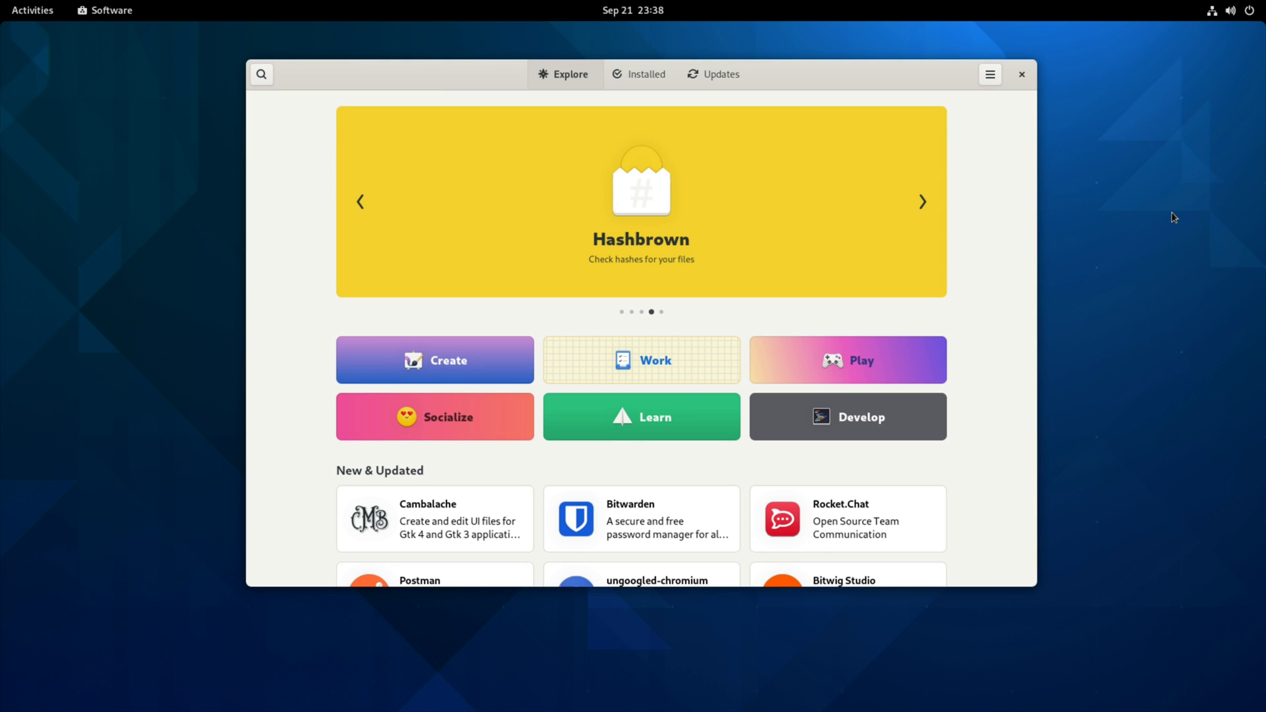
left_click(923, 201)
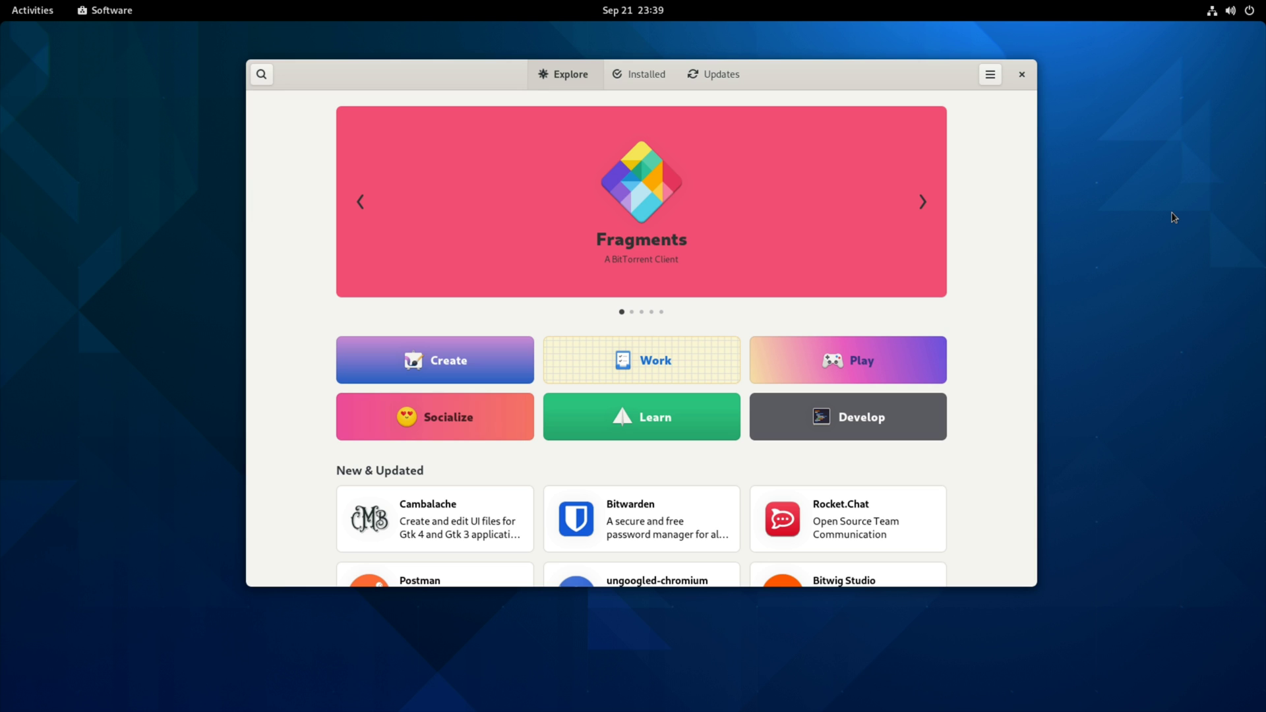
left_click(922, 202)
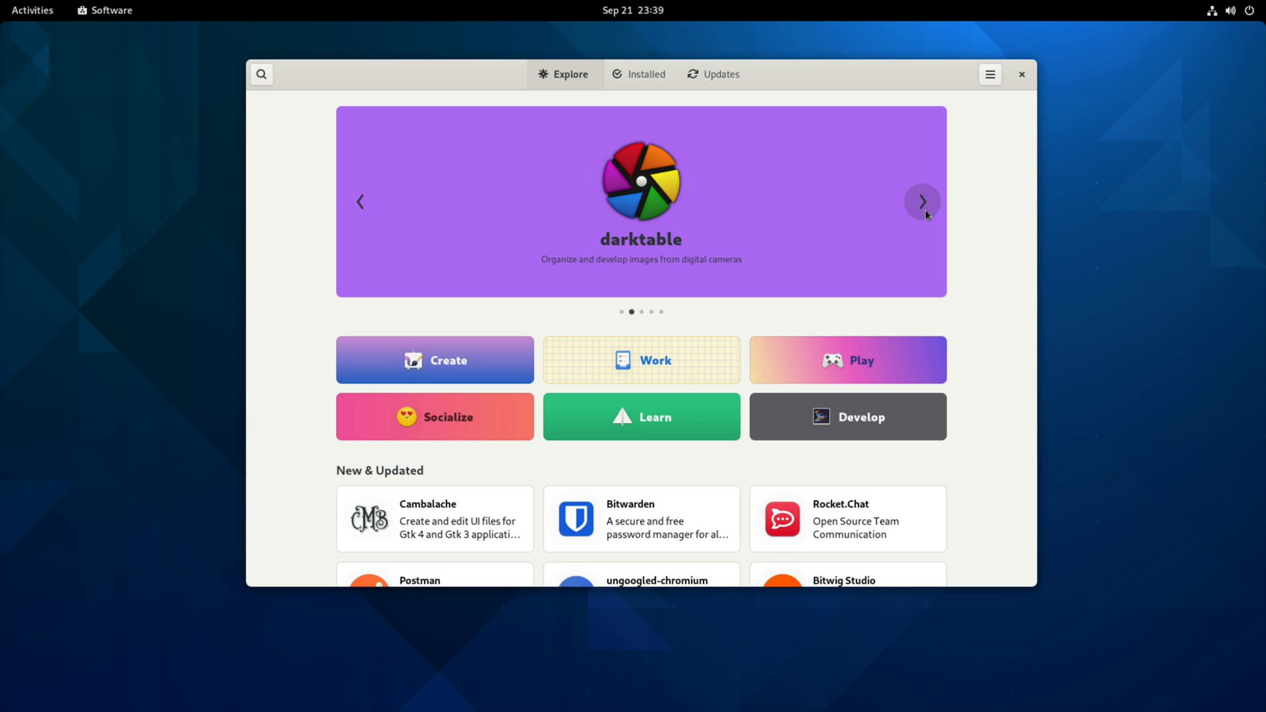
mouse_move(992, 214)
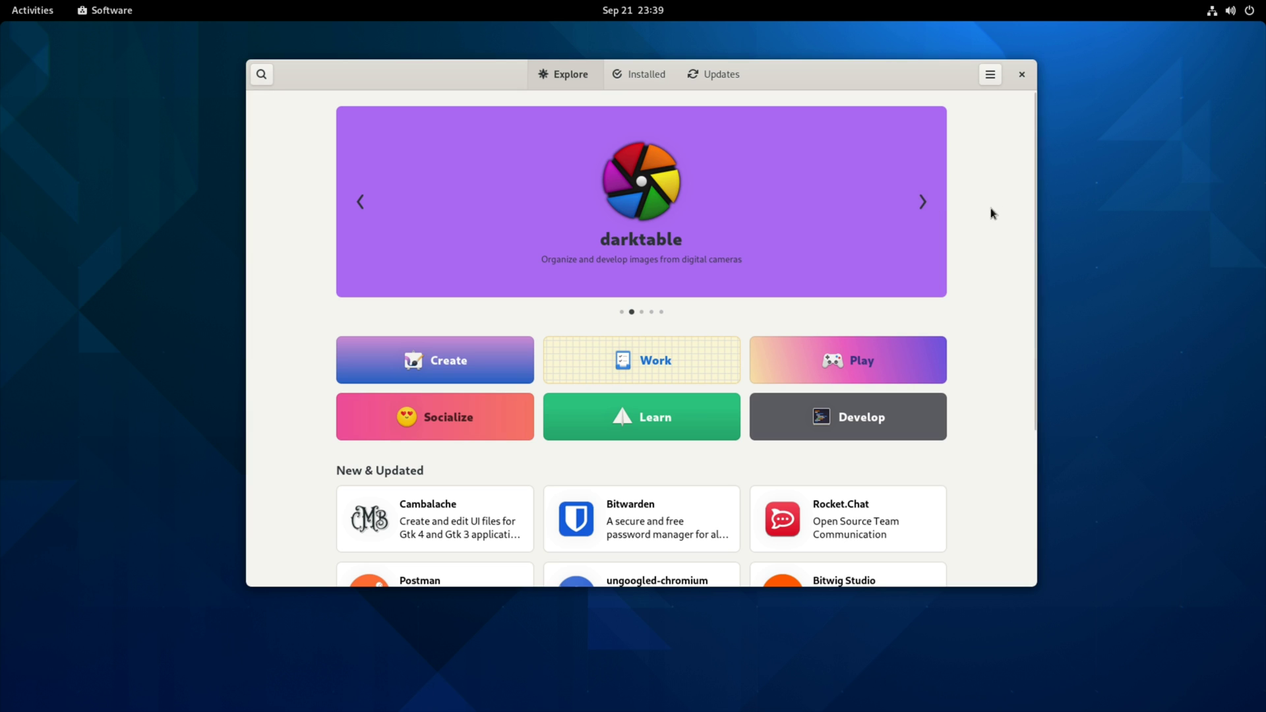
mouse_move(987, 156)
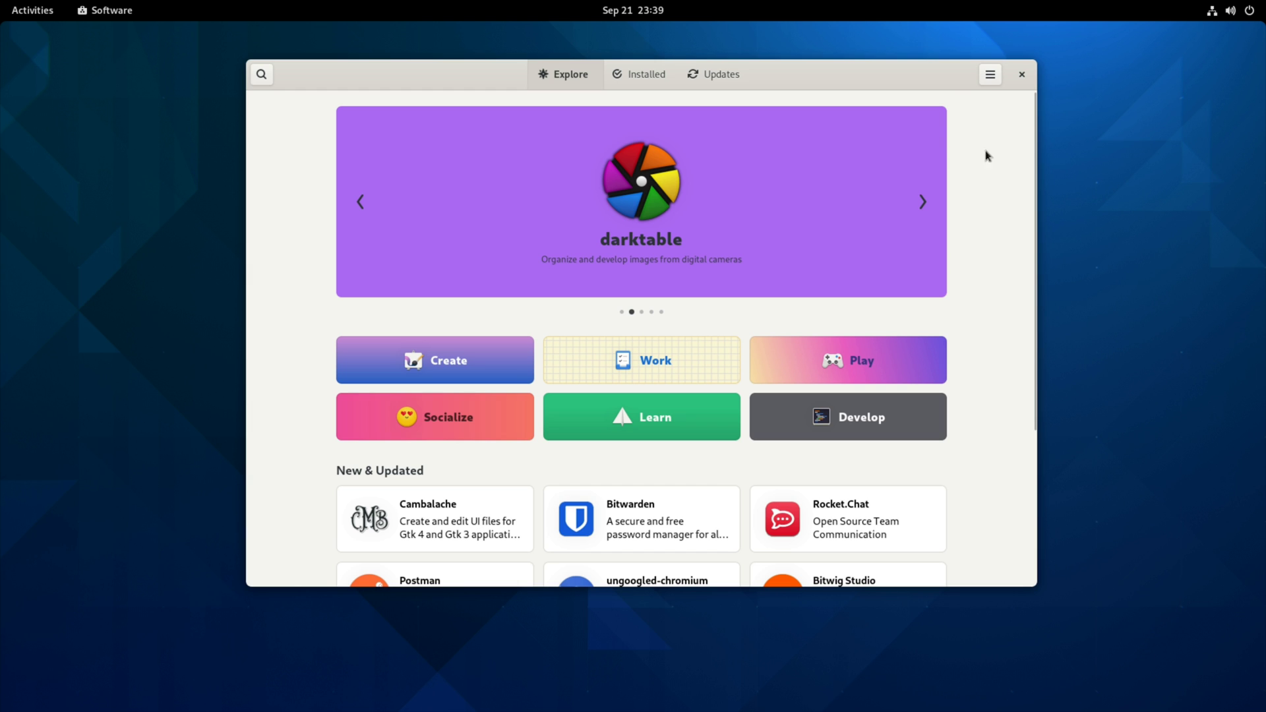
mouse_move(775, 307)
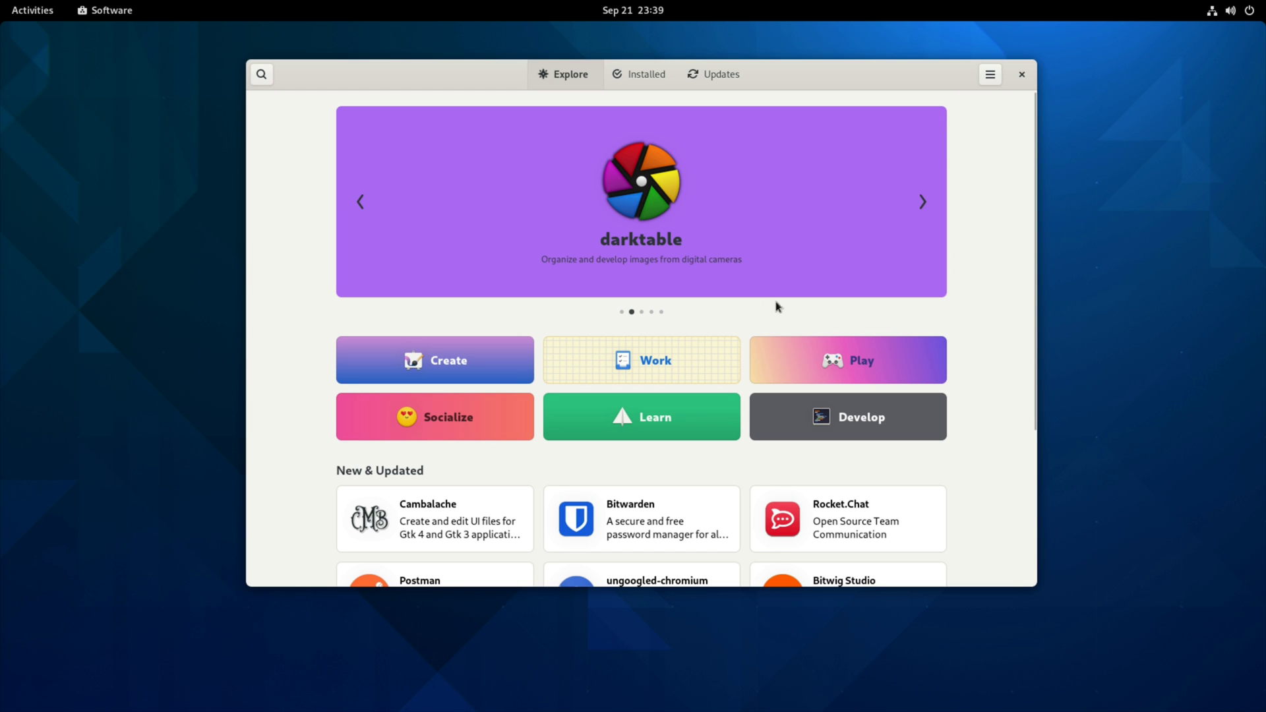
mouse_move(448, 354)
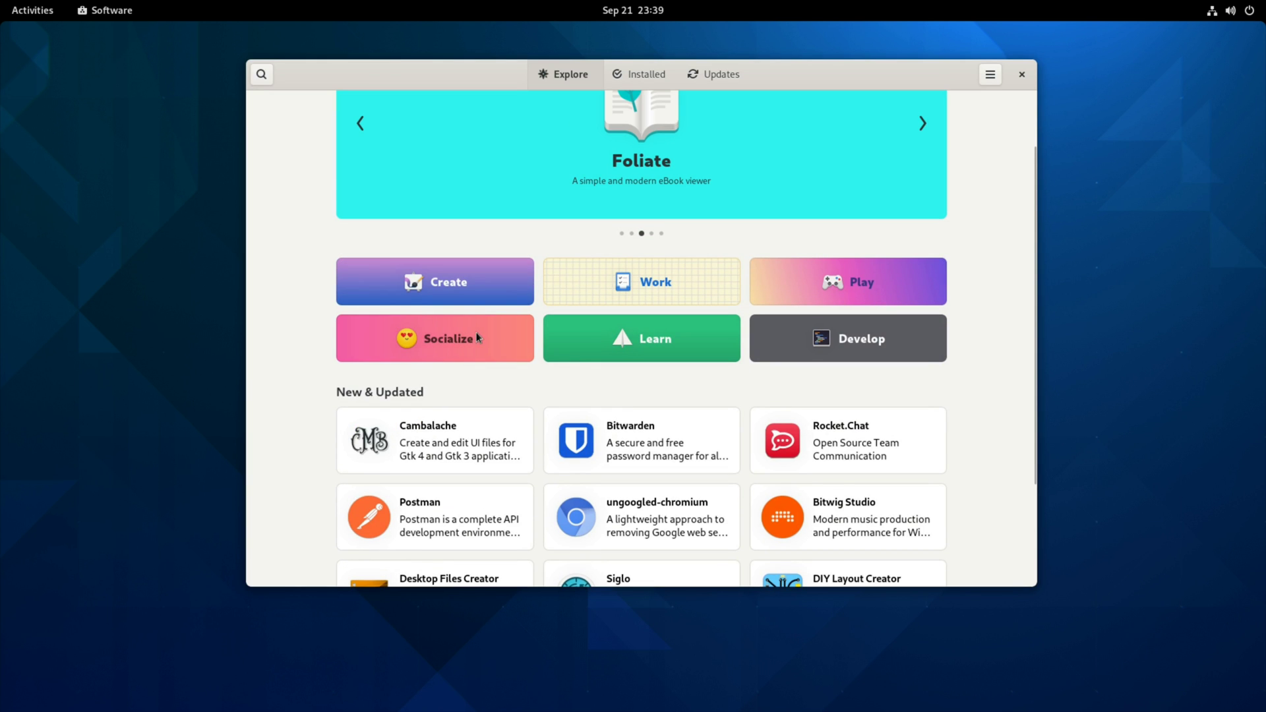
Scroll the Explore page down to the full New & Updated grid with Climaxima and Plots
scroll("down", 3)
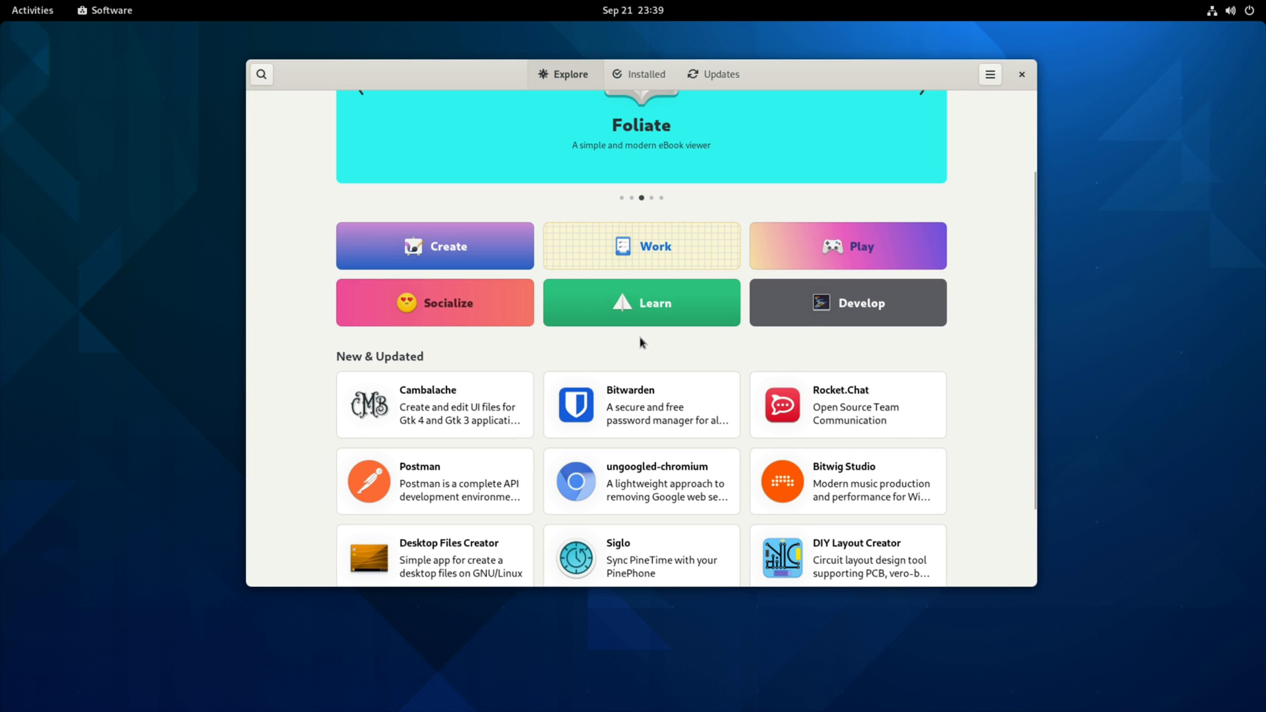
scroll("down", 3)
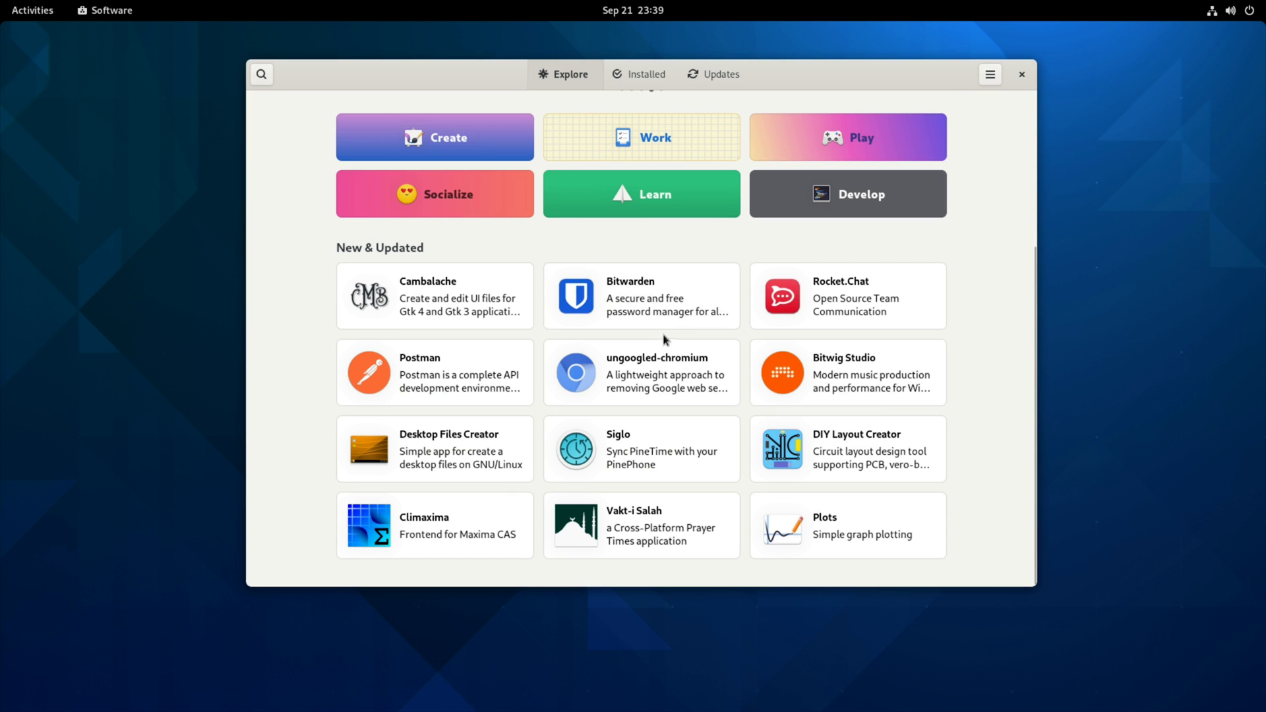
Open Bitwarden's page and show its Flathub (Flatpak) source from dl.flathub.org
left_click(641, 295)
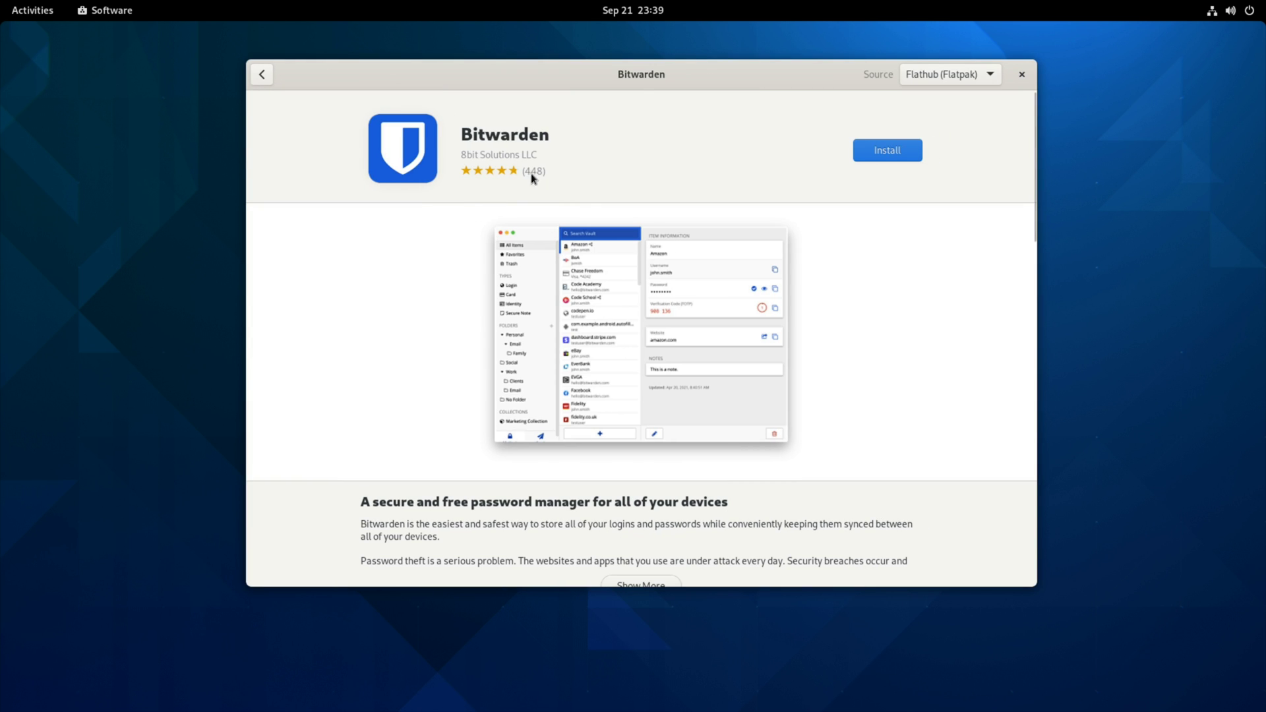
mouse_move(527, 211)
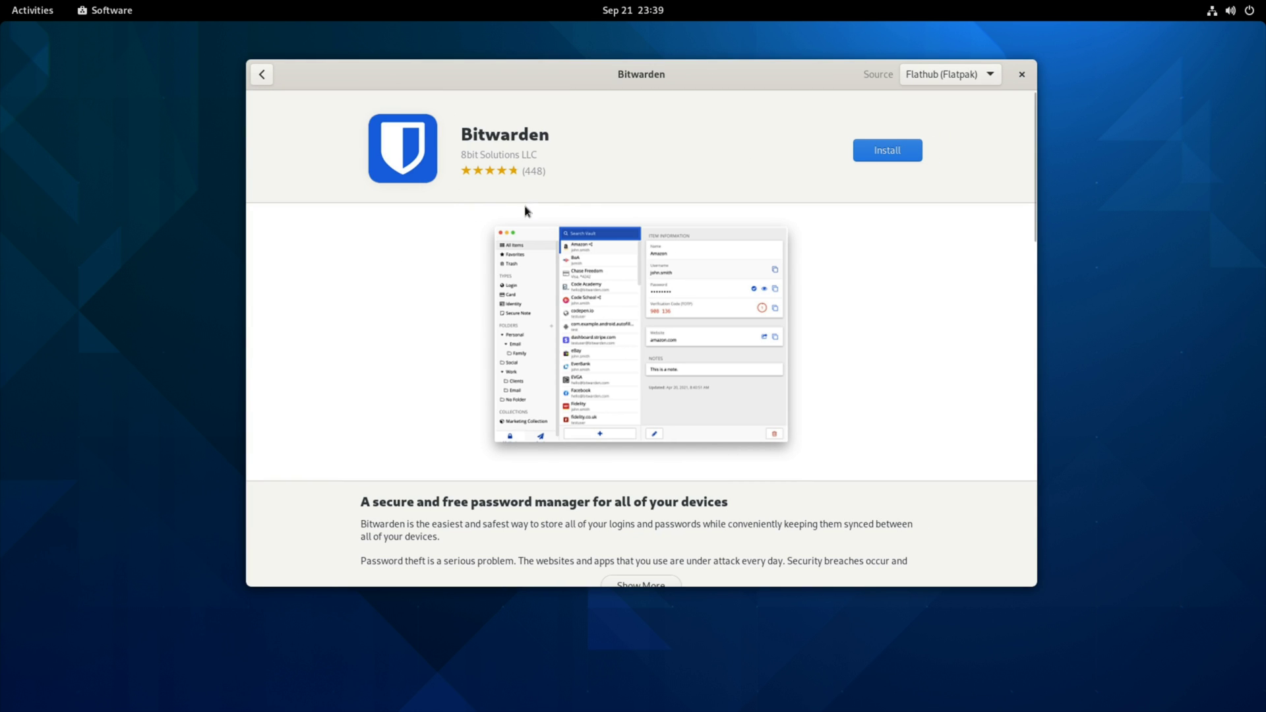
mouse_move(829, 135)
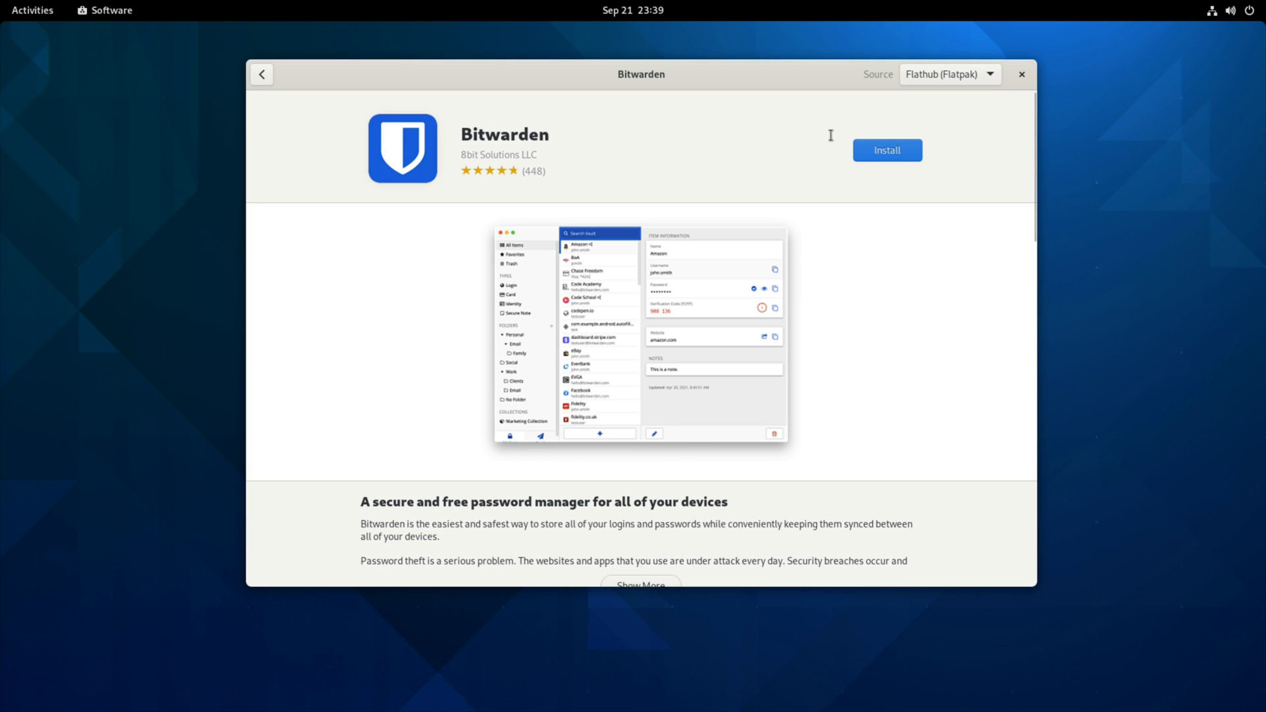
left_click(949, 74)
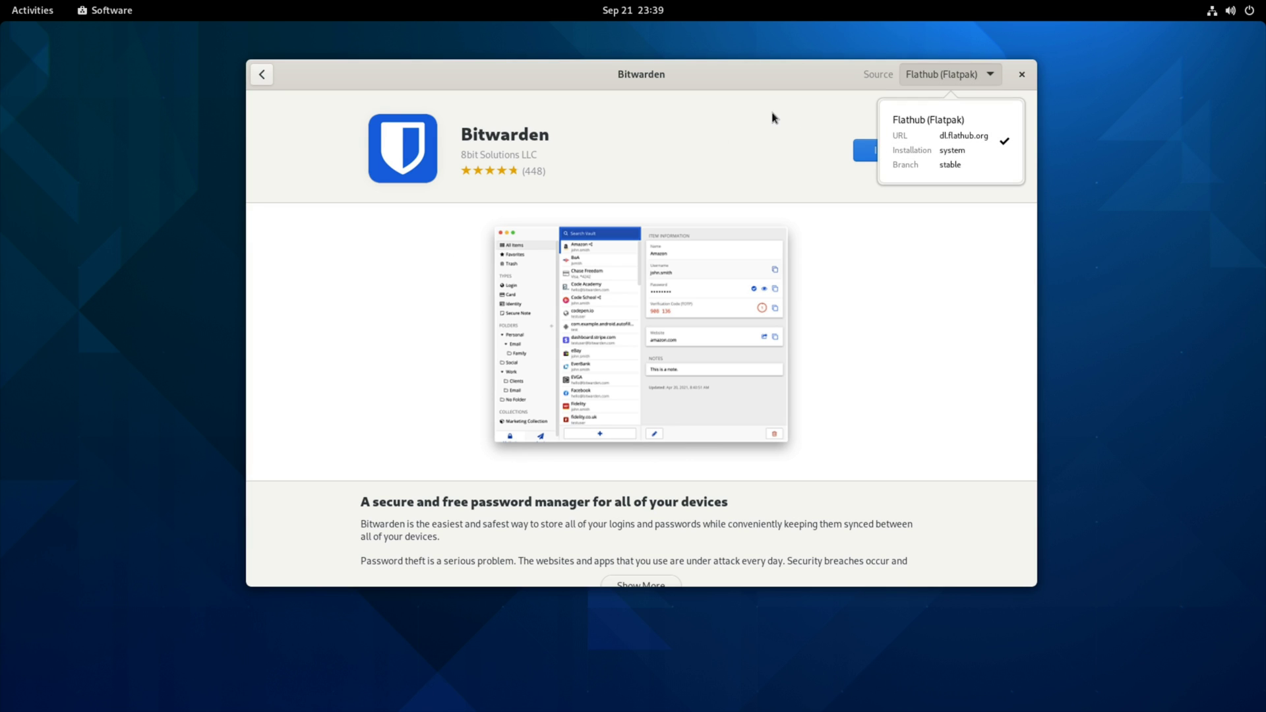
mouse_move(775, 117)
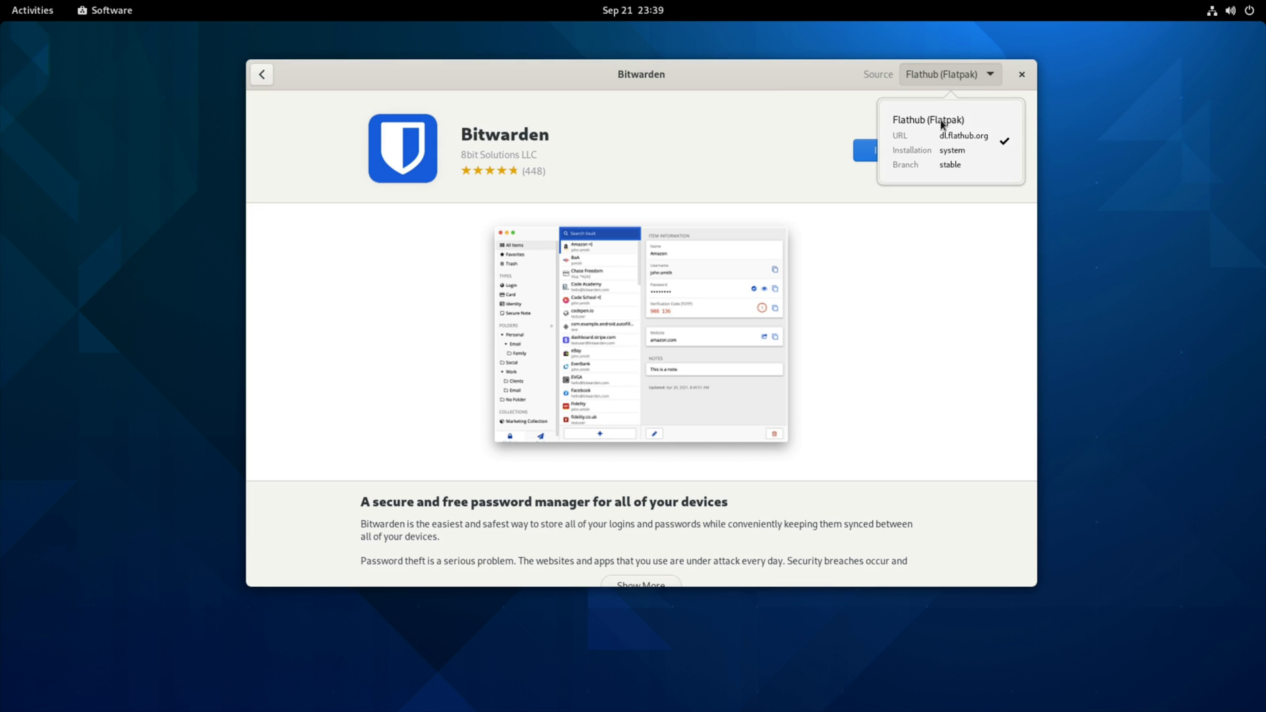
mouse_move(853, 113)
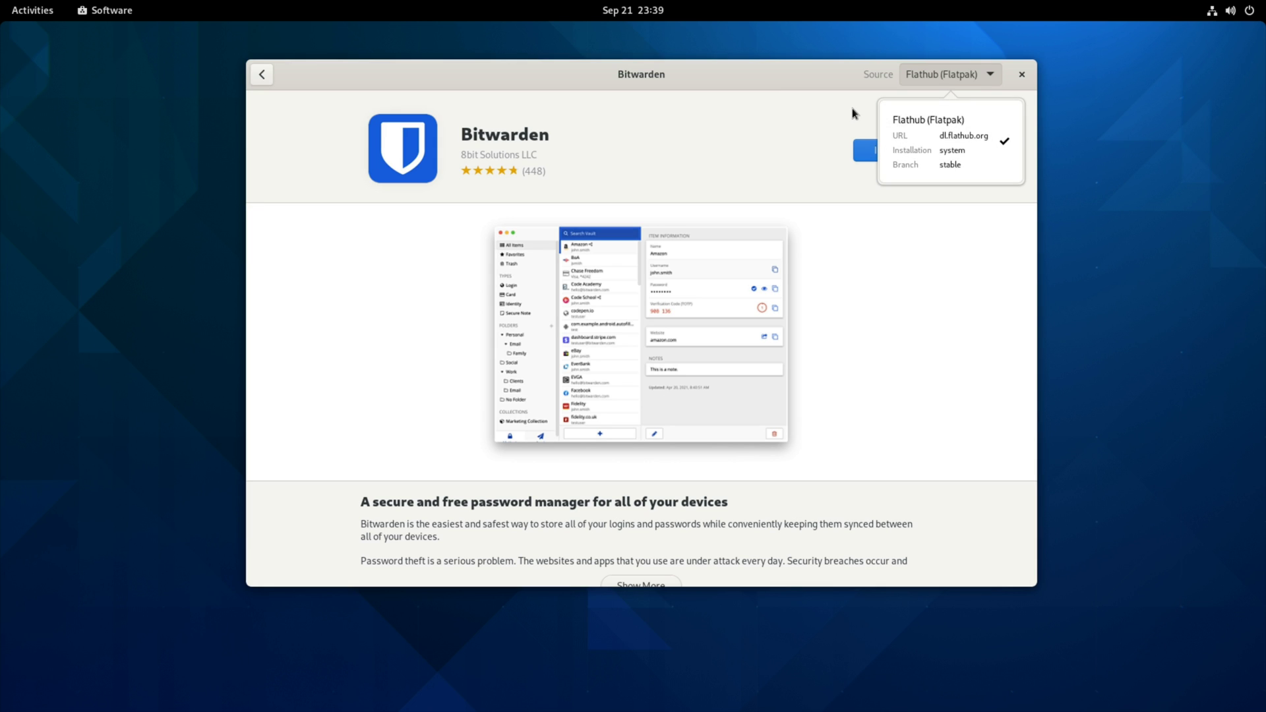
mouse_move(859, 109)
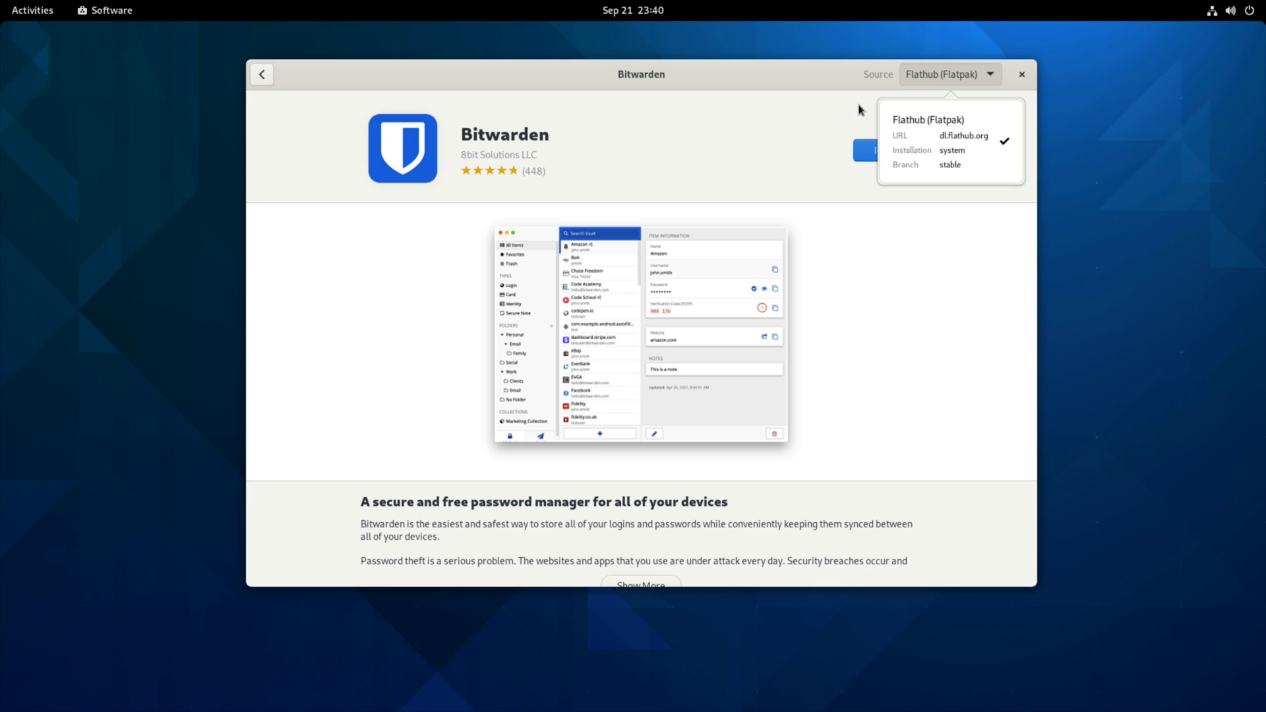
mouse_move(853, 112)
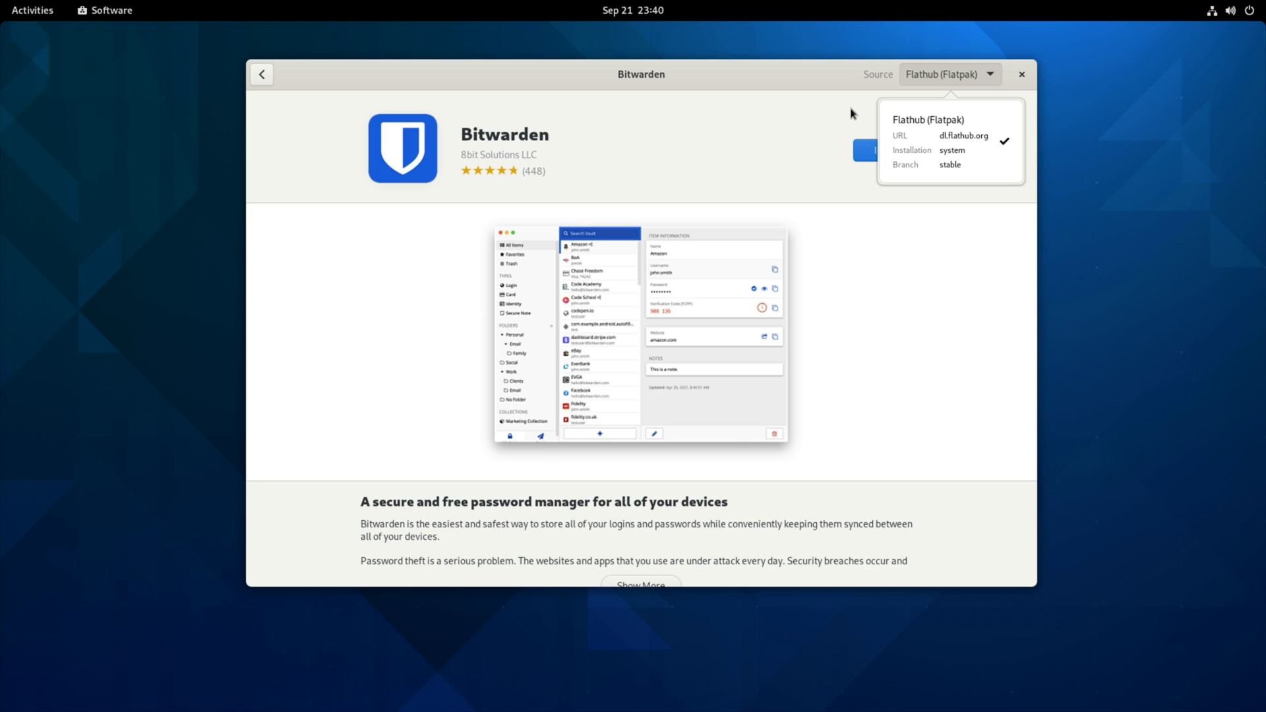
mouse_move(807, 131)
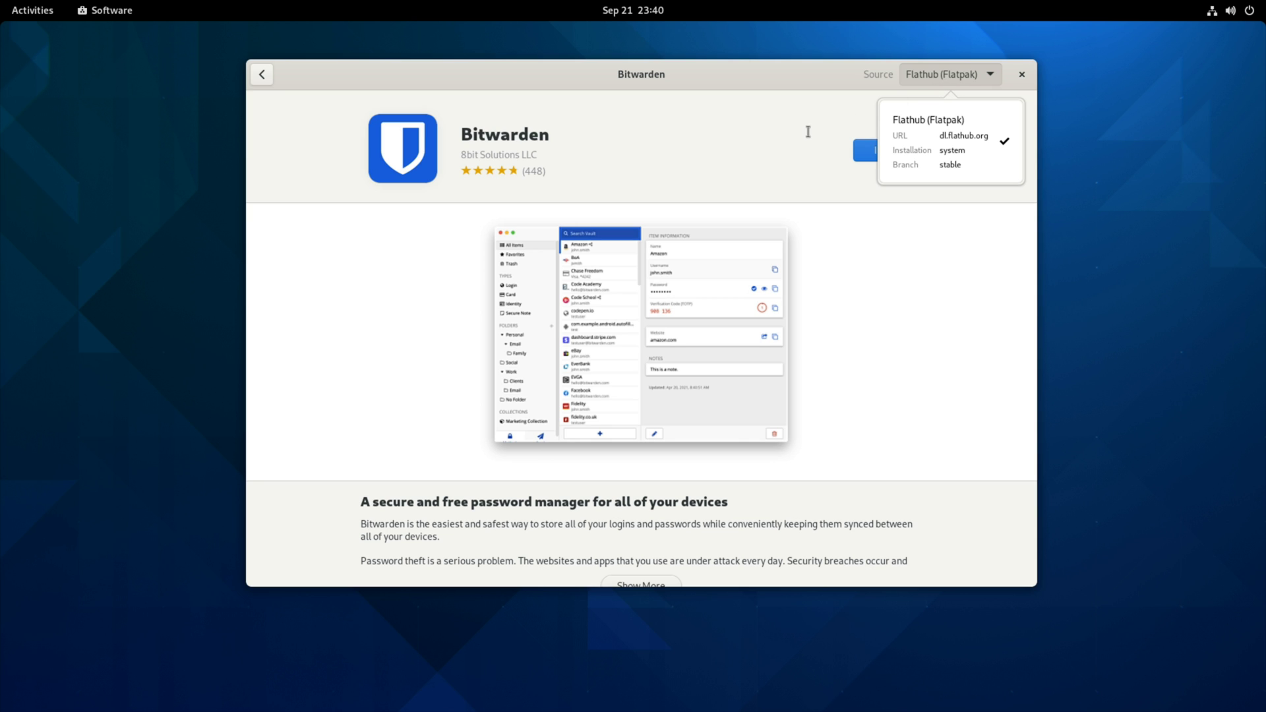
mouse_move(756, 149)
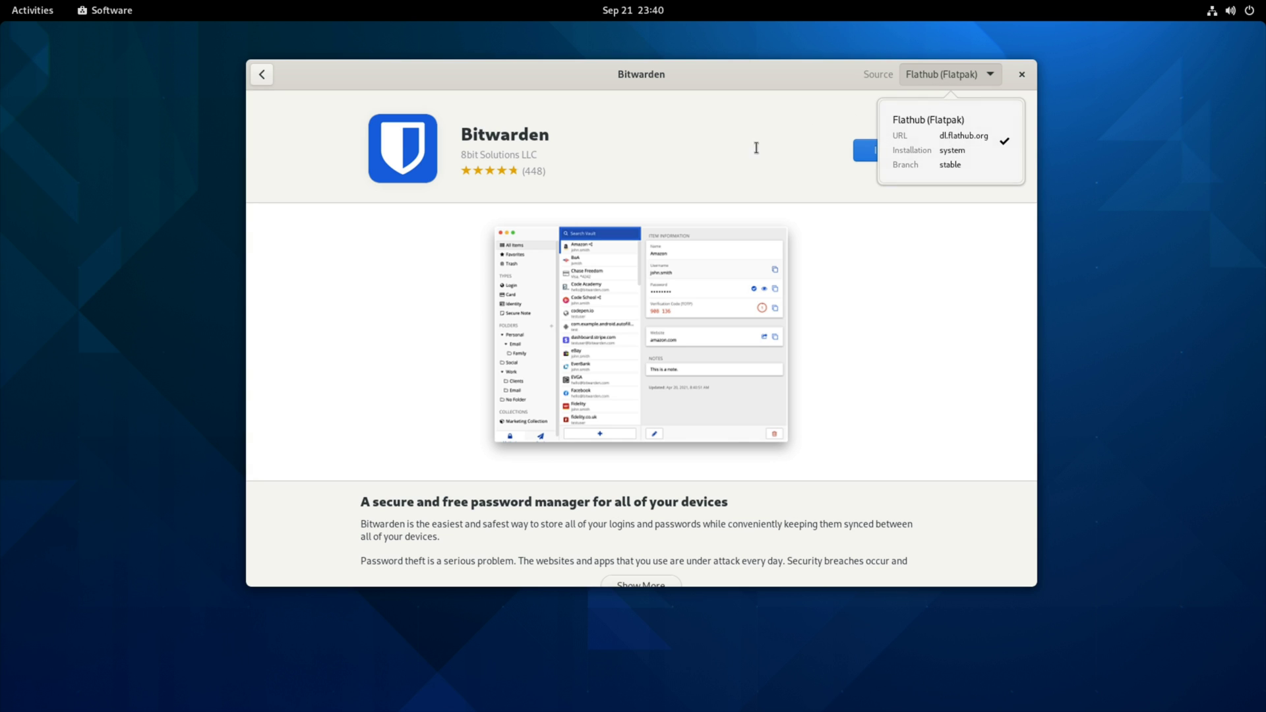
Scroll Bitwarden's page to its 82.0 MB size, Unsafe, desktop-only and age rating tiles
scroll("down", 3)
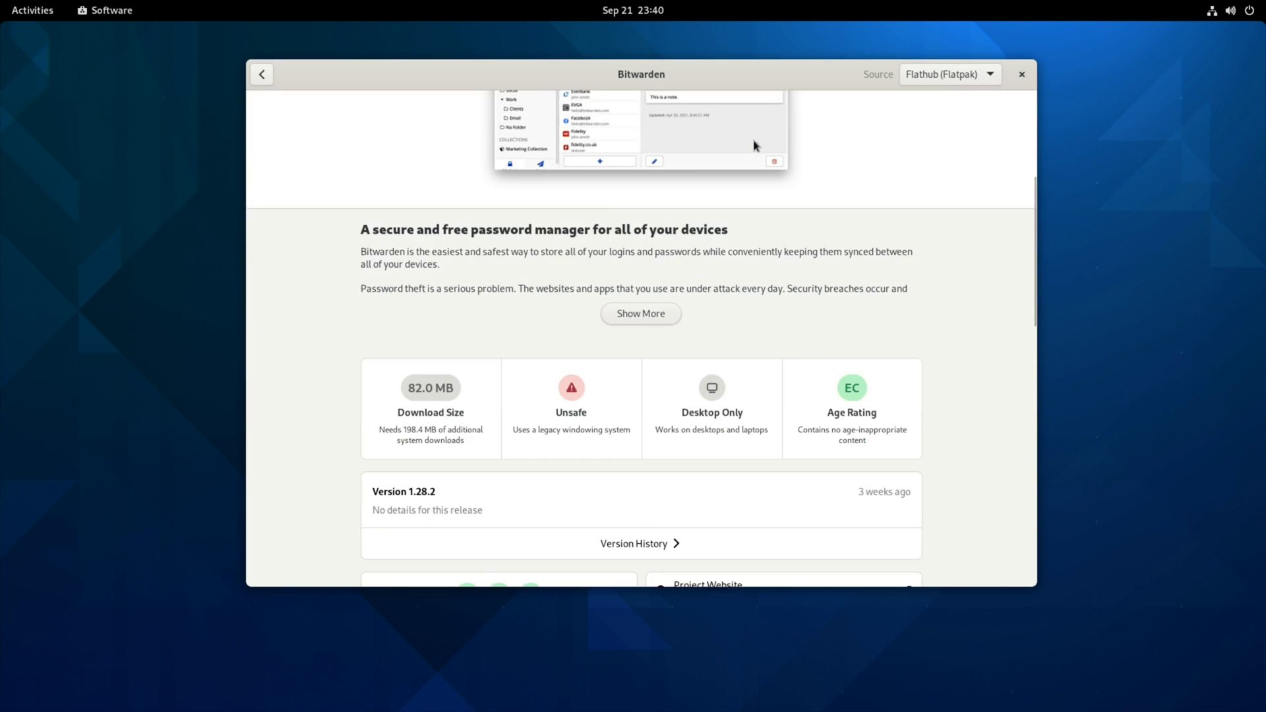
scroll("down", 3)
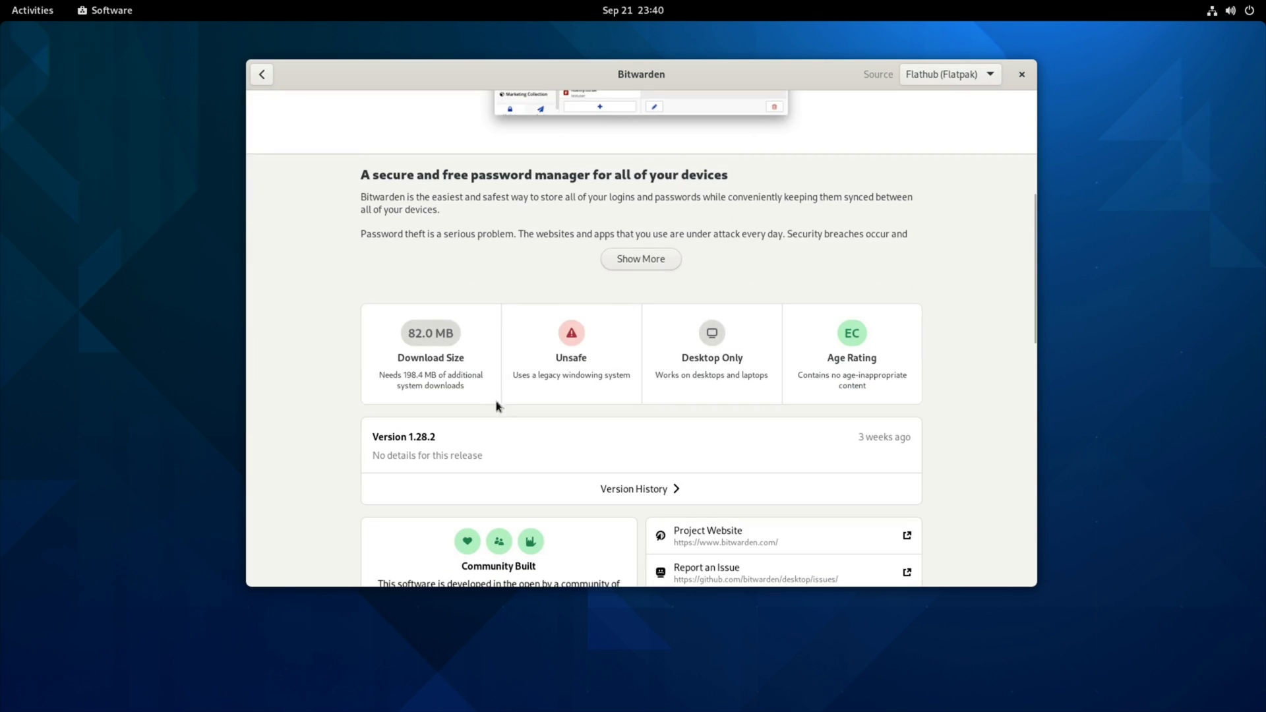
mouse_move(457, 315)
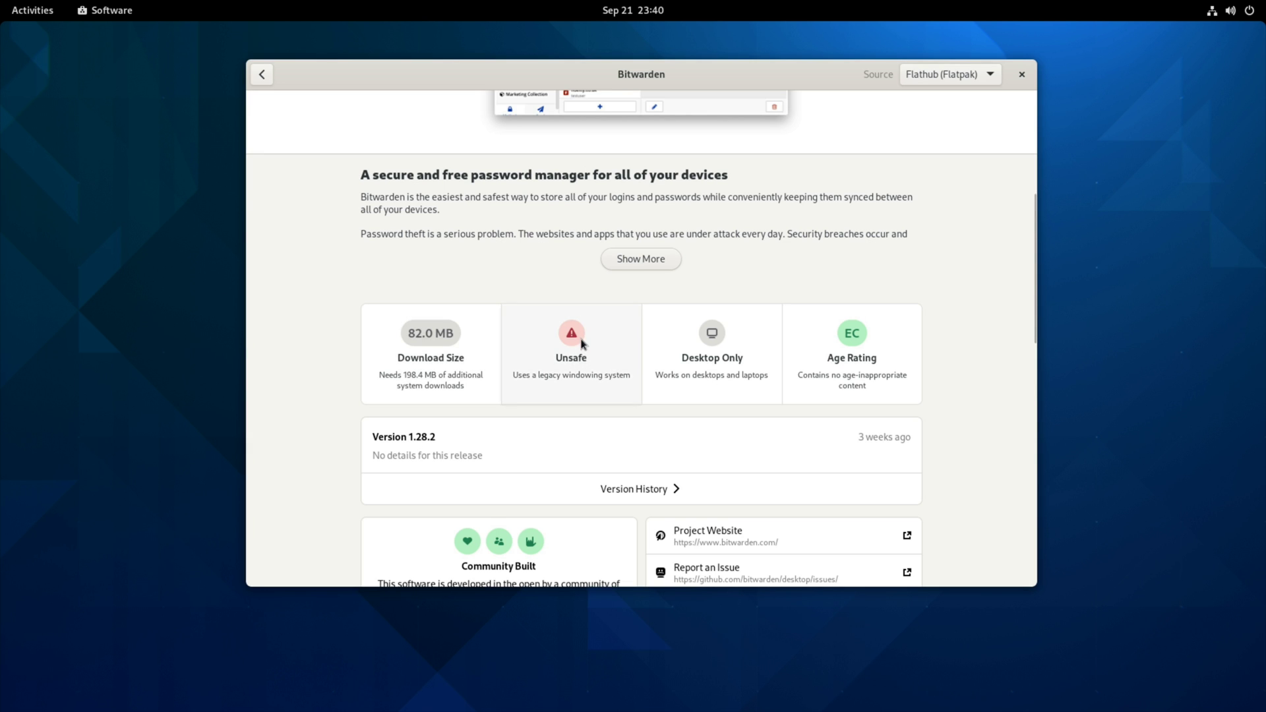
mouse_move(583, 361)
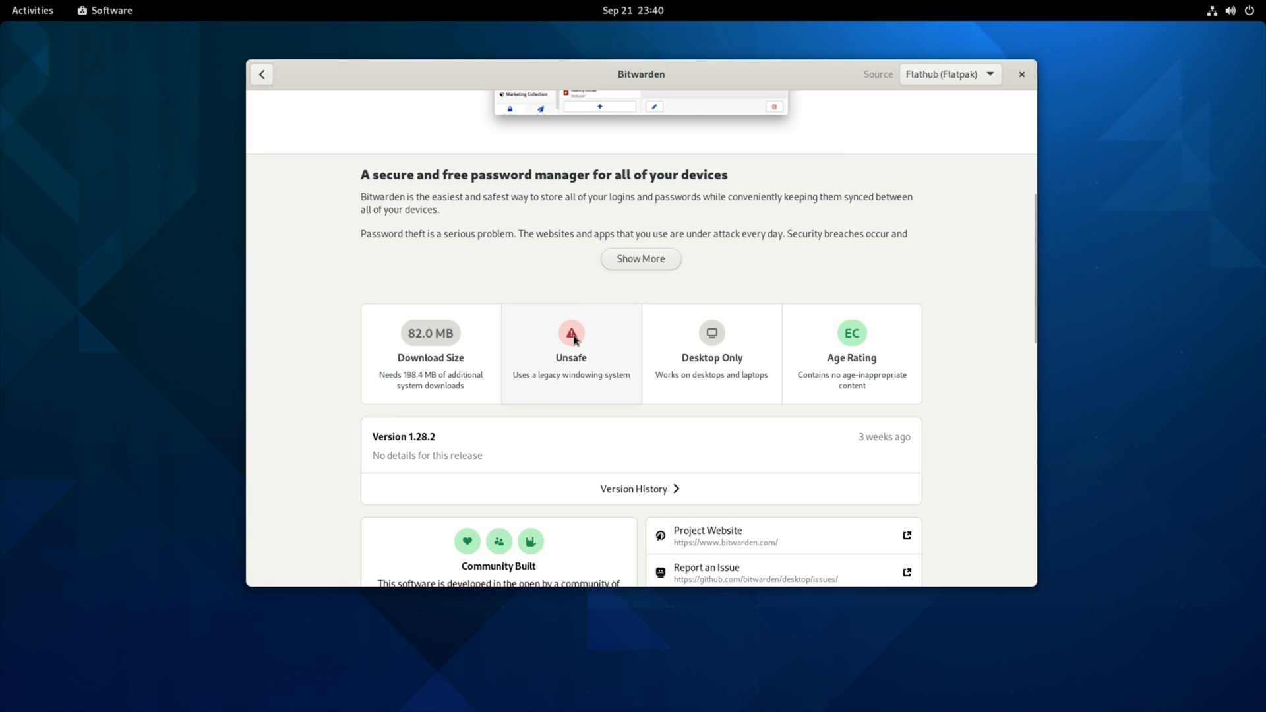
Show why Bitwarden is unsafe: its permissions, GPL-3.0 license, Flathub source and Freedesktop 21.08.2 SDK
left_click(571, 339)
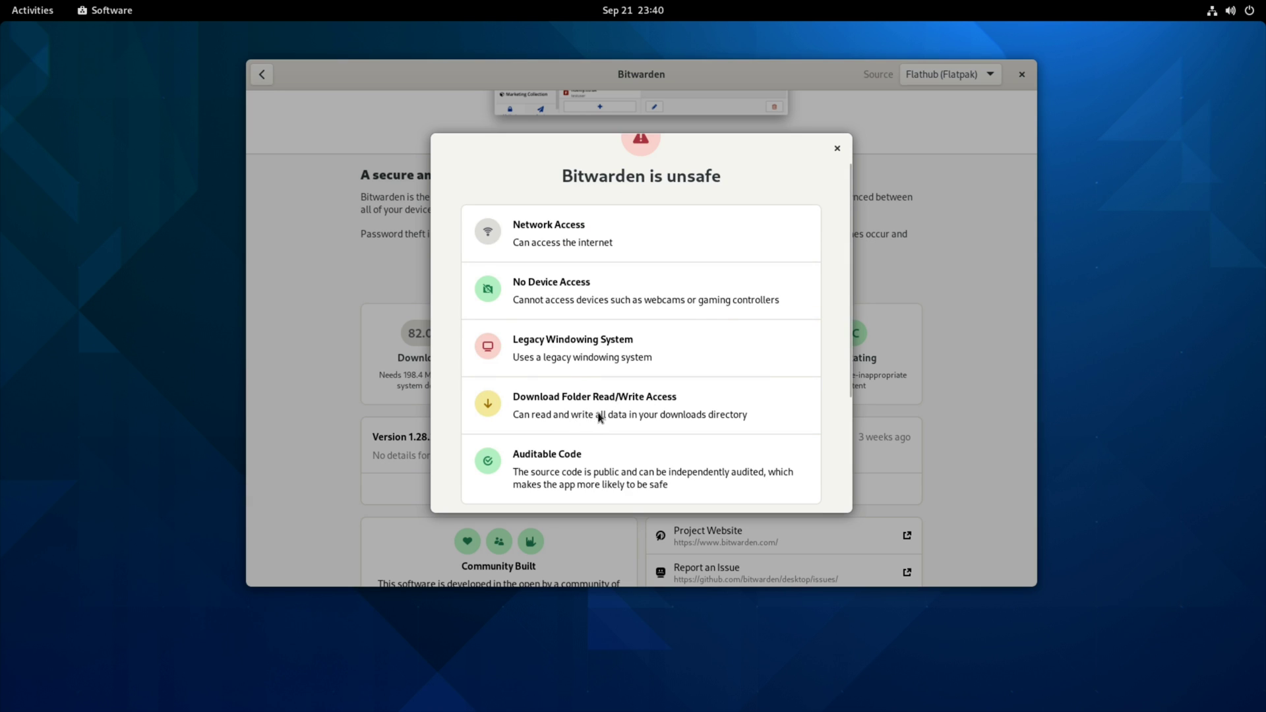
mouse_move(669, 432)
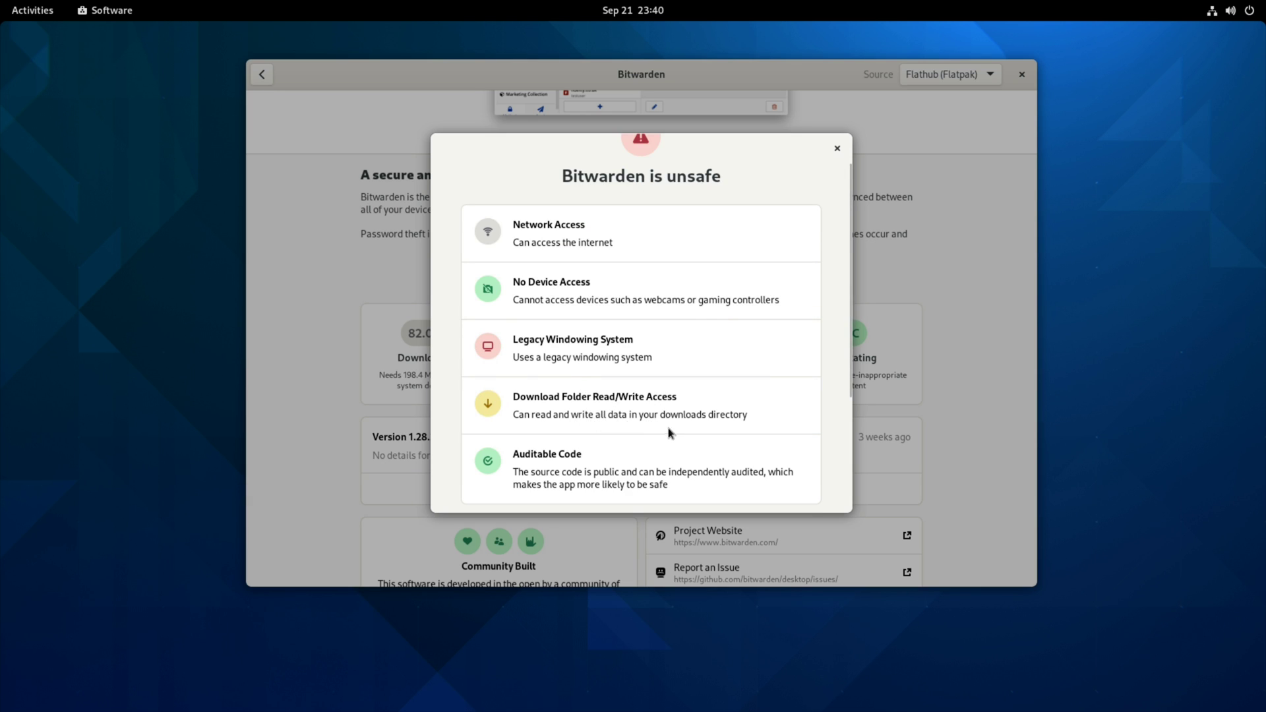
scroll("down", 3)
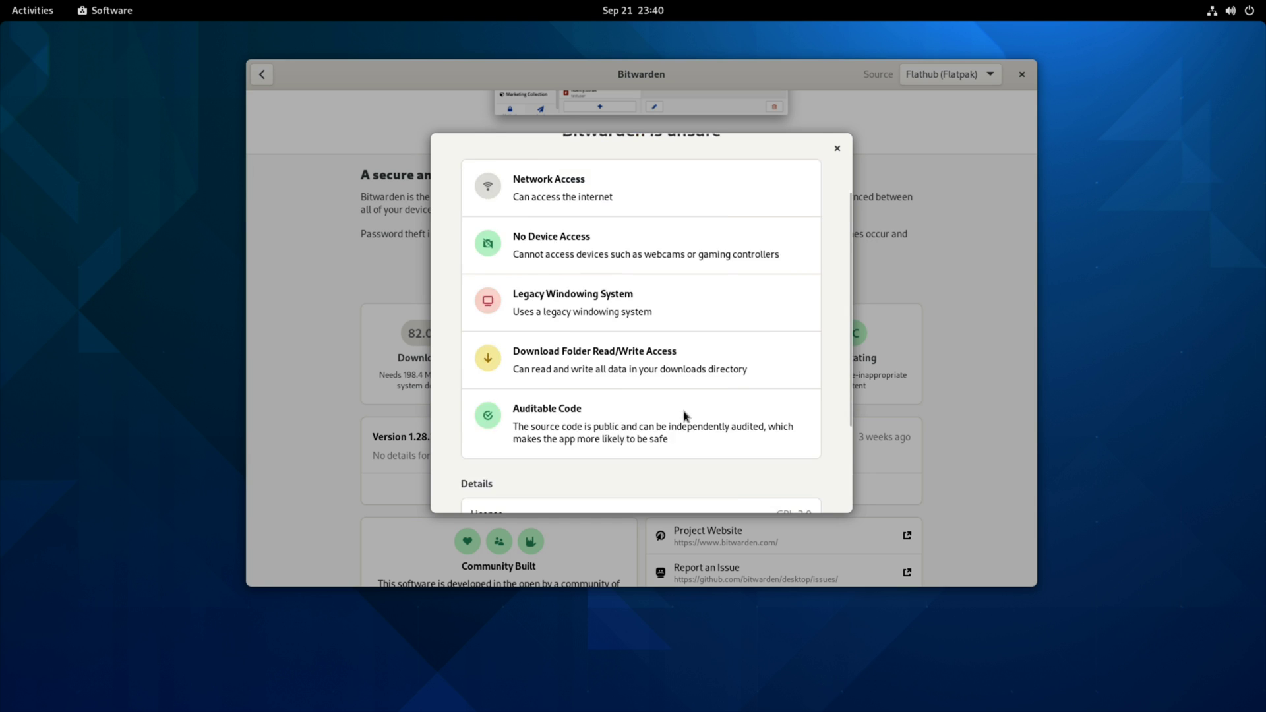
scroll("down", 3)
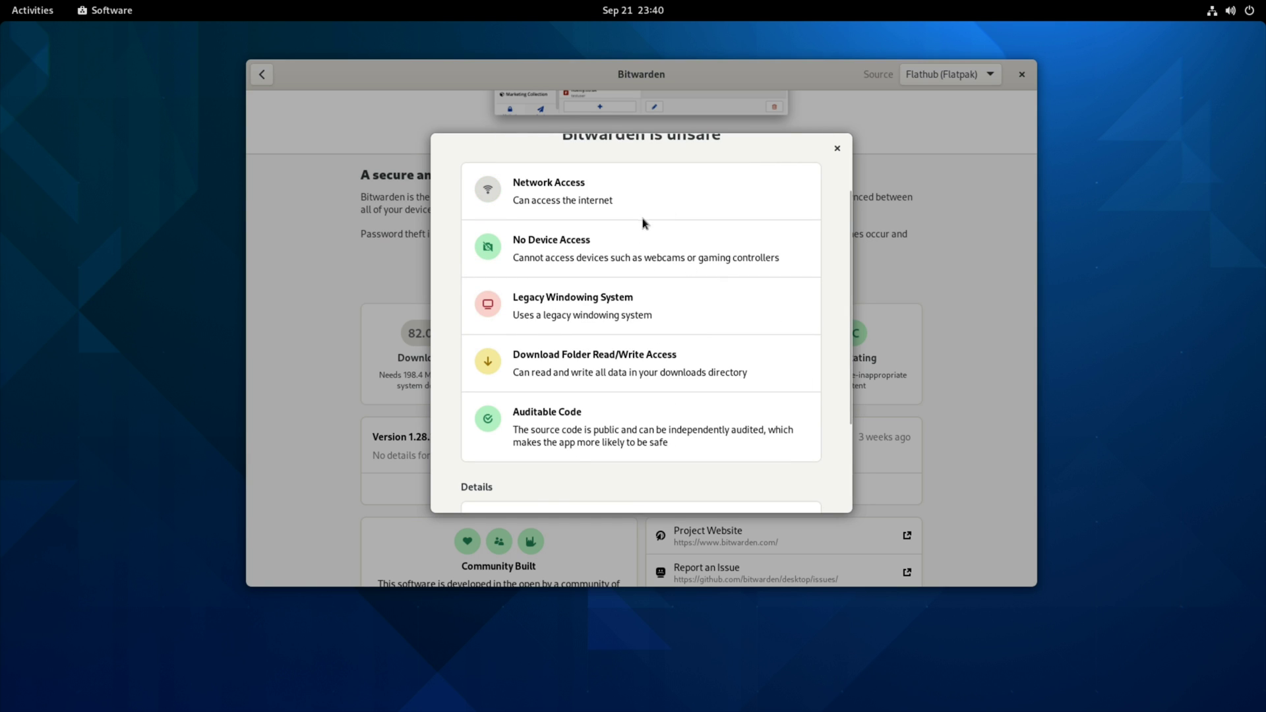
scroll("down", 3)
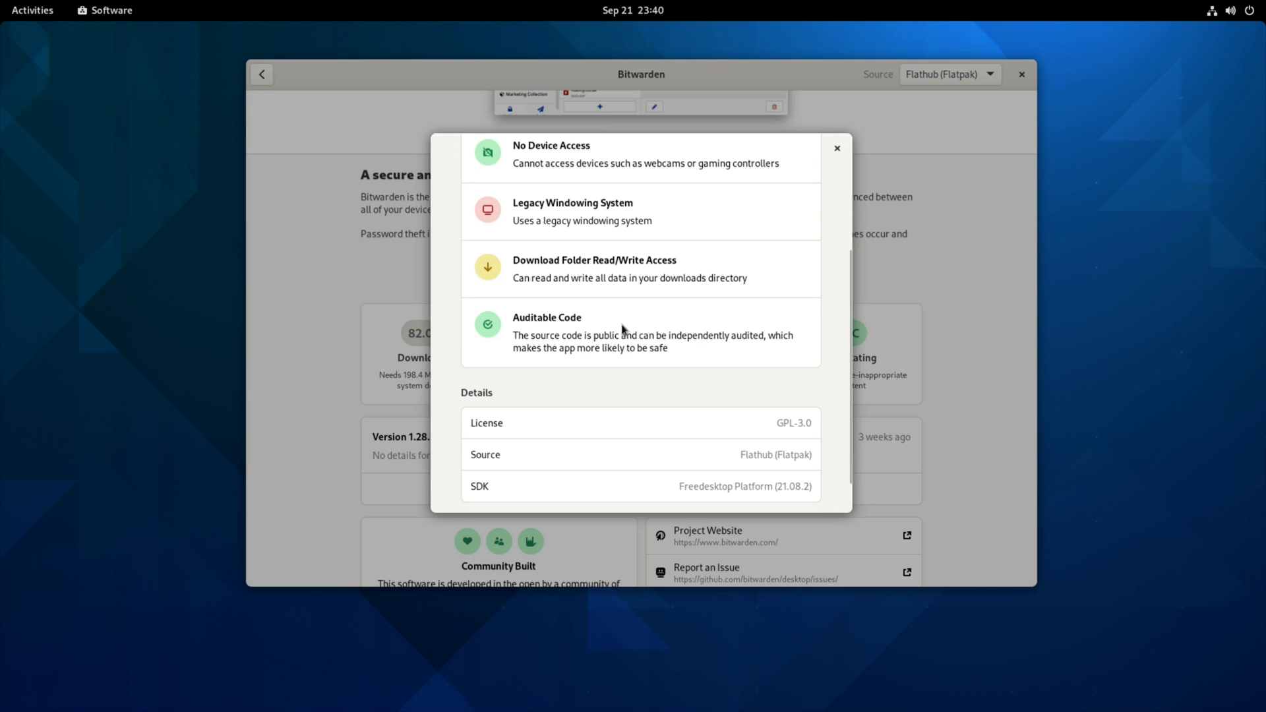
mouse_move(612, 356)
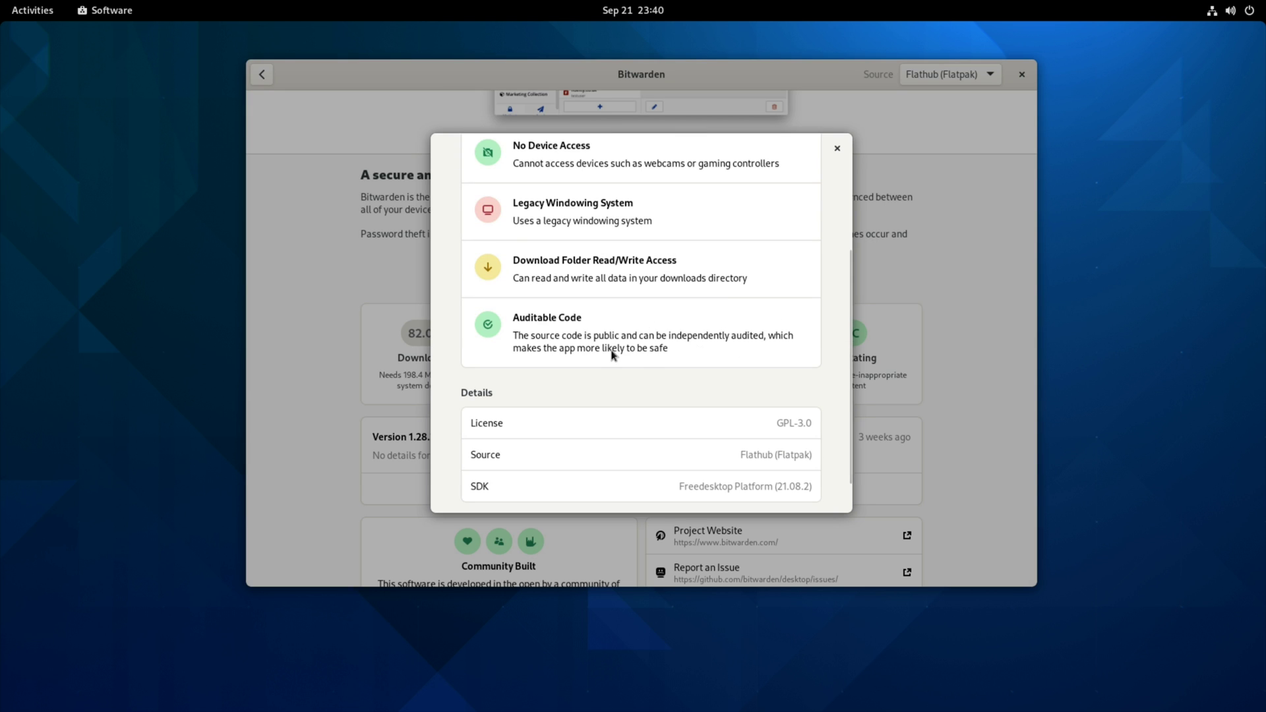
mouse_move(647, 355)
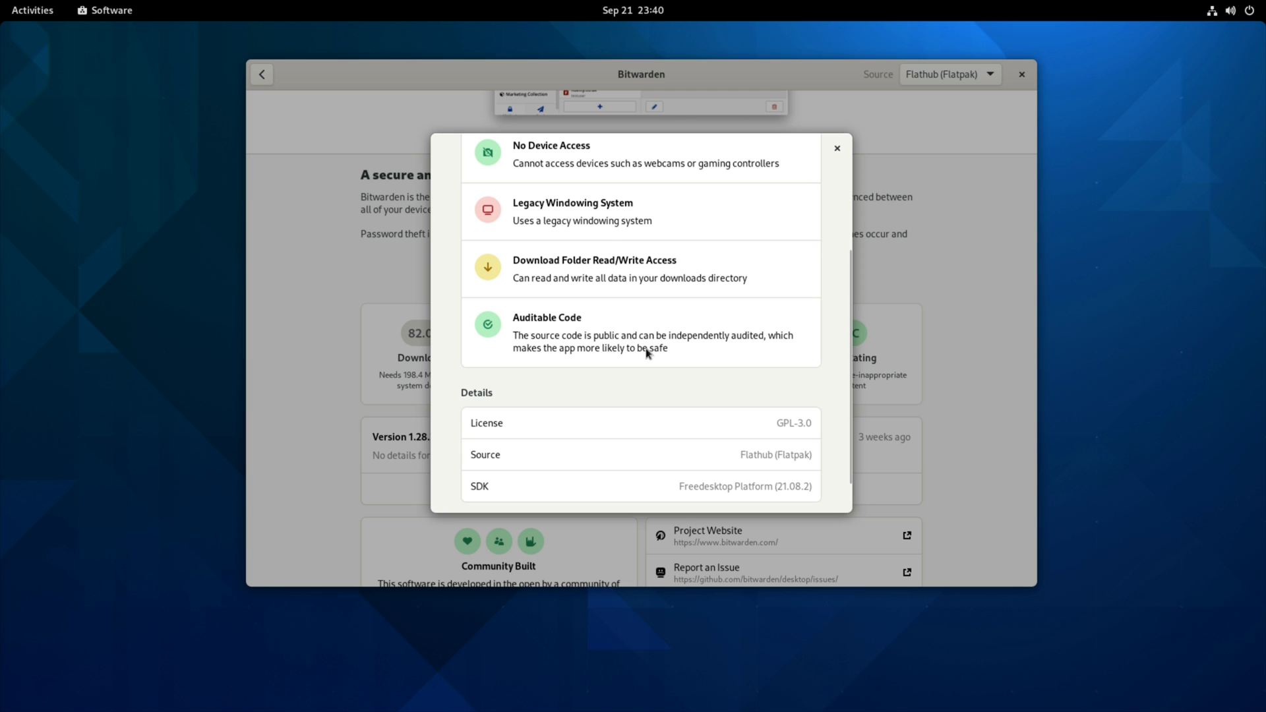
scroll("down", 3)
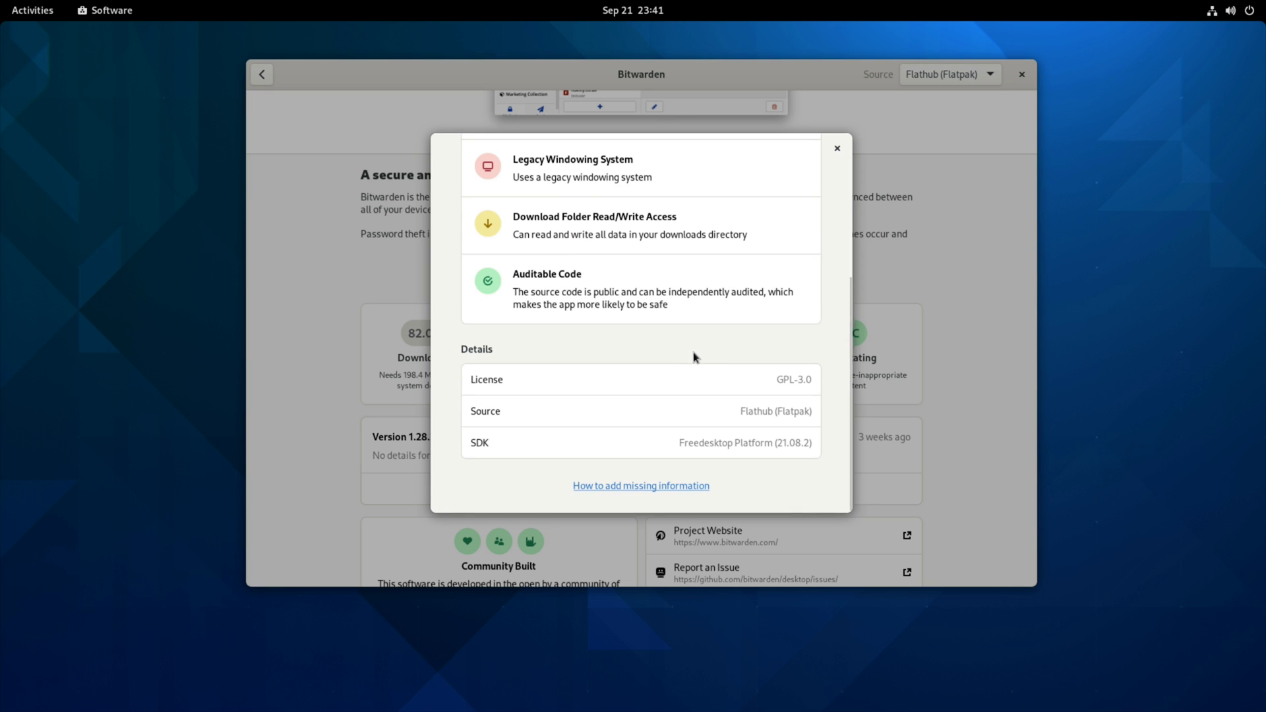
mouse_move(662, 381)
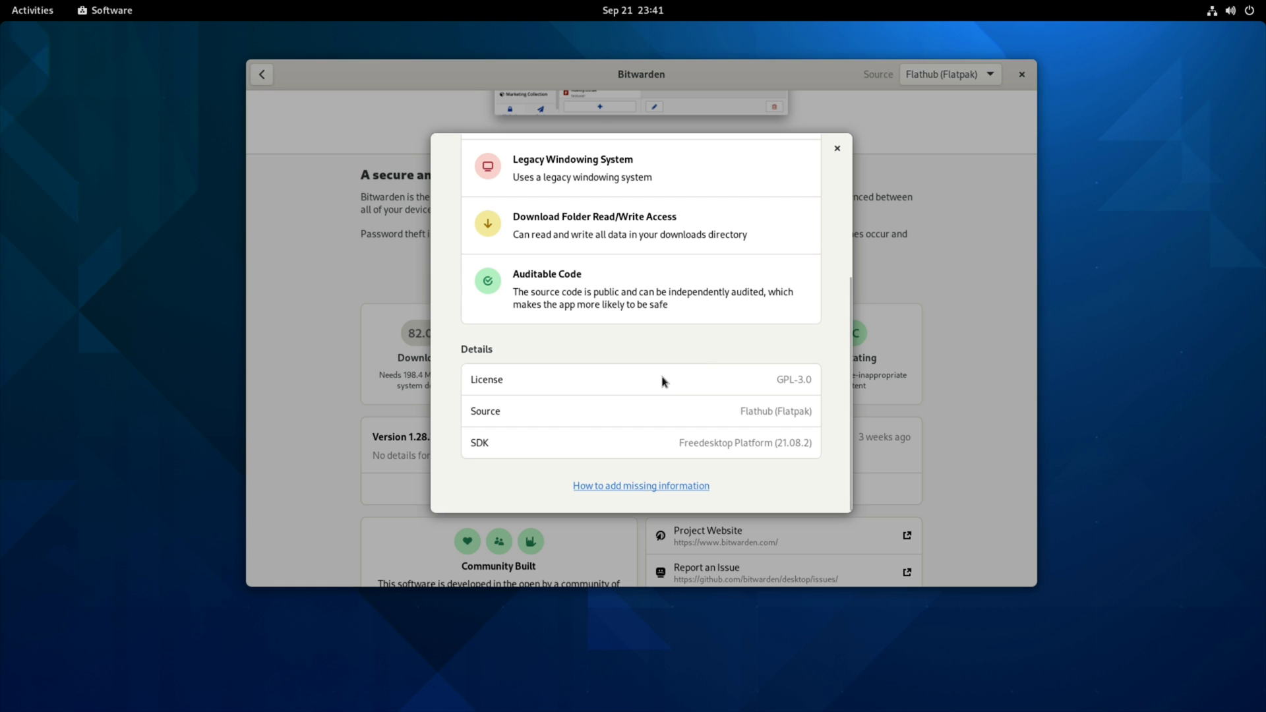
mouse_move(785, 391)
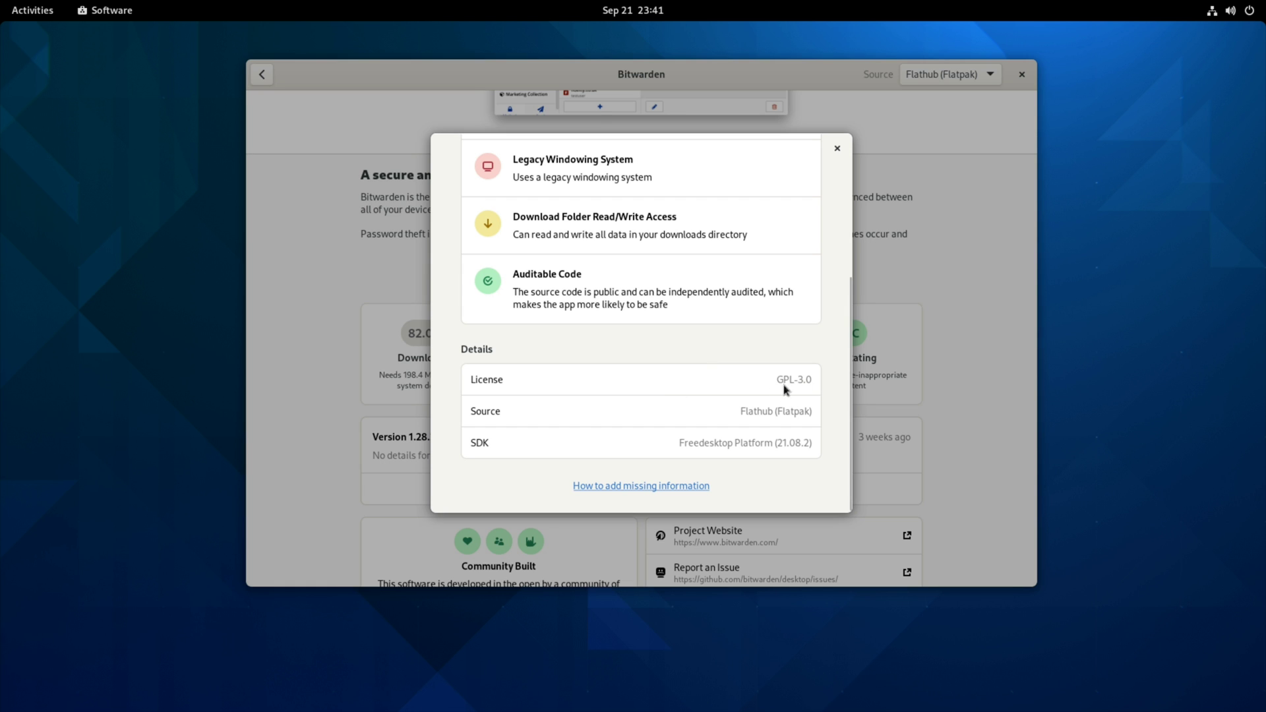
mouse_move(598, 430)
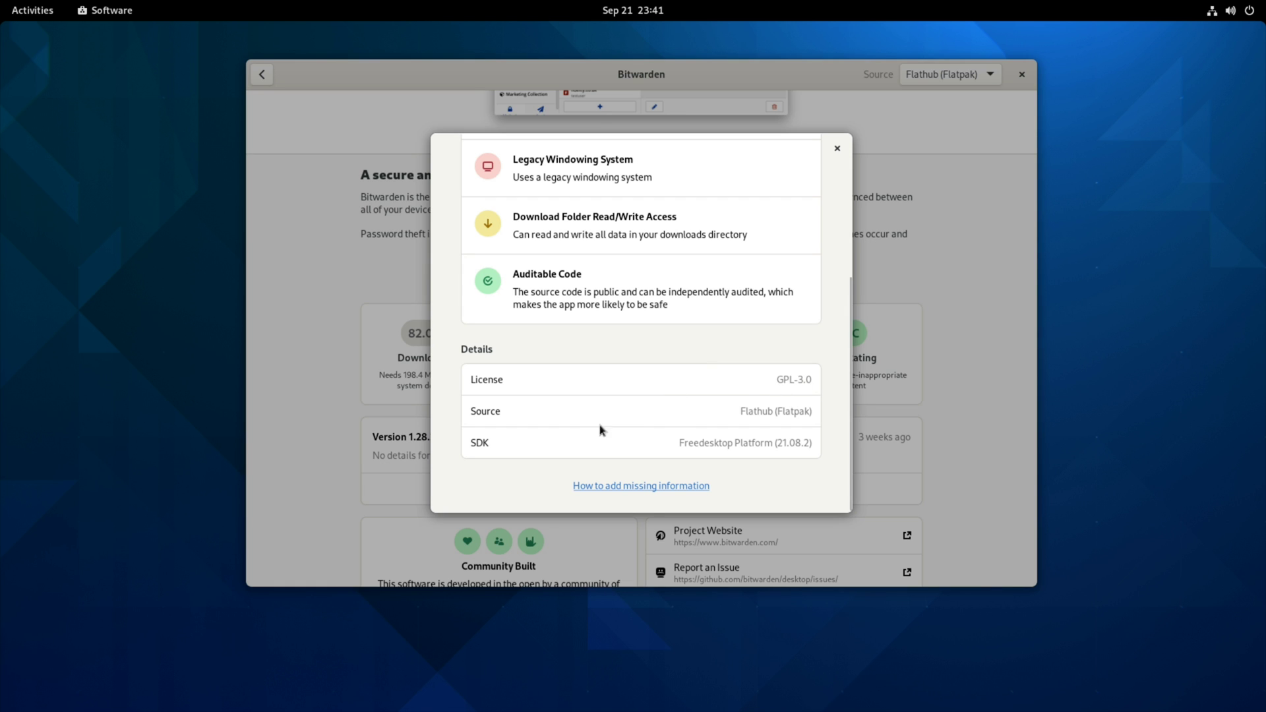
mouse_move(764, 422)
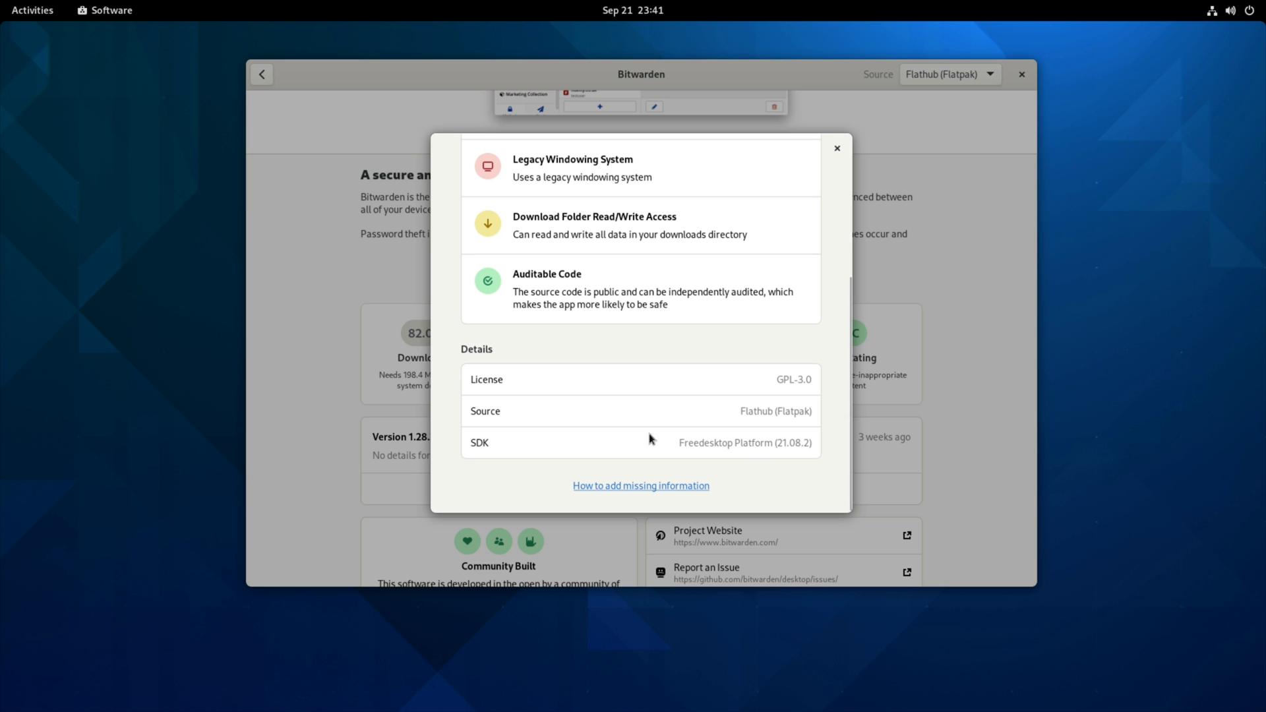
mouse_move(706, 451)
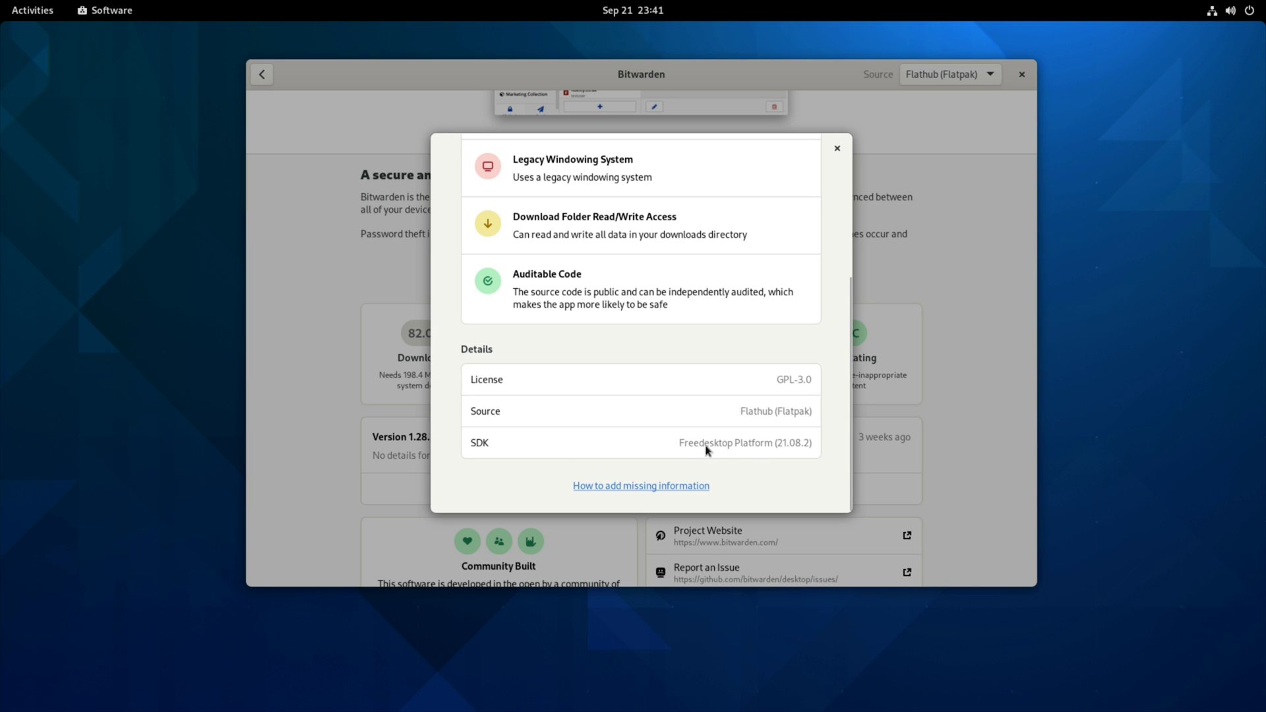
mouse_move(735, 455)
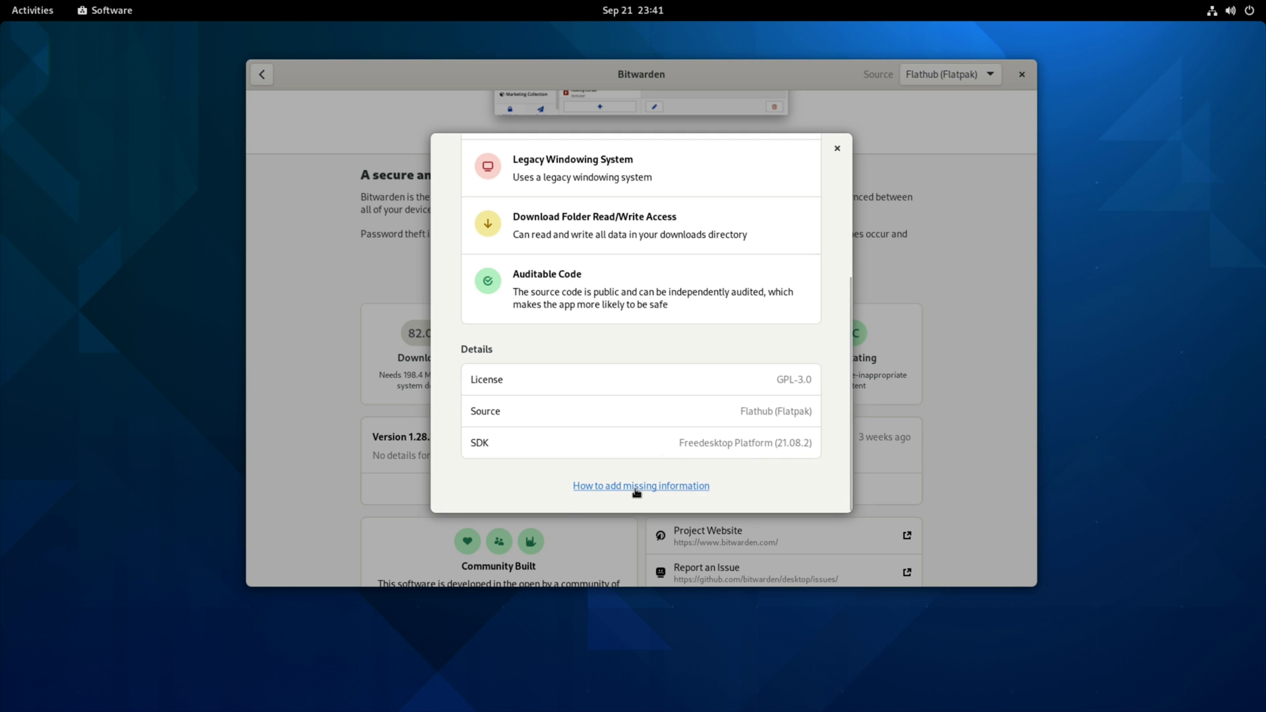
mouse_move(641, 485)
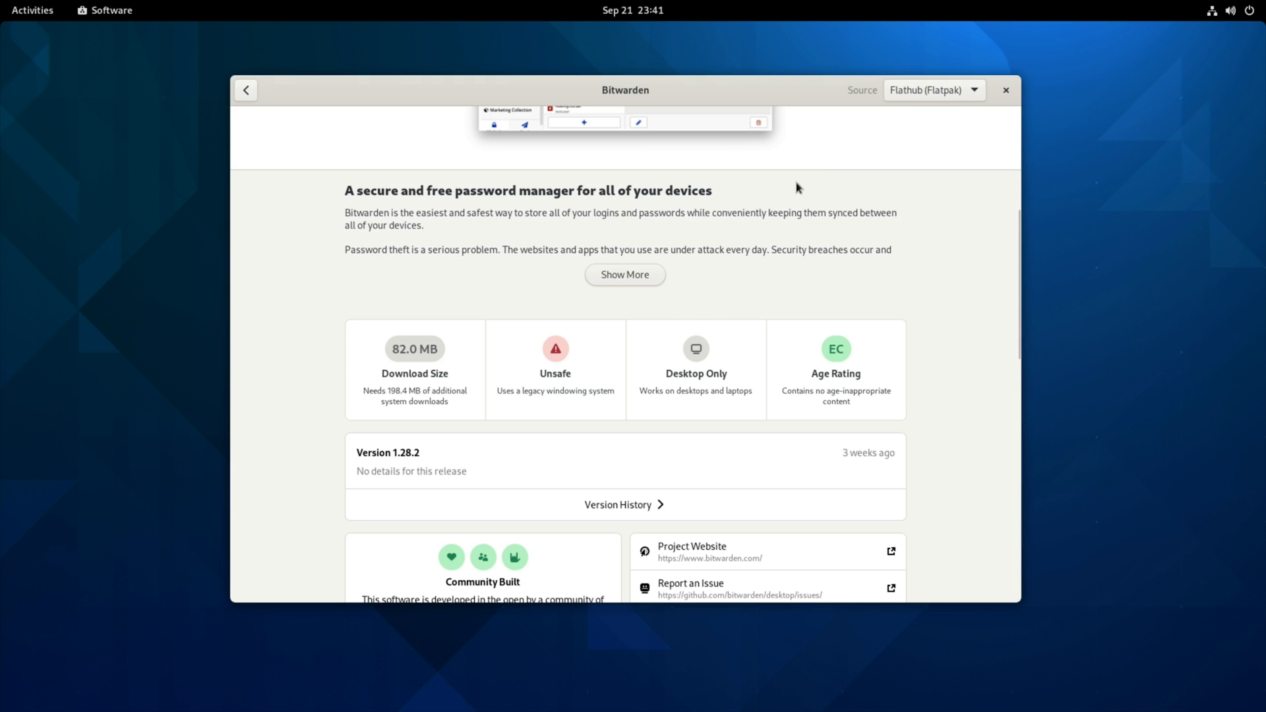
scroll("down", 3)
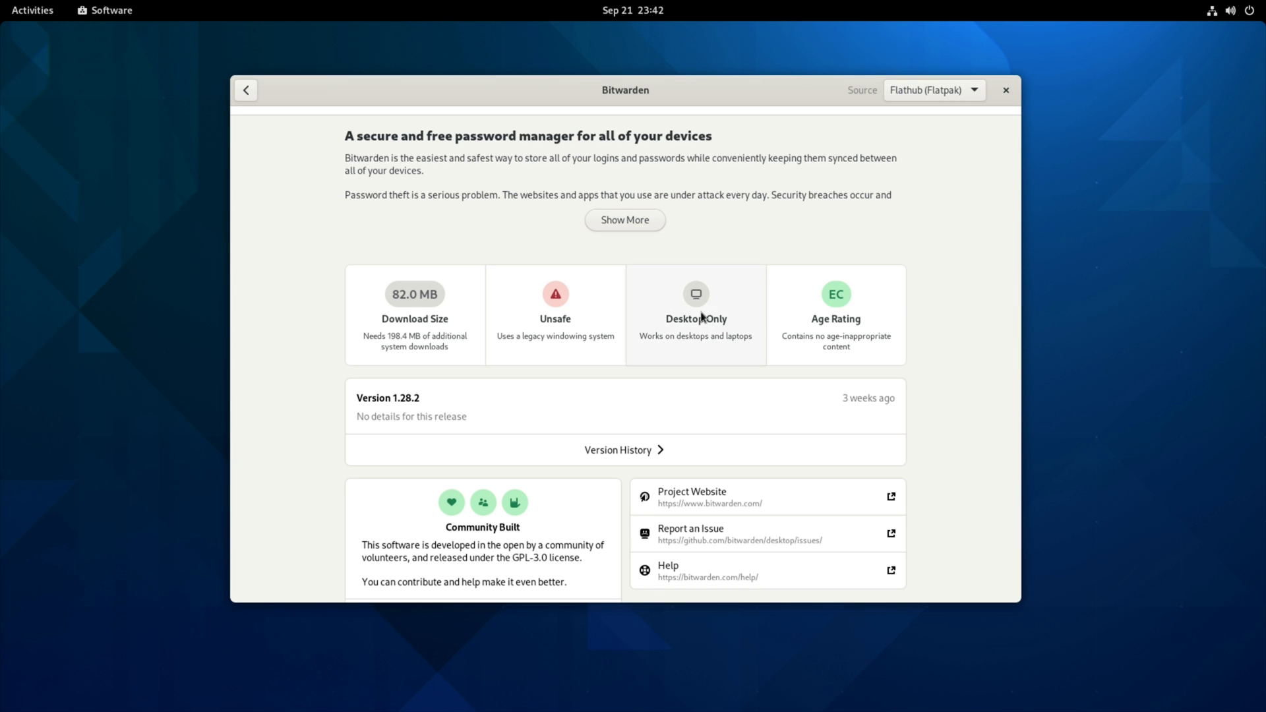
left_click(695, 316)
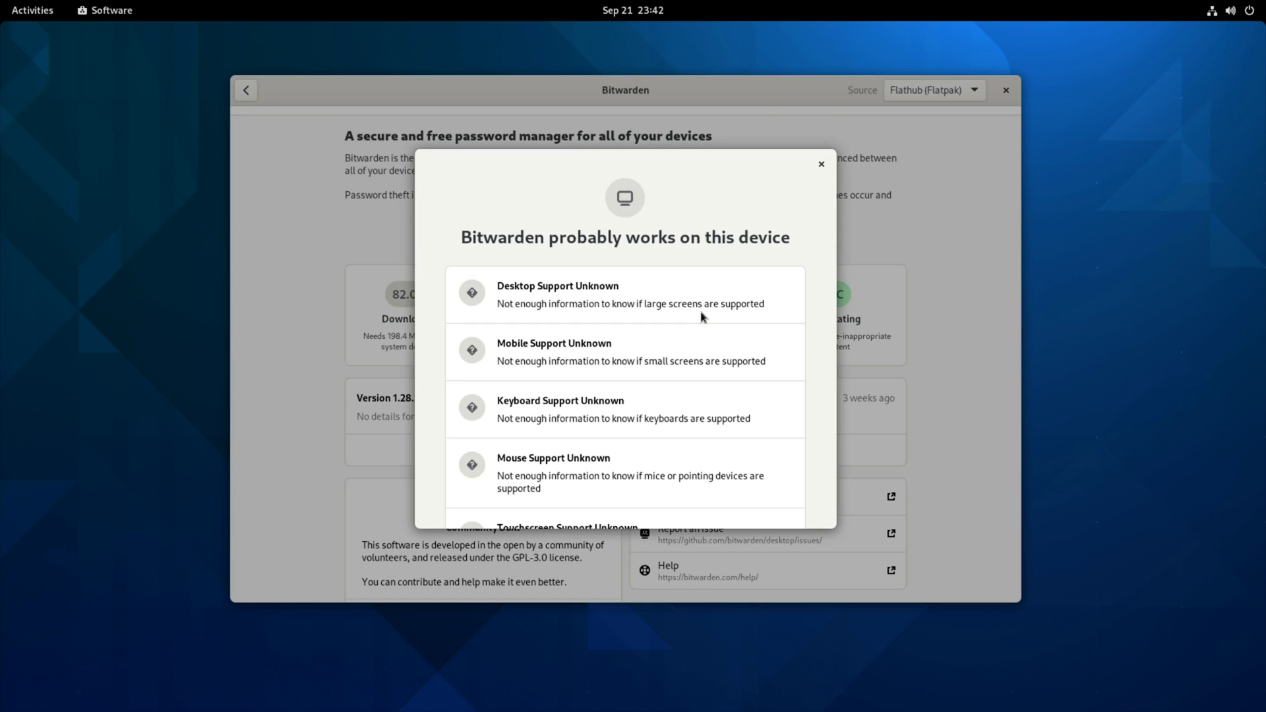
mouse_move(526, 354)
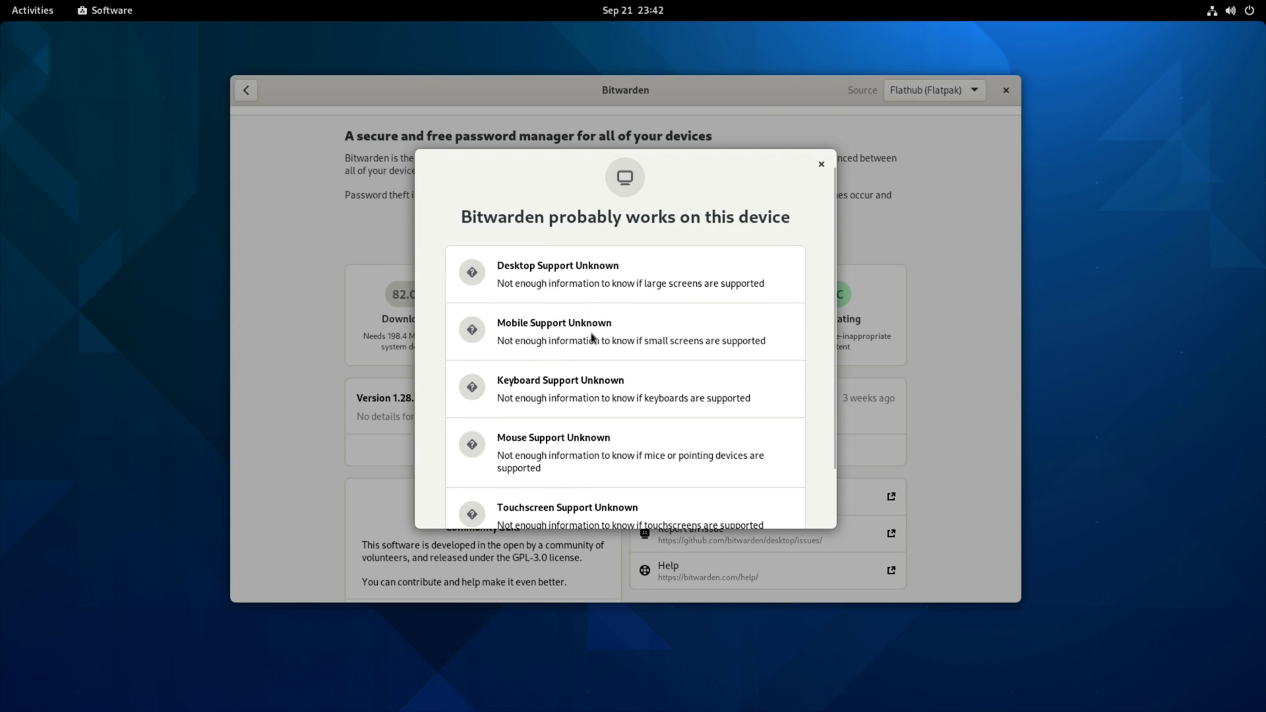
mouse_move(630, 331)
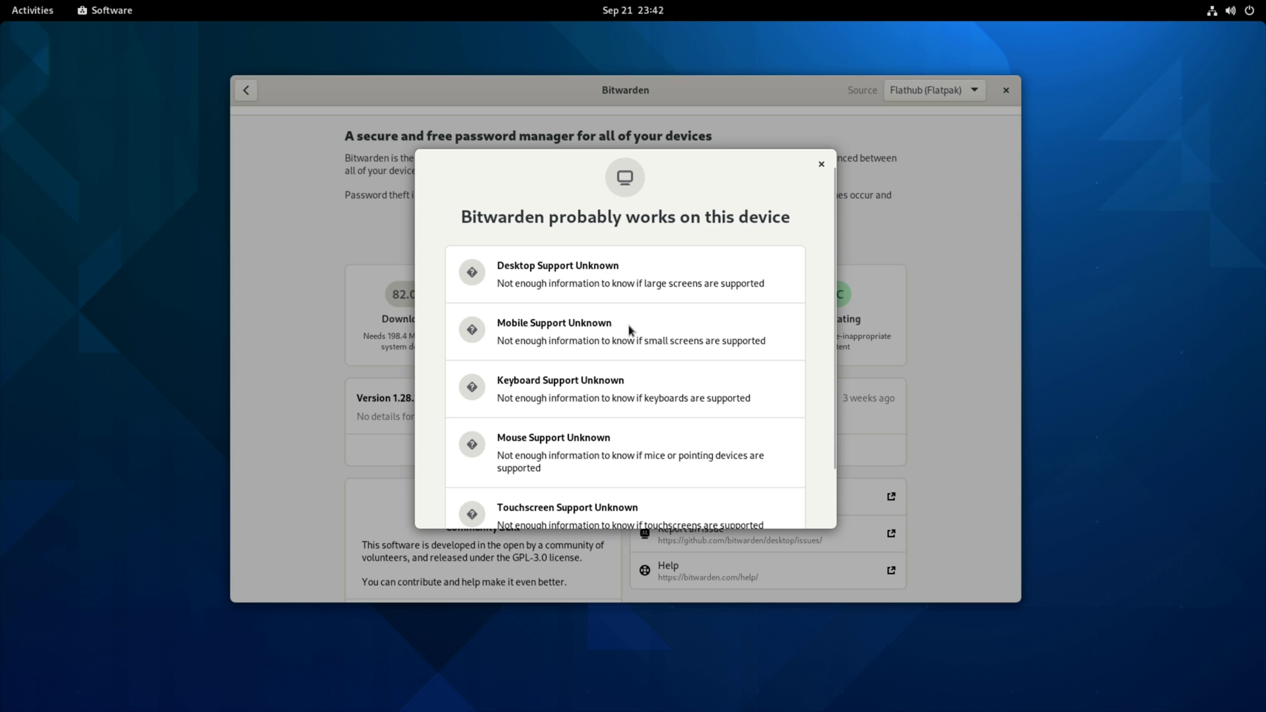
mouse_move(667, 324)
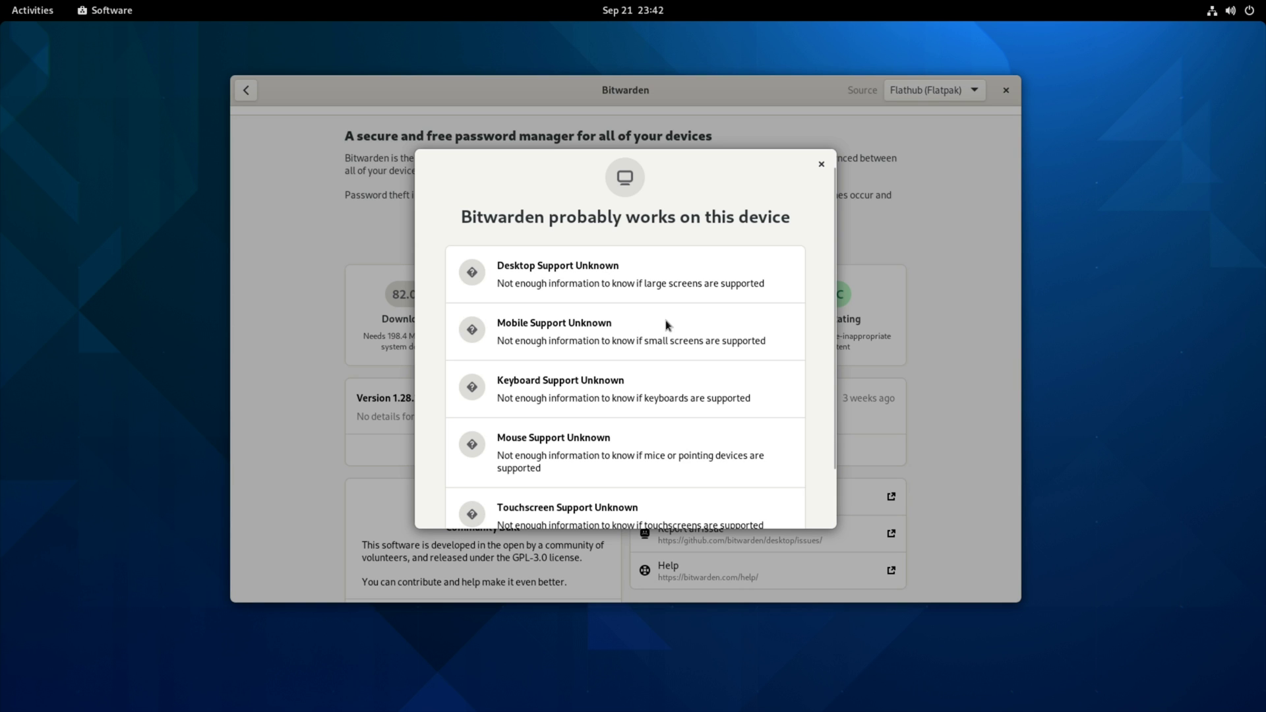
scroll("down", 3)
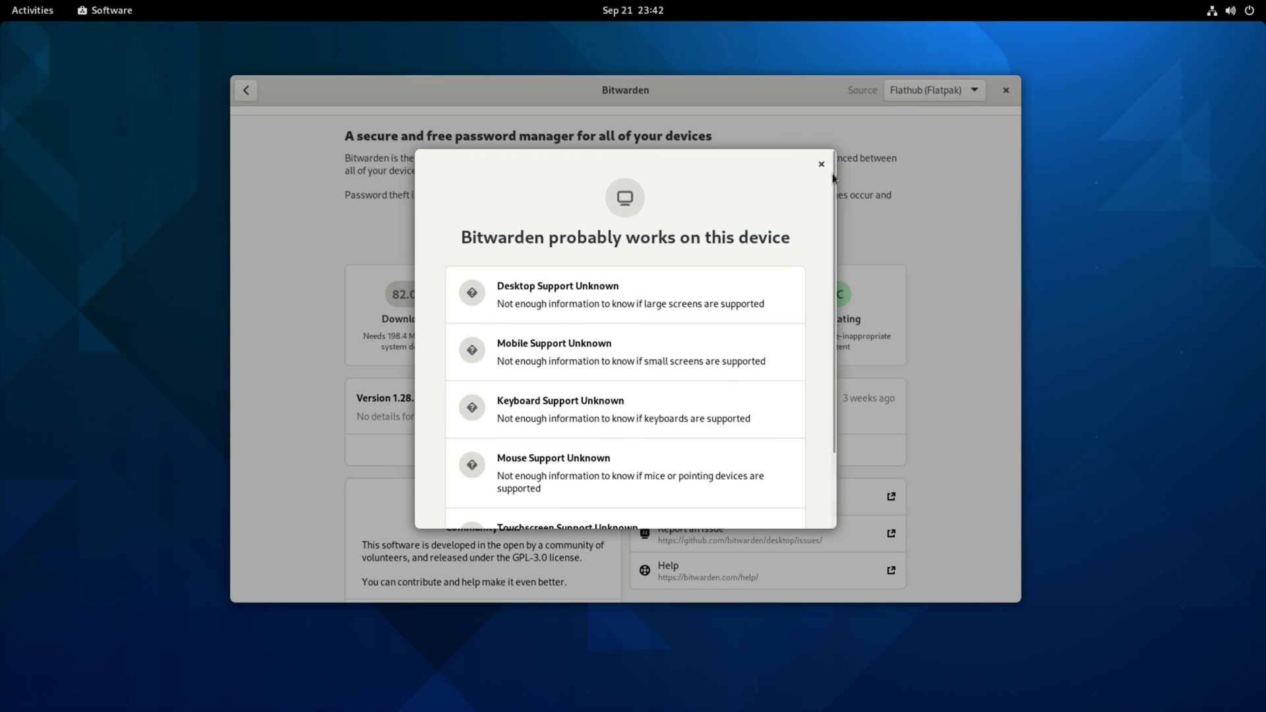
left_click(821, 165)
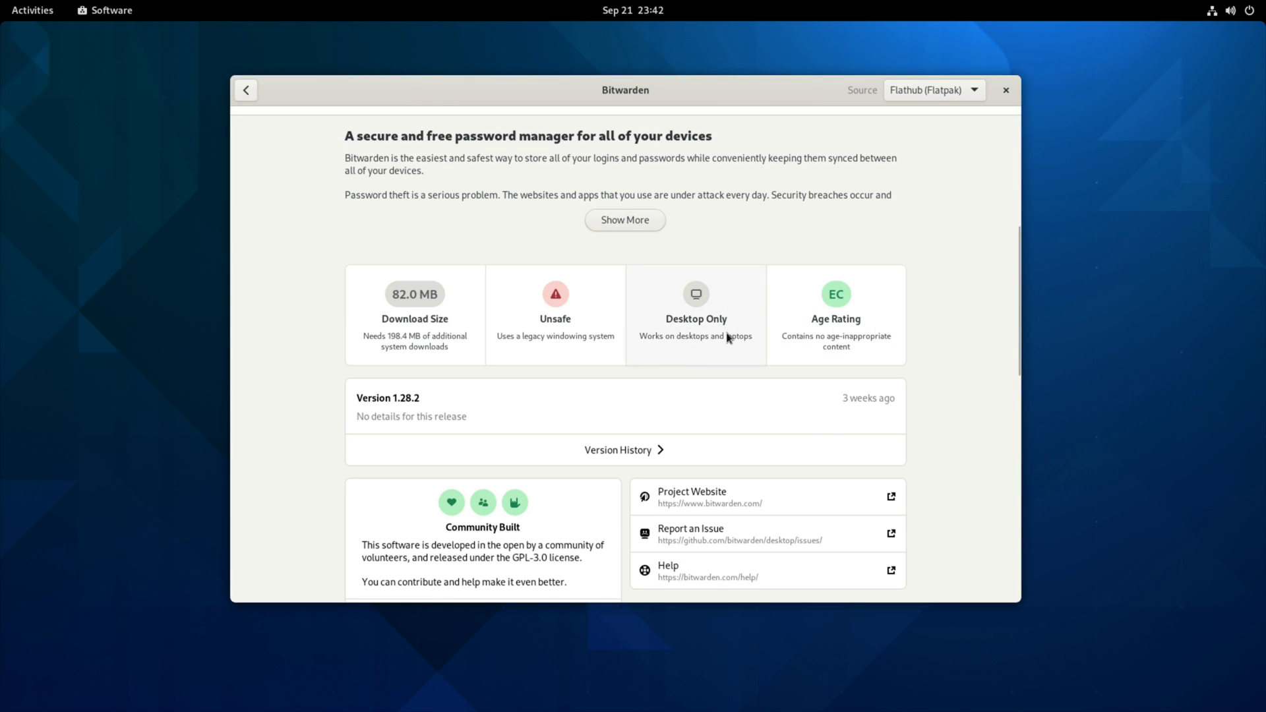
Review Bitwarden's age rating breakdown through all its categories, then dismiss it
left_click(836, 314)
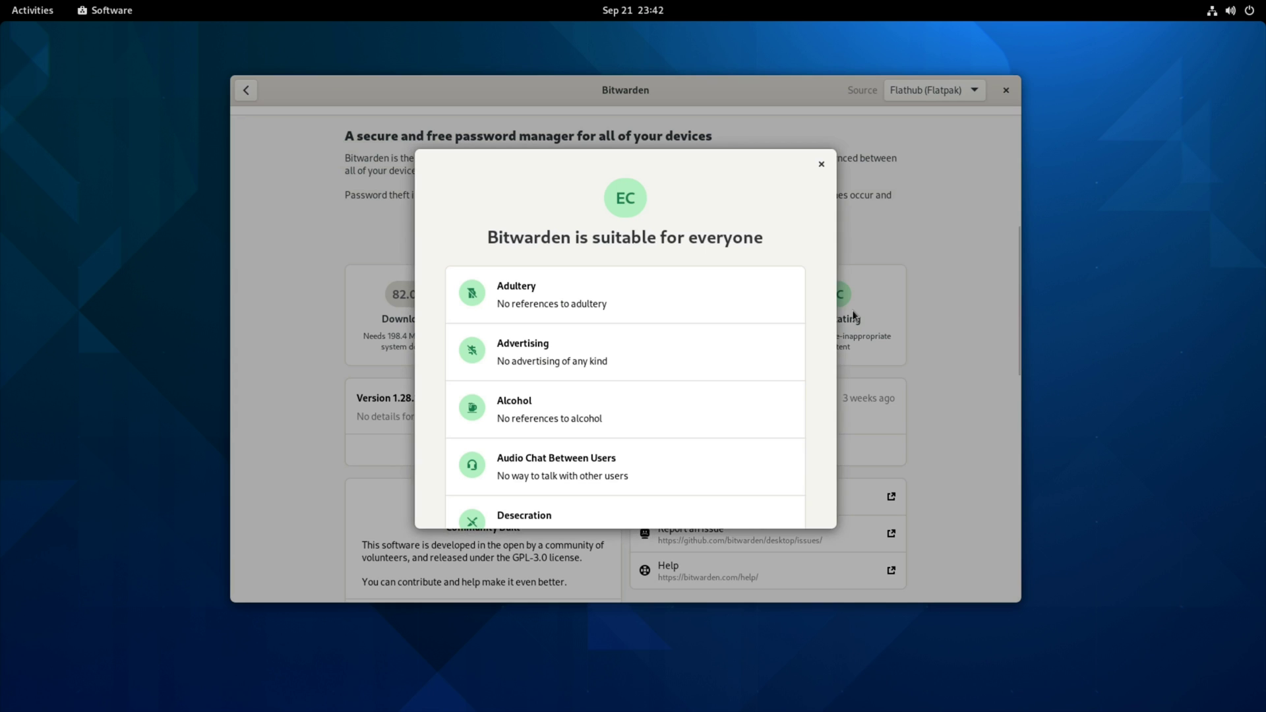
scroll("down", 3)
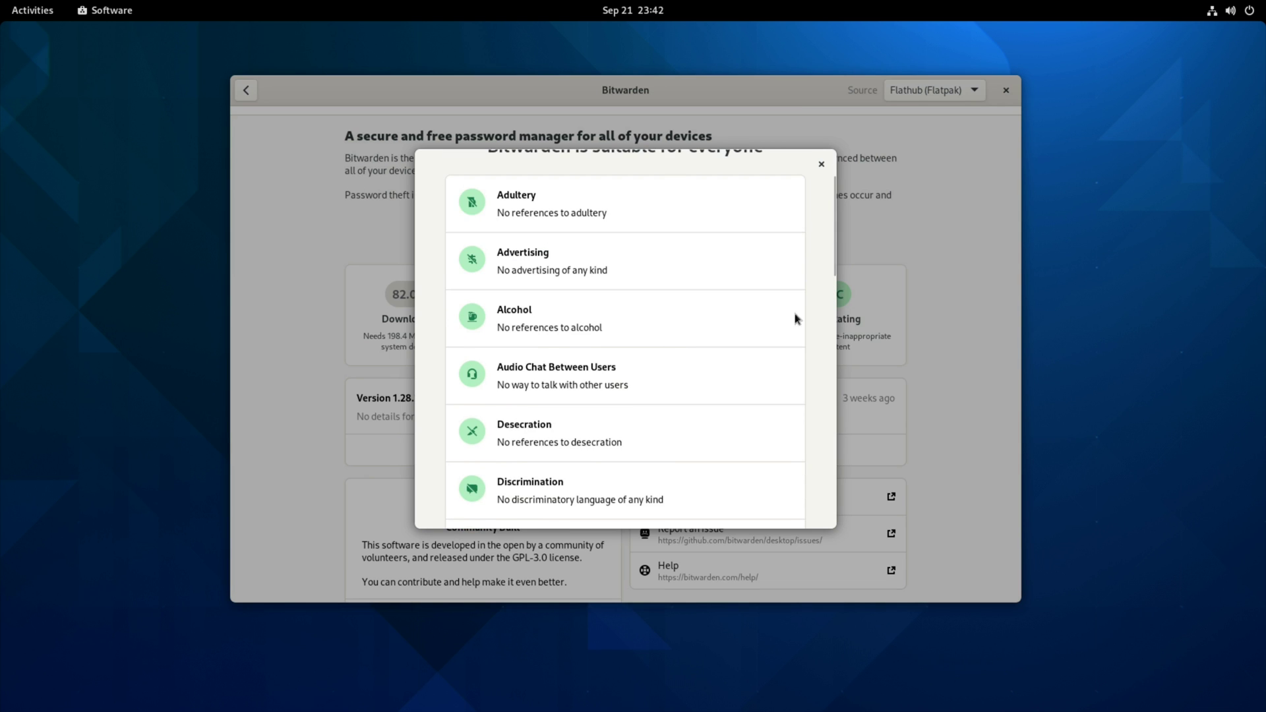
scroll("down", 3)
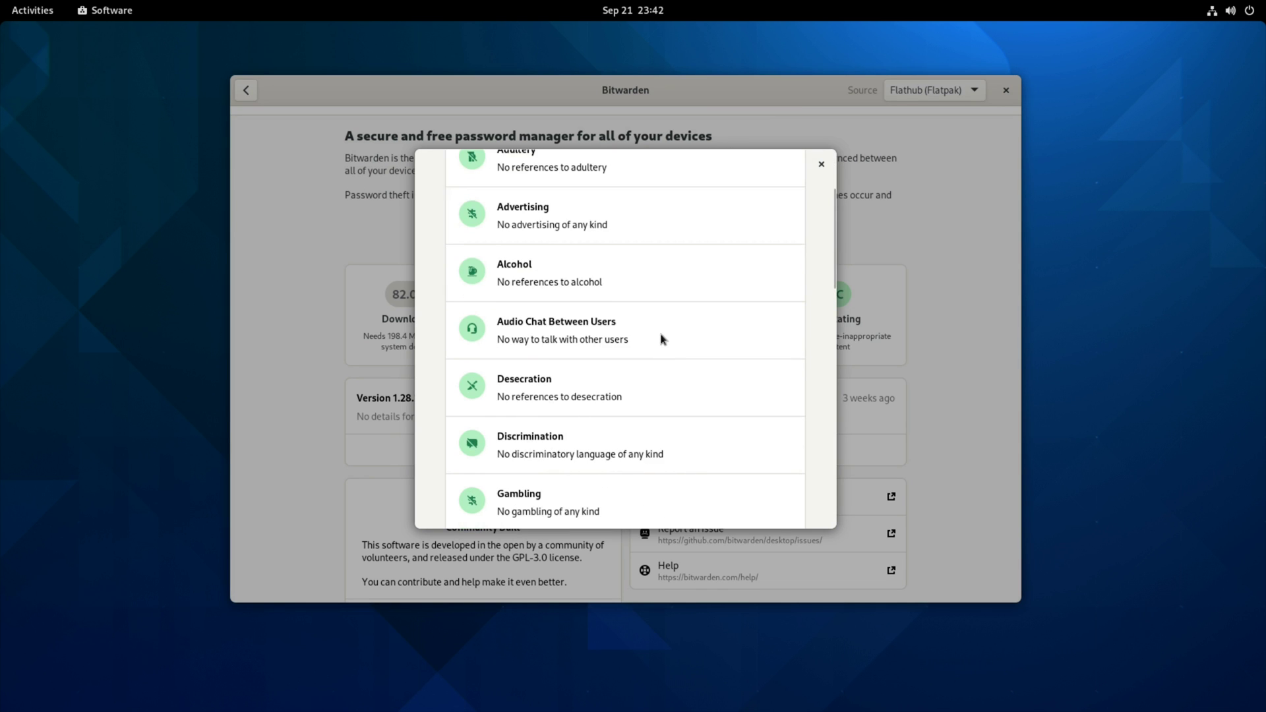
scroll("down", 3)
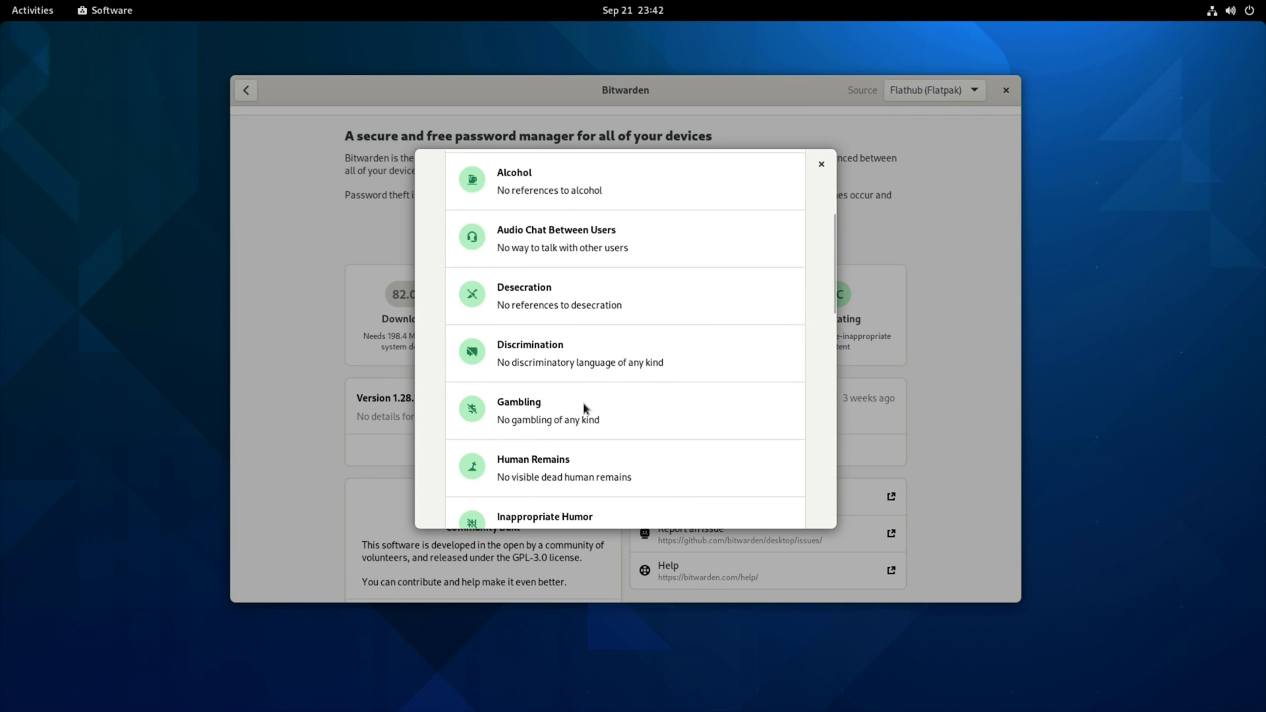
mouse_move(601, 423)
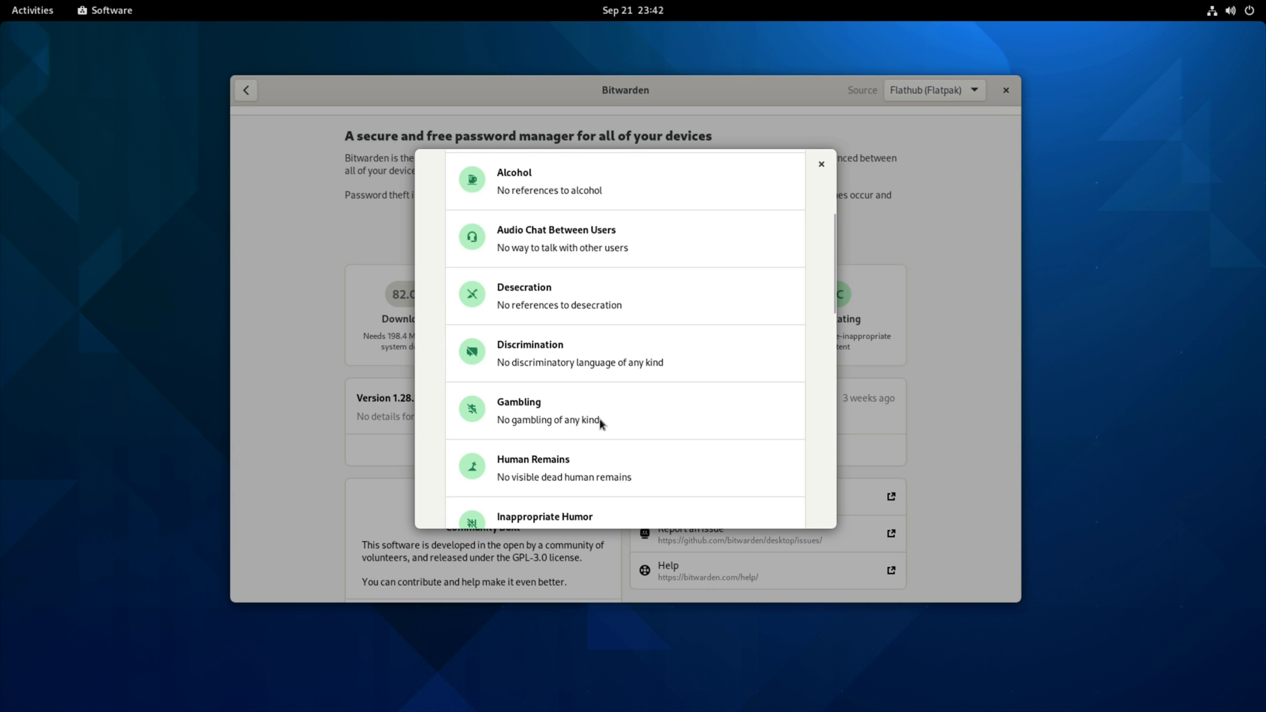
scroll("down", 3)
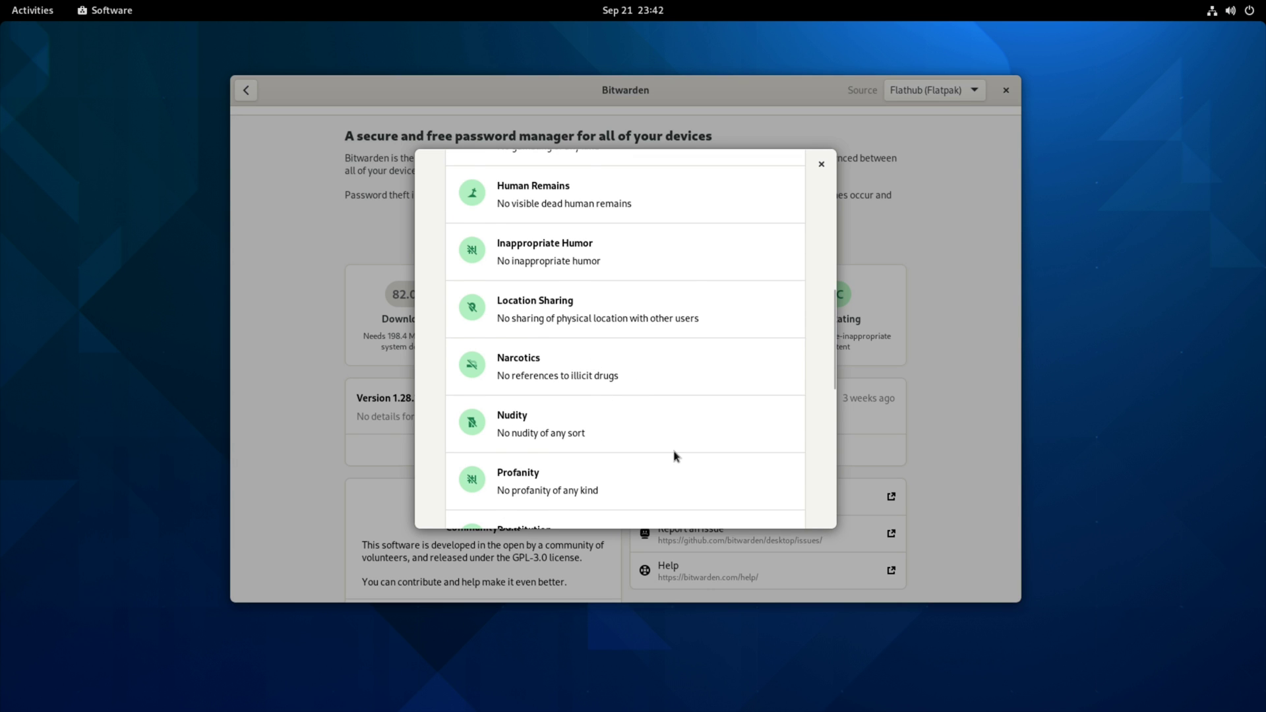
scroll("down", 3)
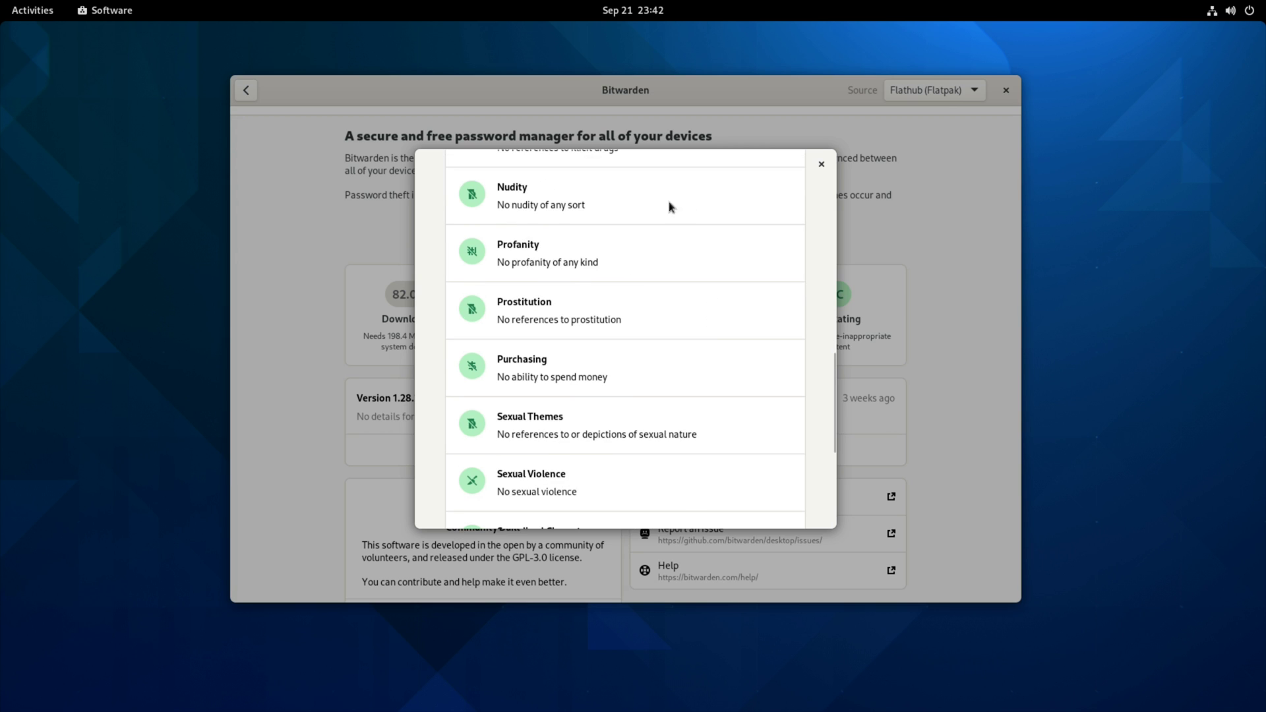
mouse_move(594, 379)
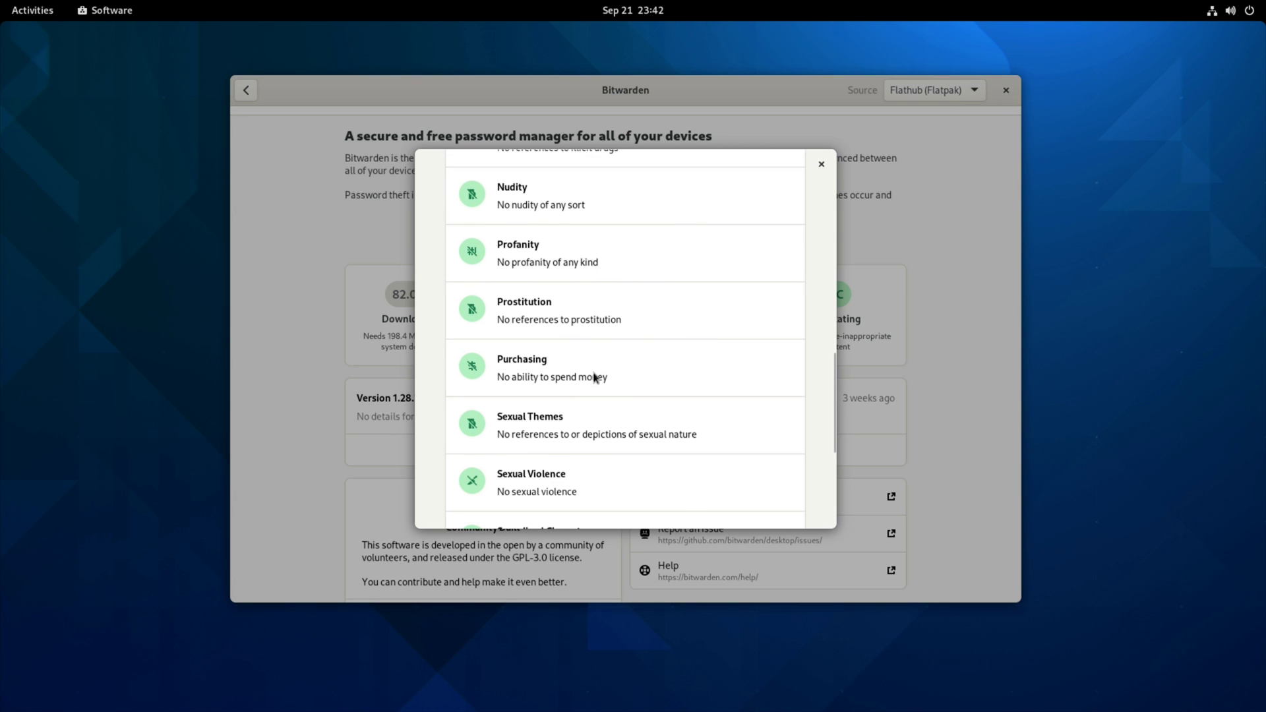
scroll("down", 3)
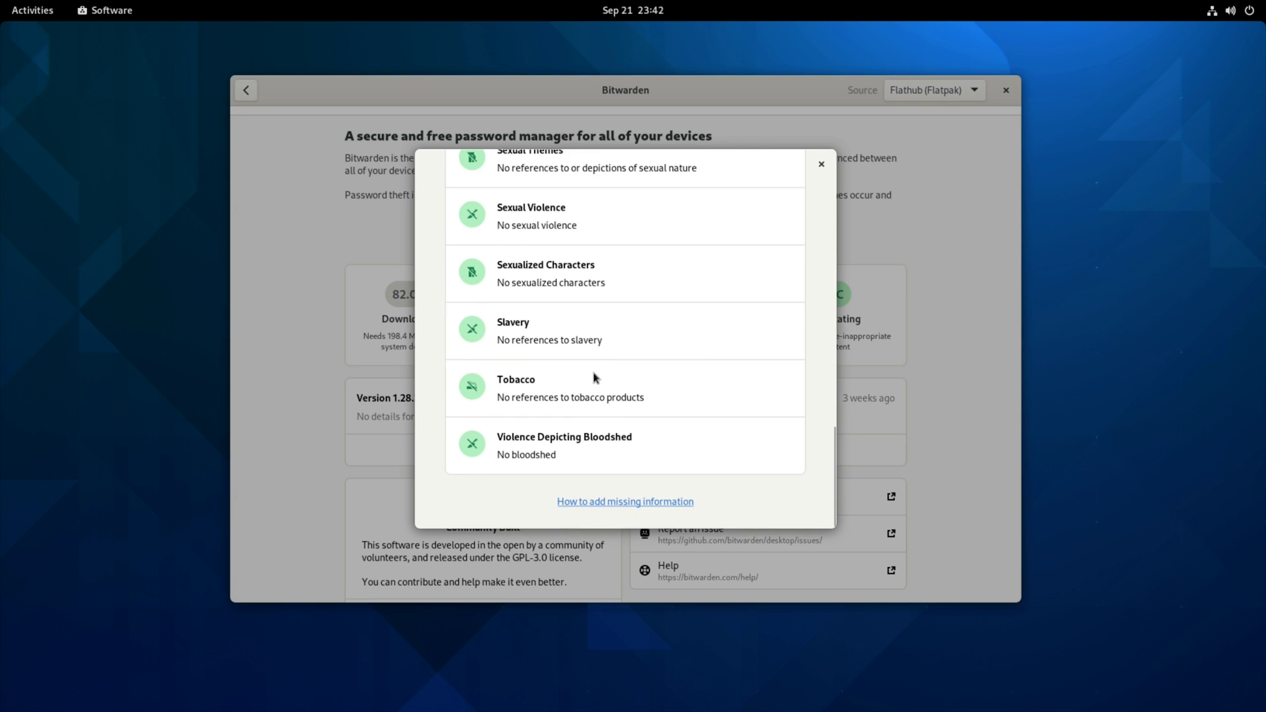
left_click(822, 164)
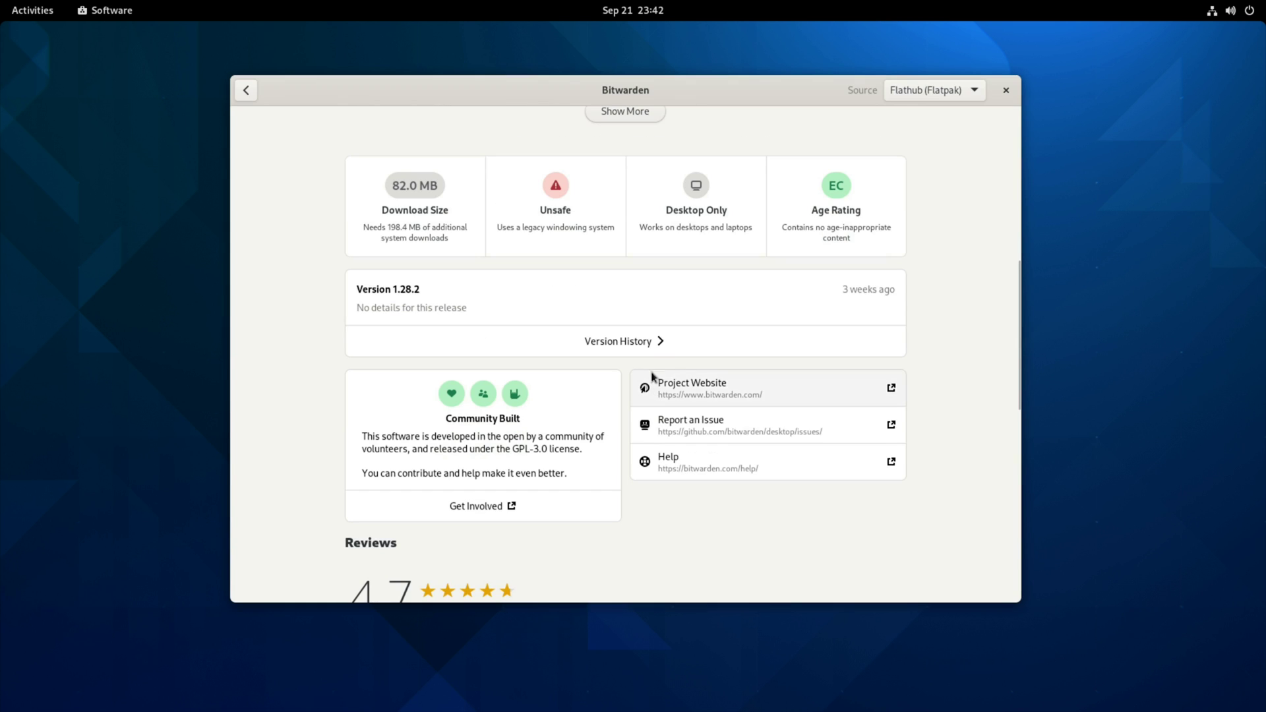
Show Bitwarden's Version History list of past releases
left_click(624, 340)
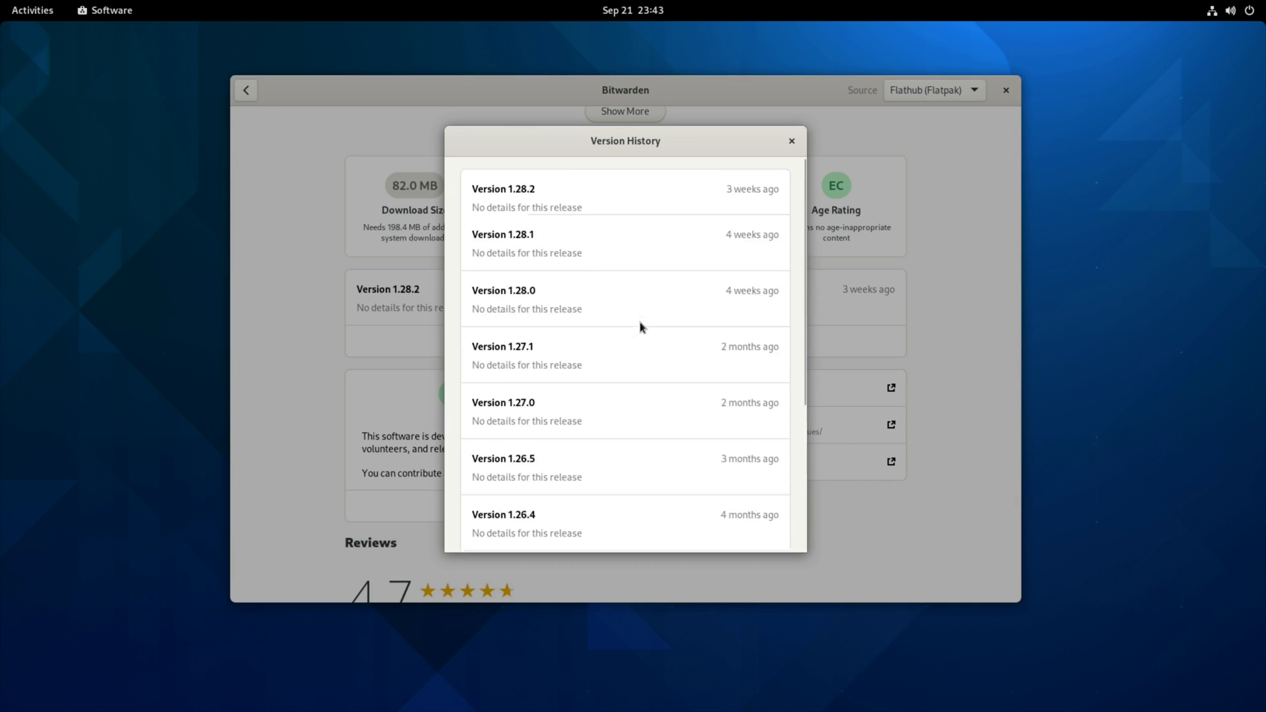
scroll("down", 3)
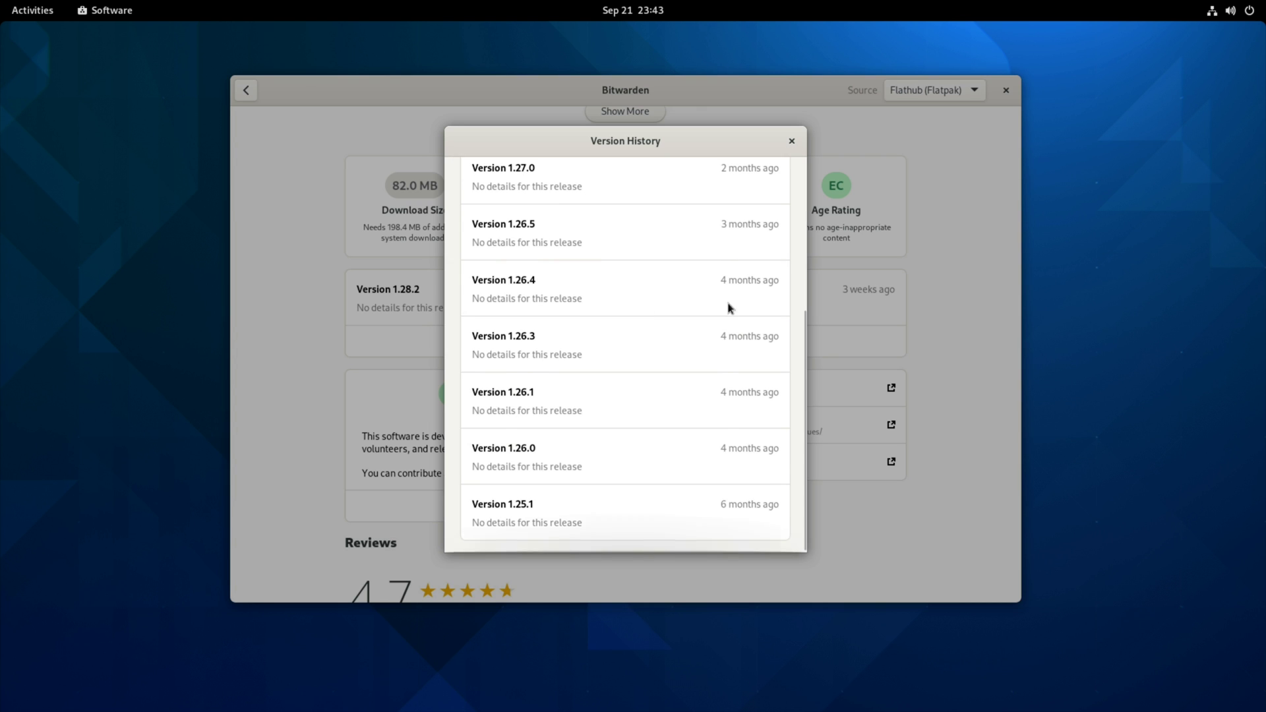
Leave the version history, browse Bitwarden's 4.7-star reviews, and search for "rpc" showing installed RPCS3
left_click(789, 141)
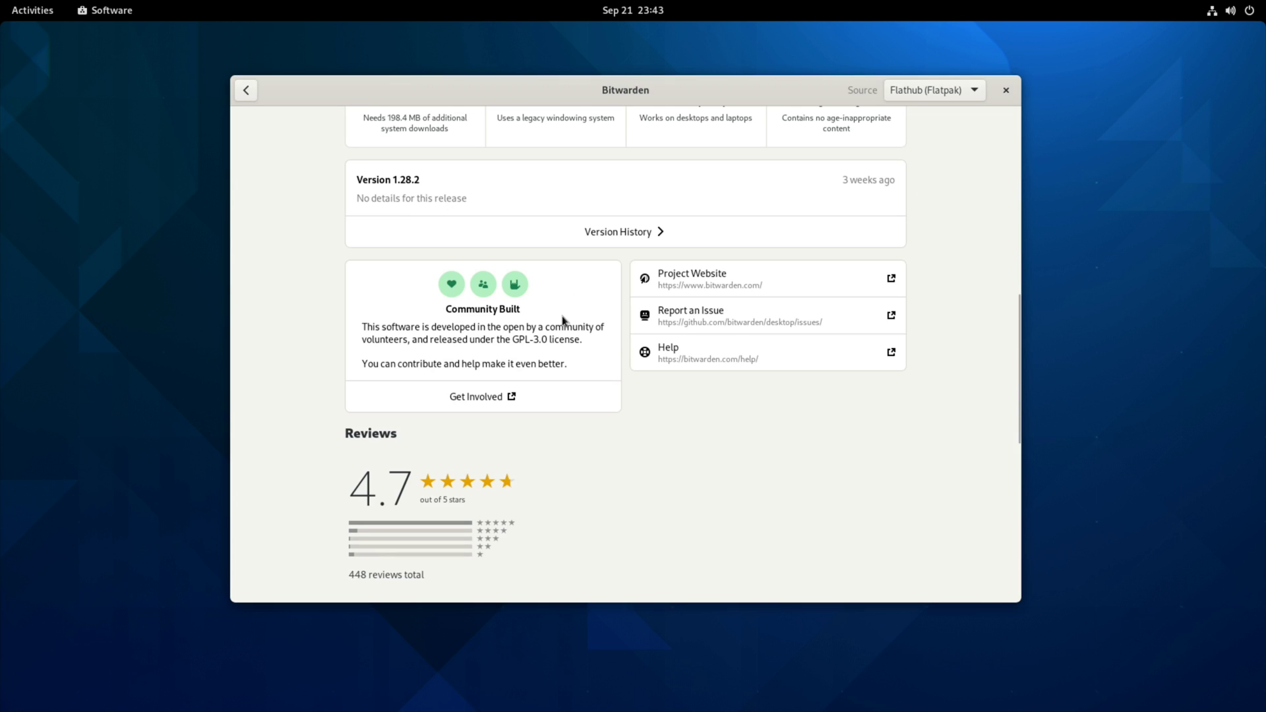
mouse_move(481, 322)
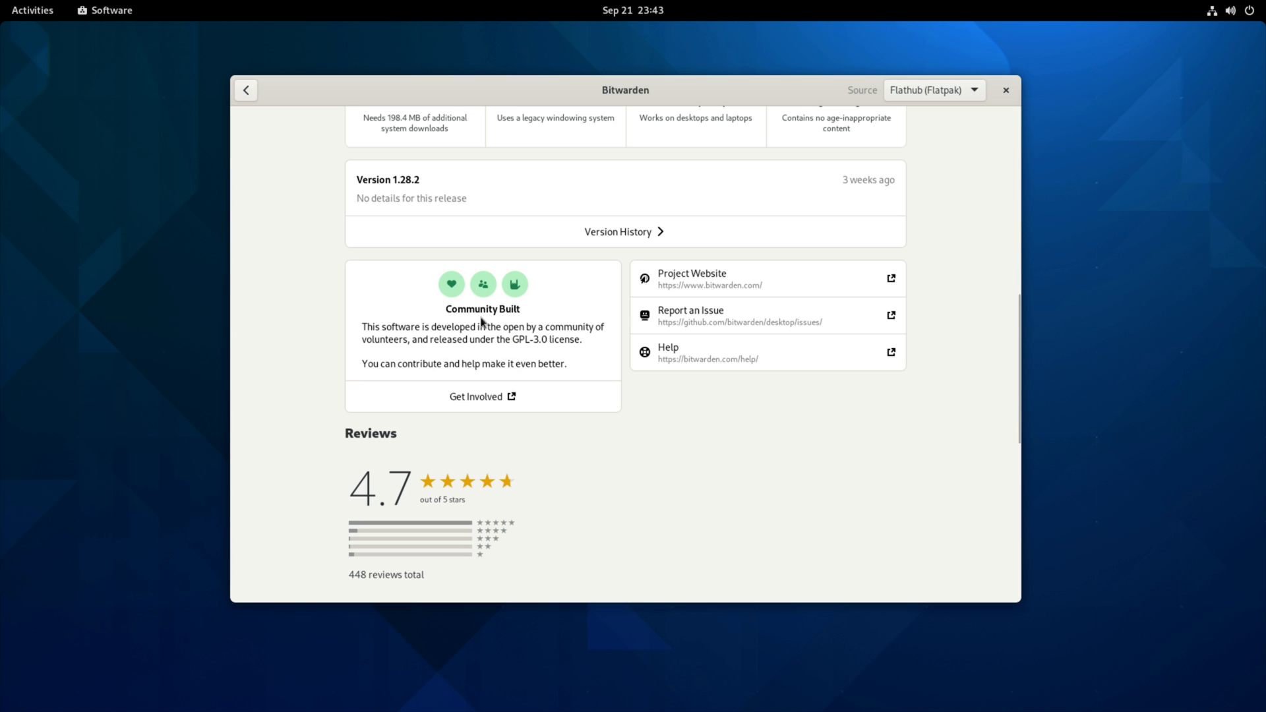
mouse_move(537, 348)
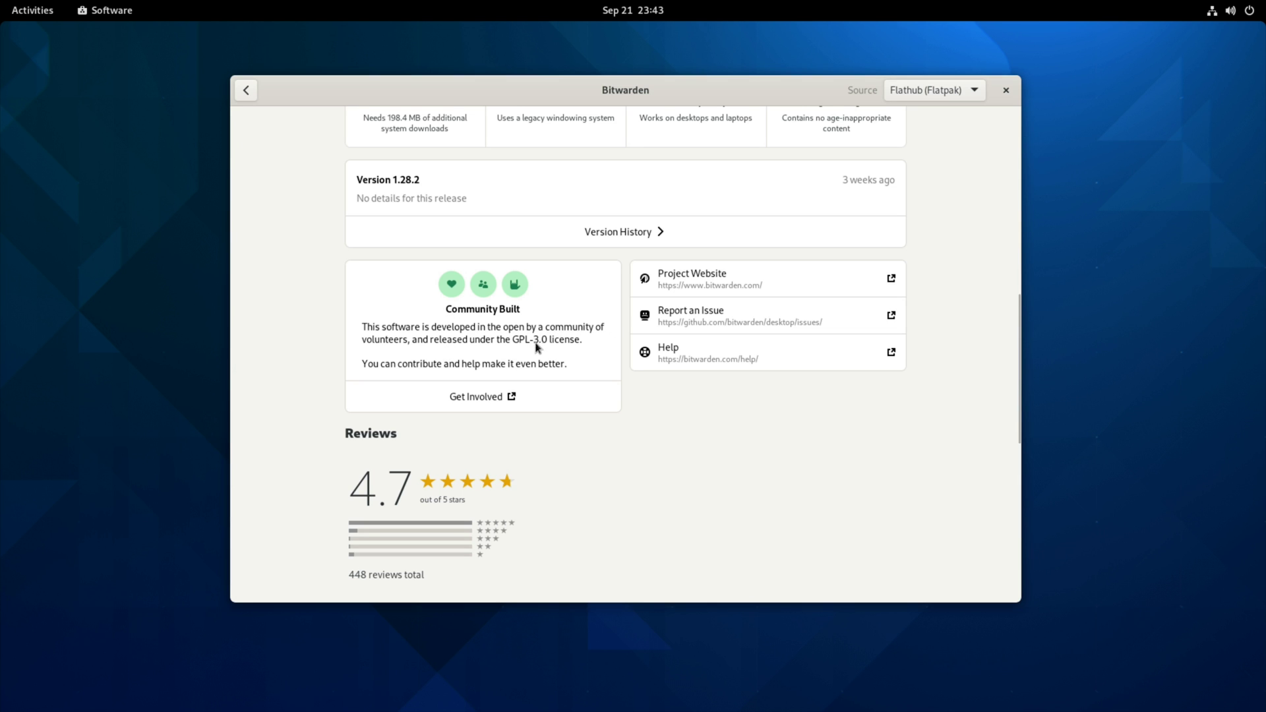
mouse_move(552, 361)
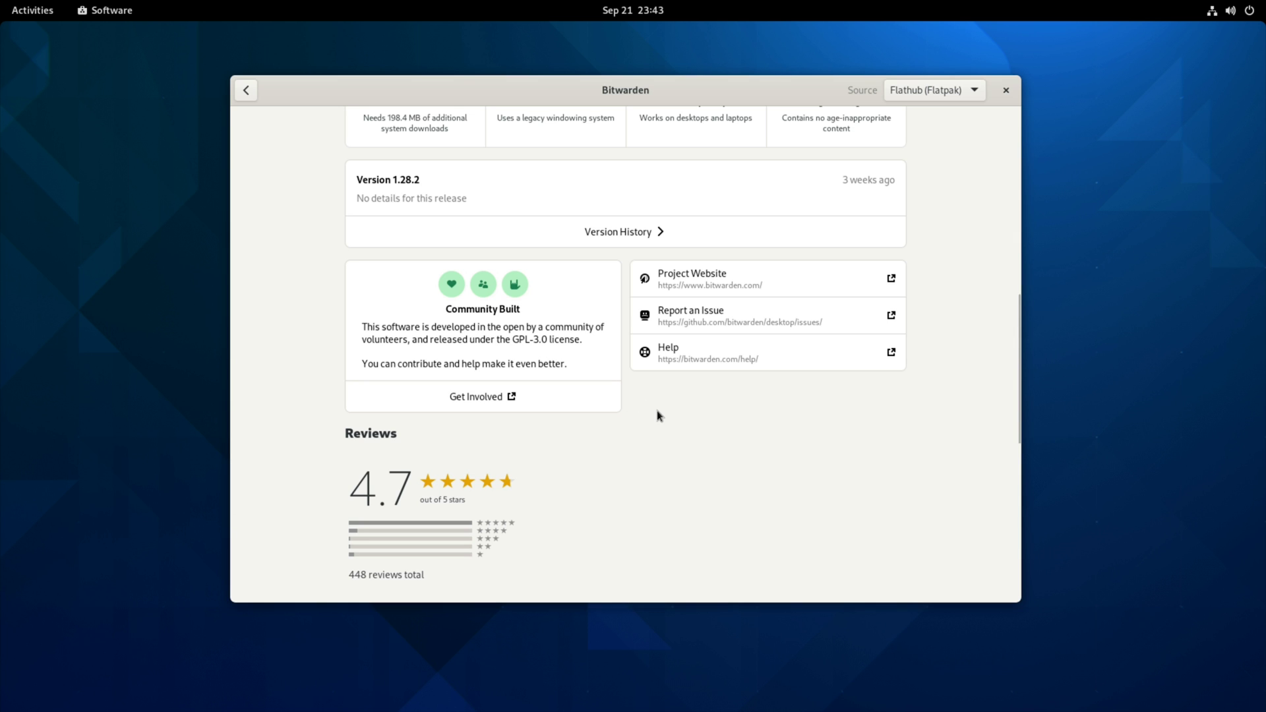
mouse_move(801, 290)
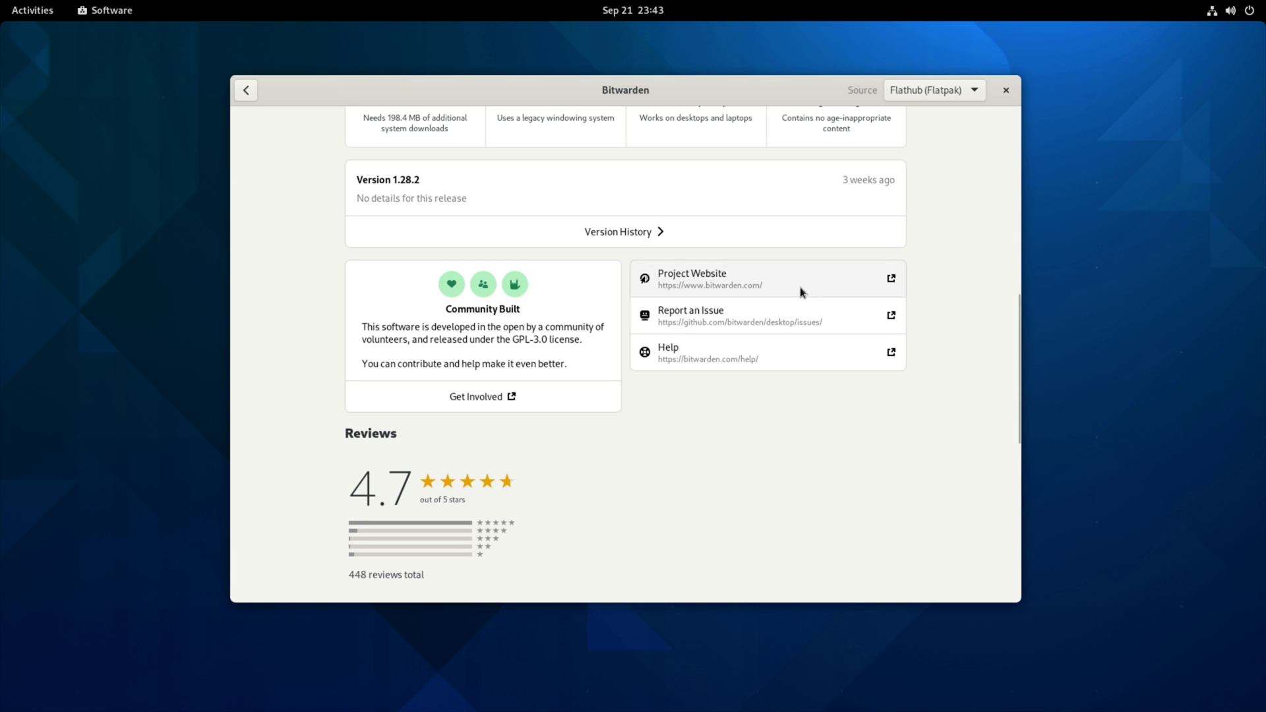
mouse_move(699, 354)
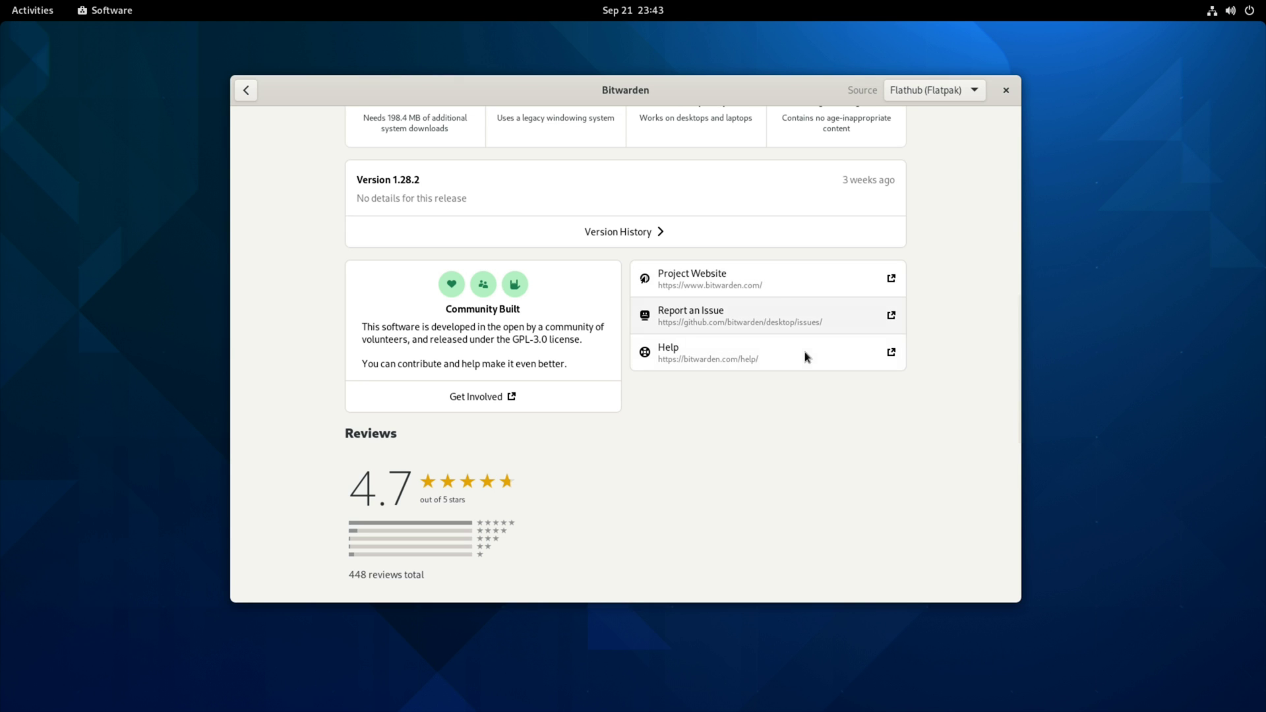
mouse_move(757, 364)
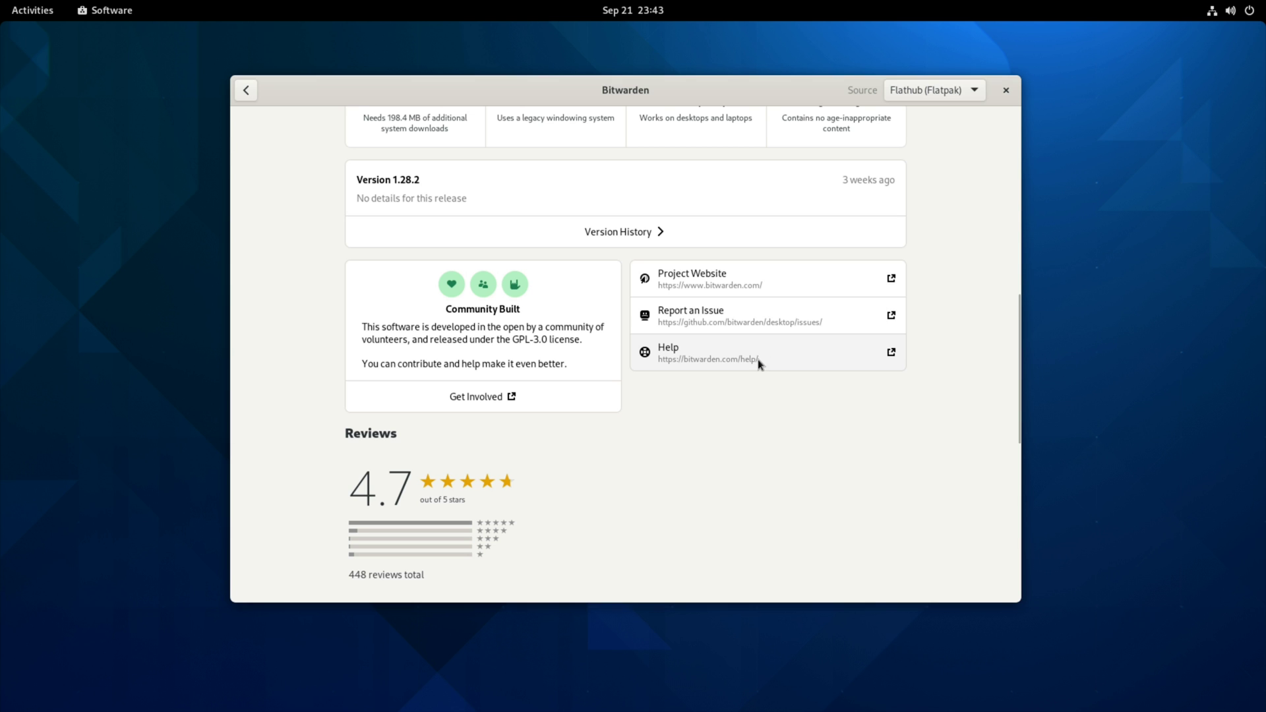
scroll("down", 3)
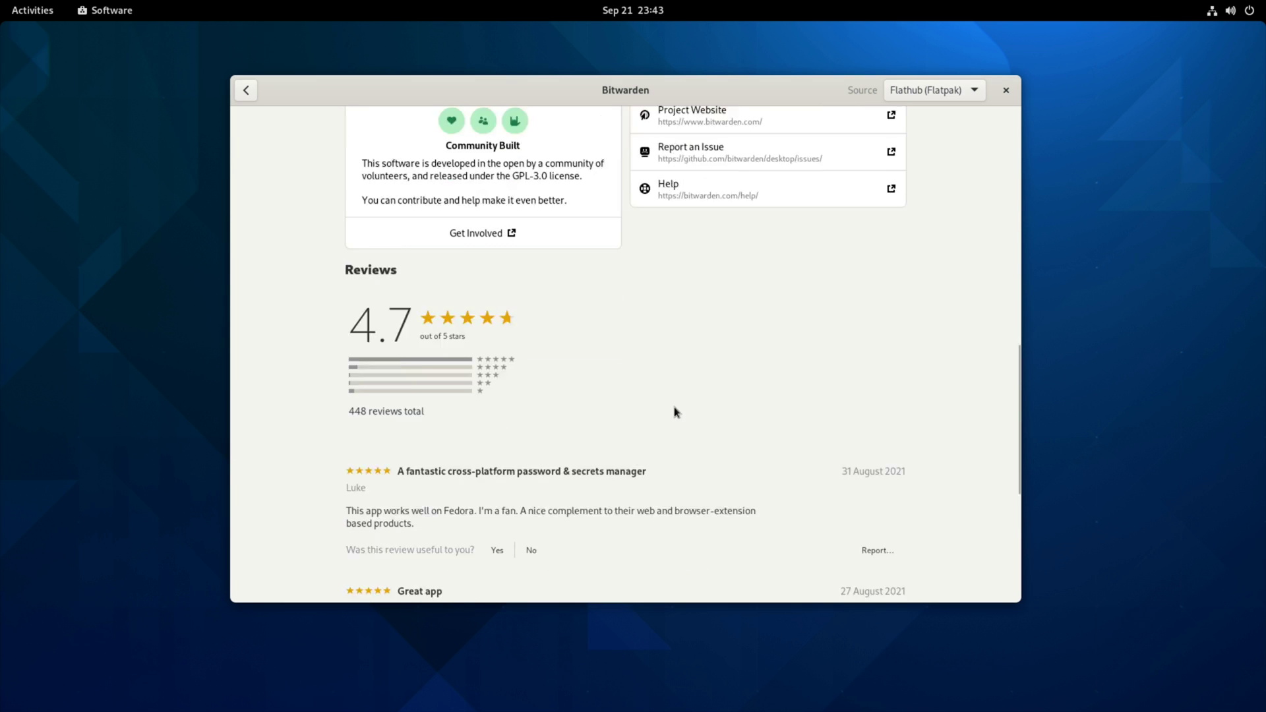
scroll("down", 3)
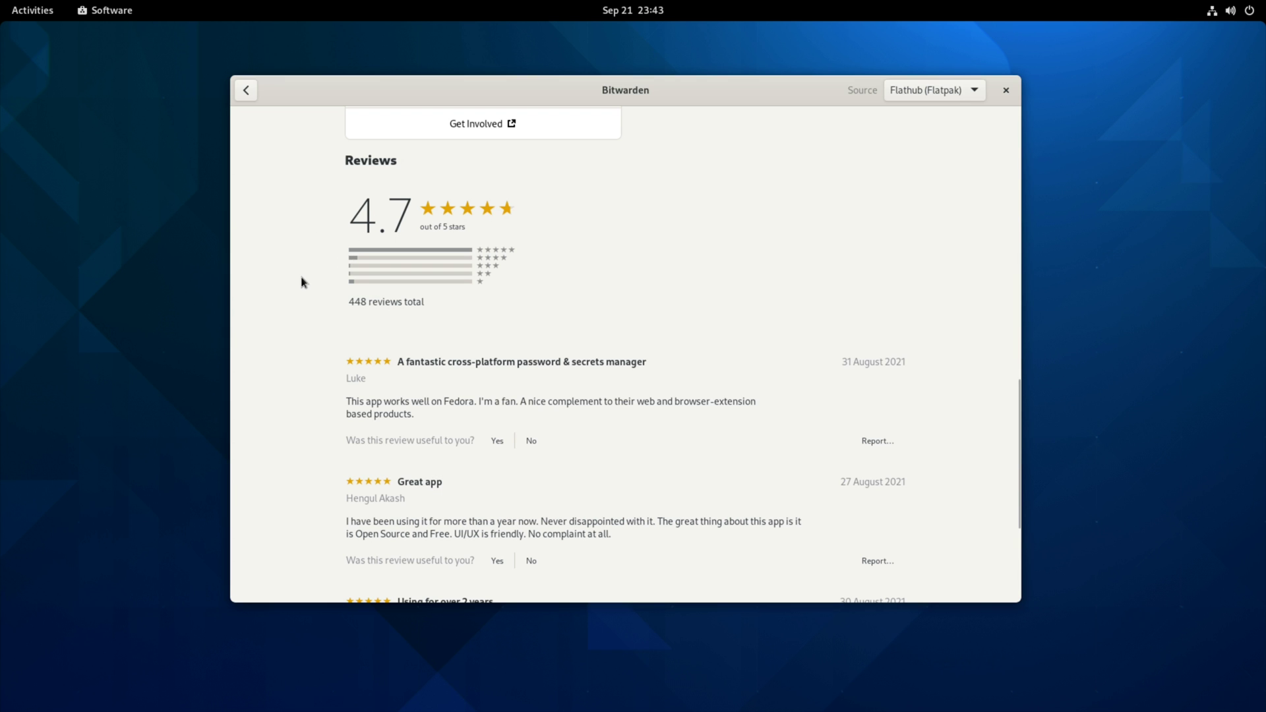
scroll("down", 3)
type("rpc")
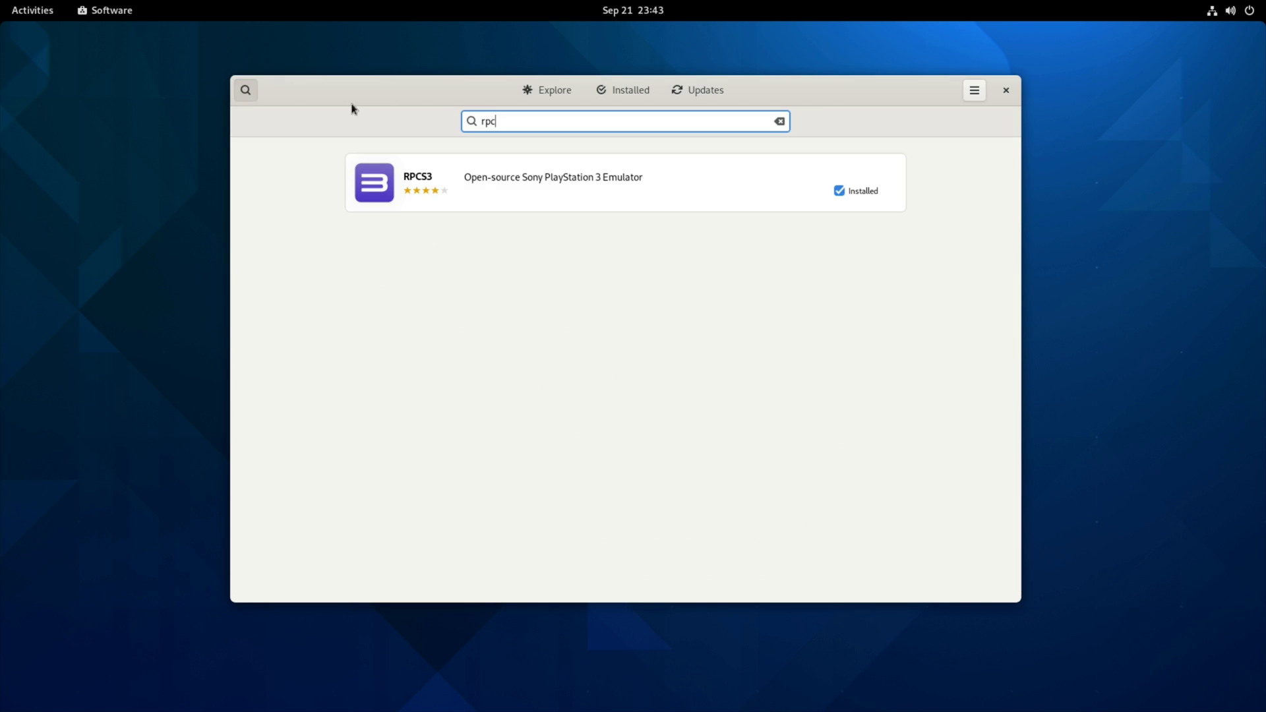
On RPCS3's page, start a five-star review and cancel it without posting
left_click(552, 182)
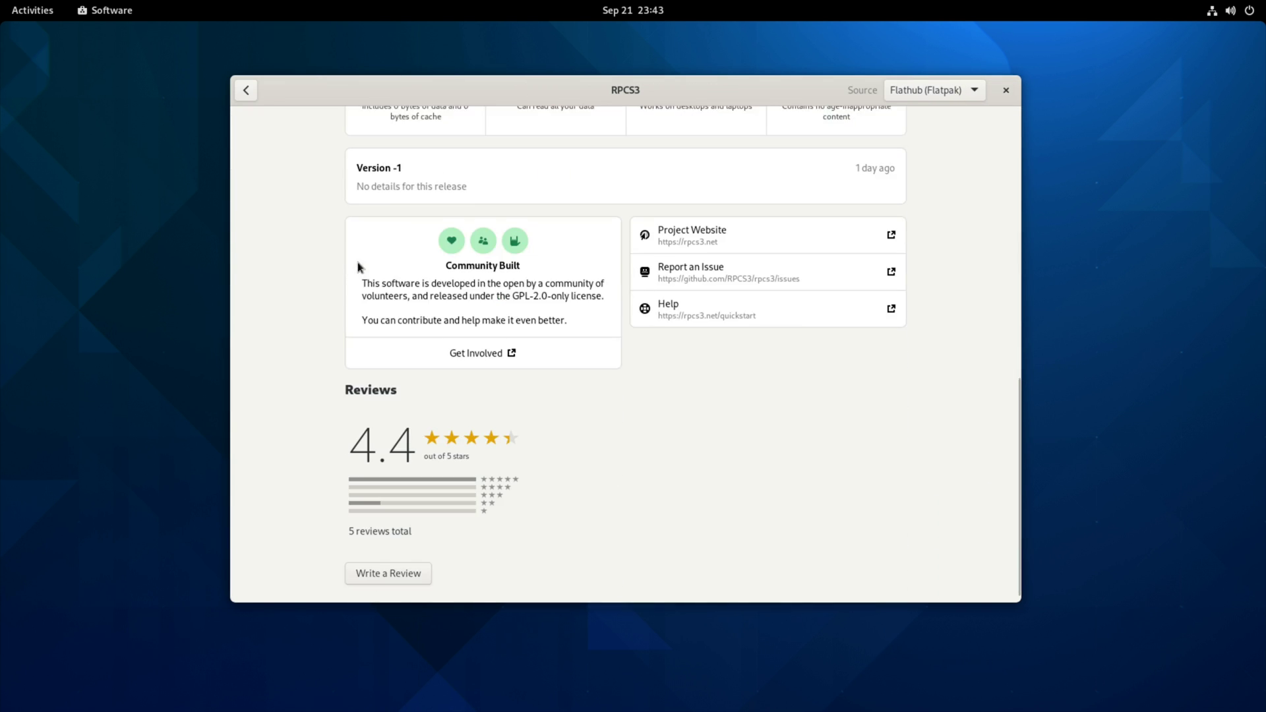
left_click(387, 573)
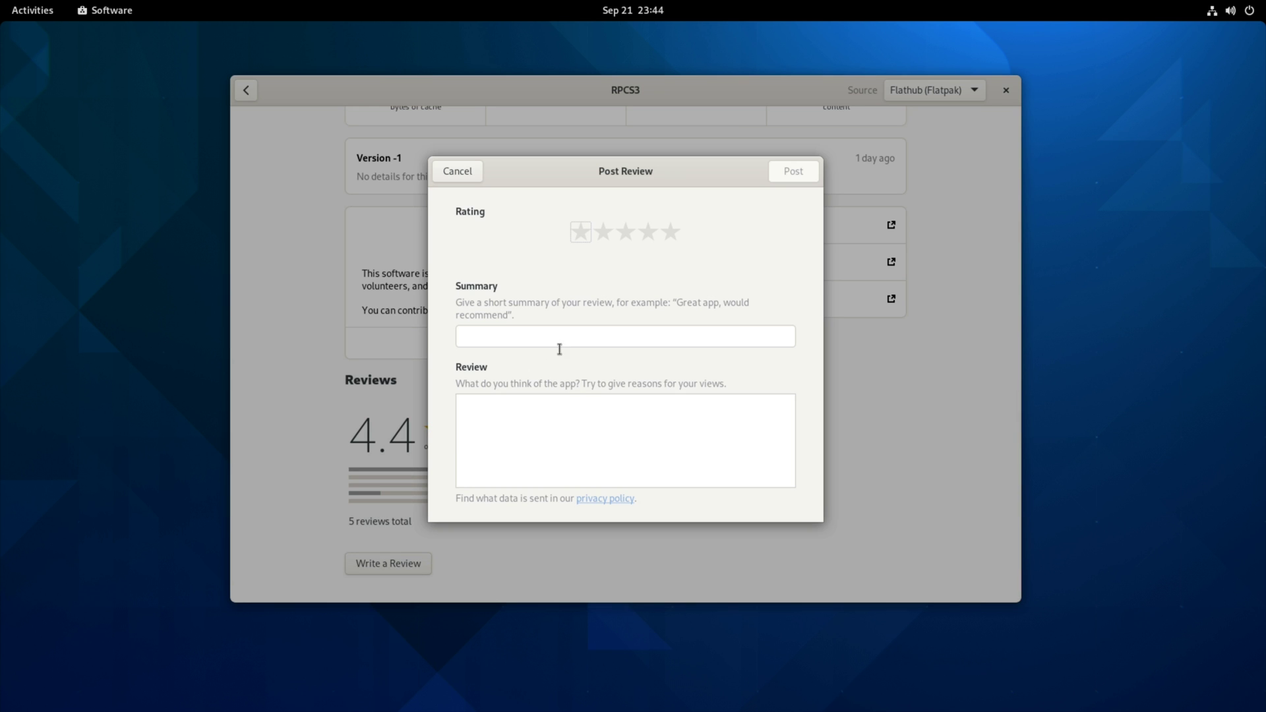
left_click(670, 232)
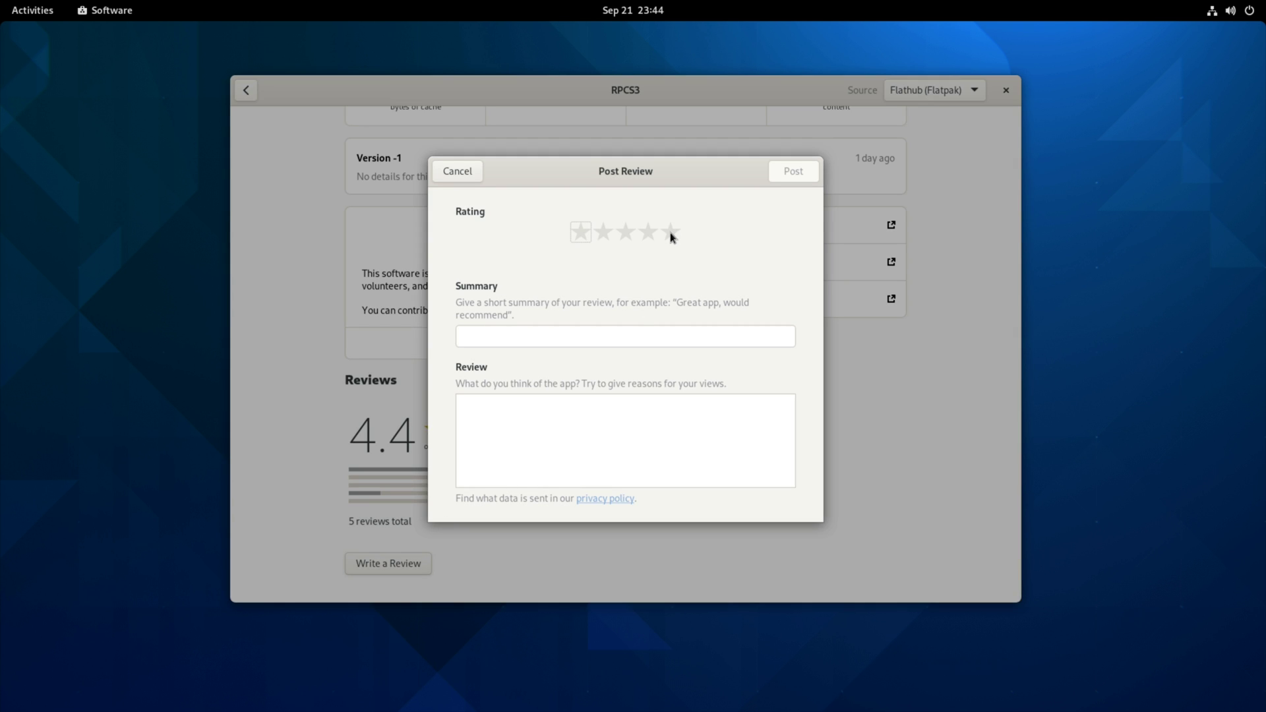
left_click(671, 232)
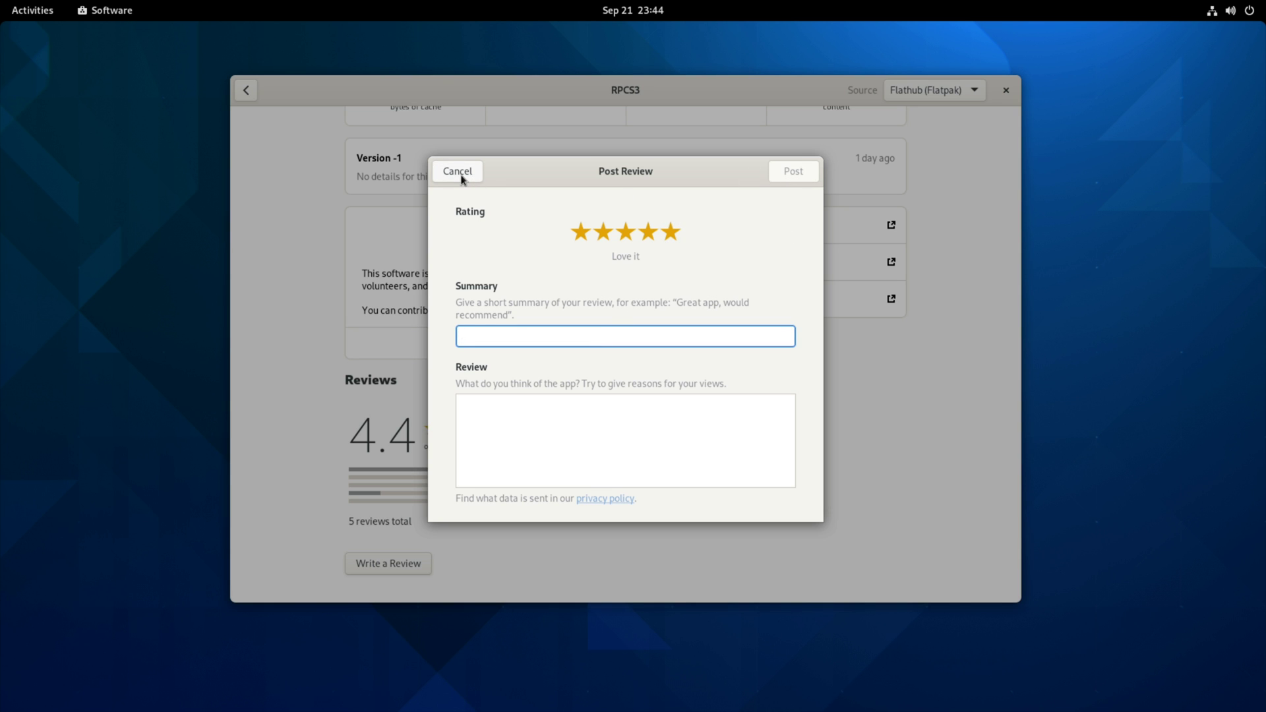
left_click(456, 171)
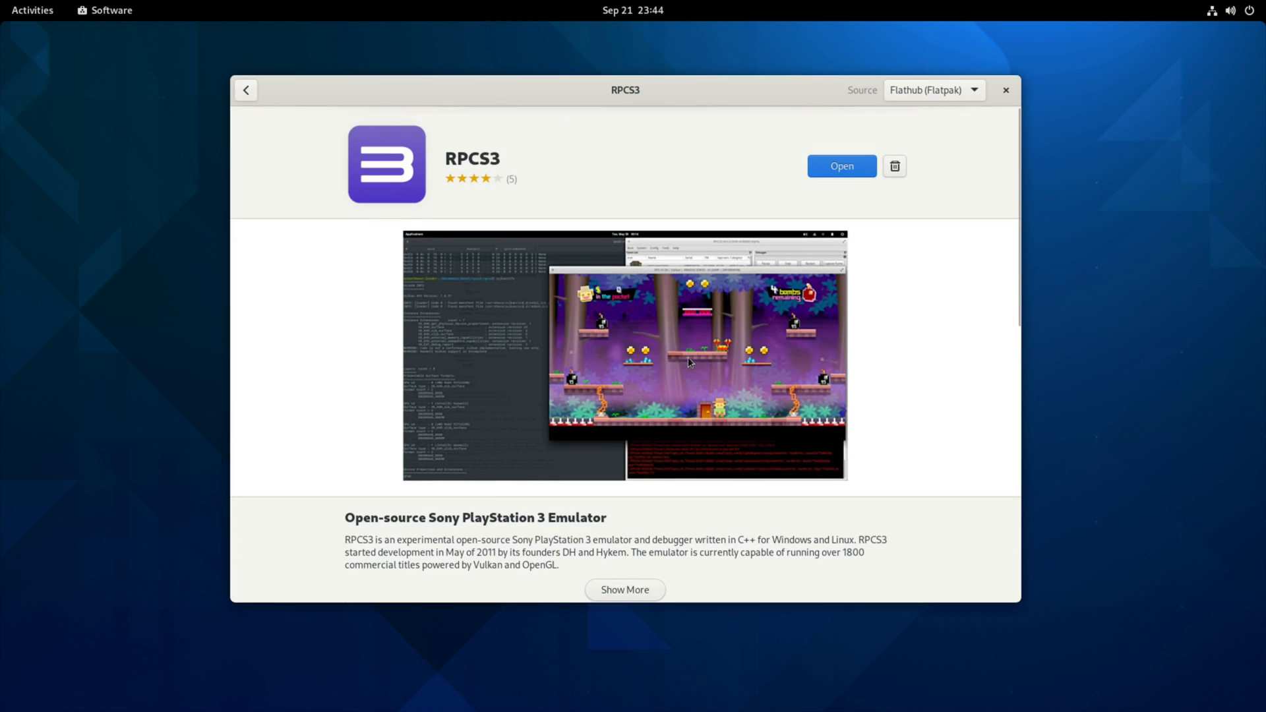
Show why RPCS3 is unsafe: network, device and home-folder access, auditable code, GPL-2.0 license
scroll("down", 3)
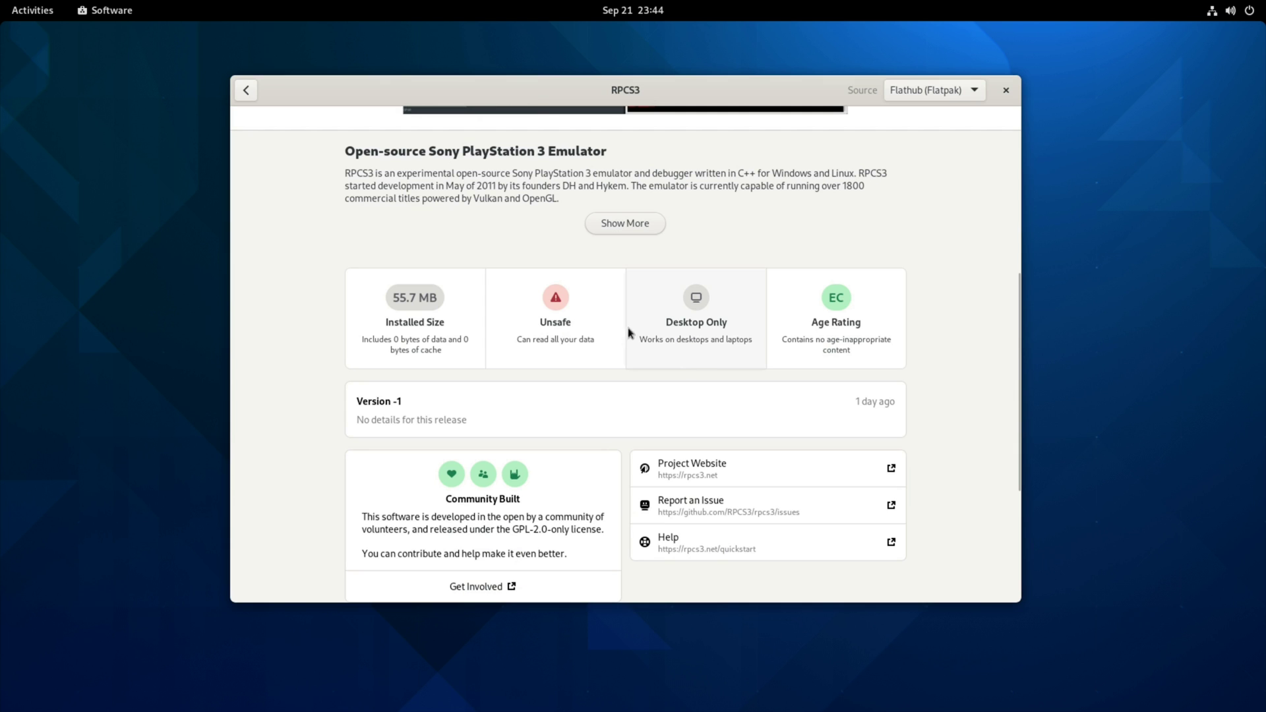
mouse_move(555, 326)
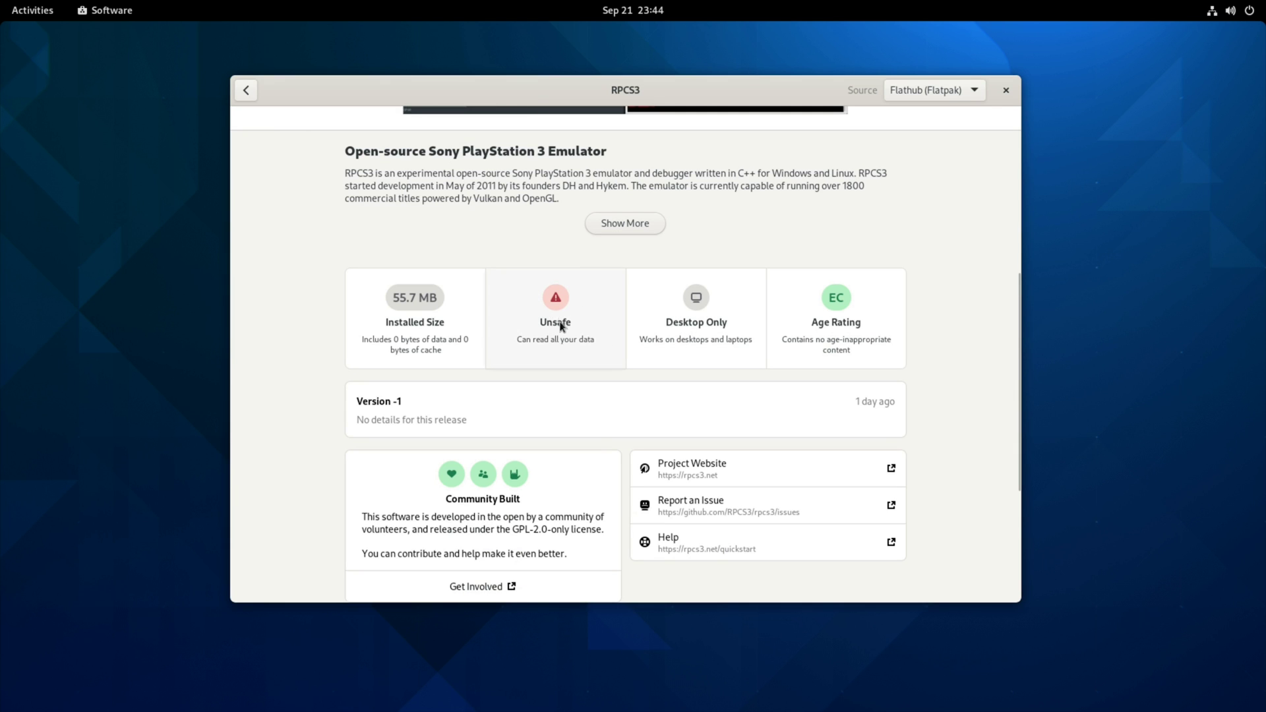
left_click(555, 307)
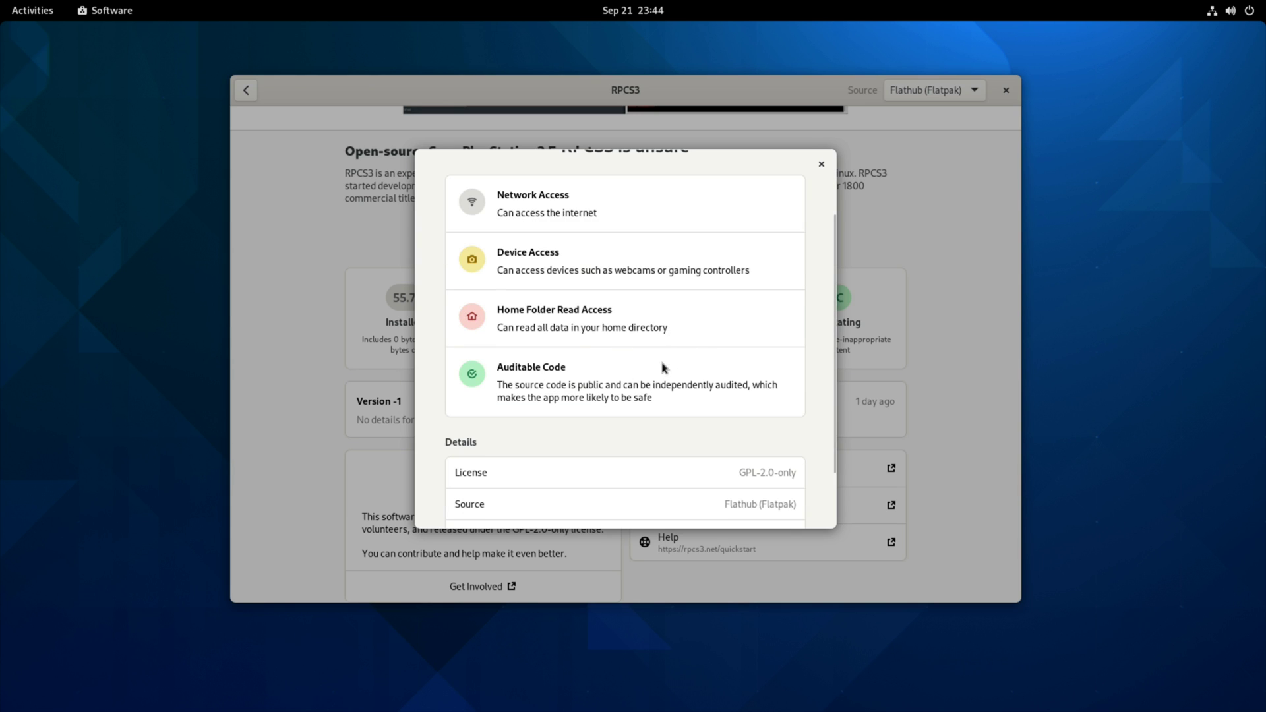
mouse_move(613, 335)
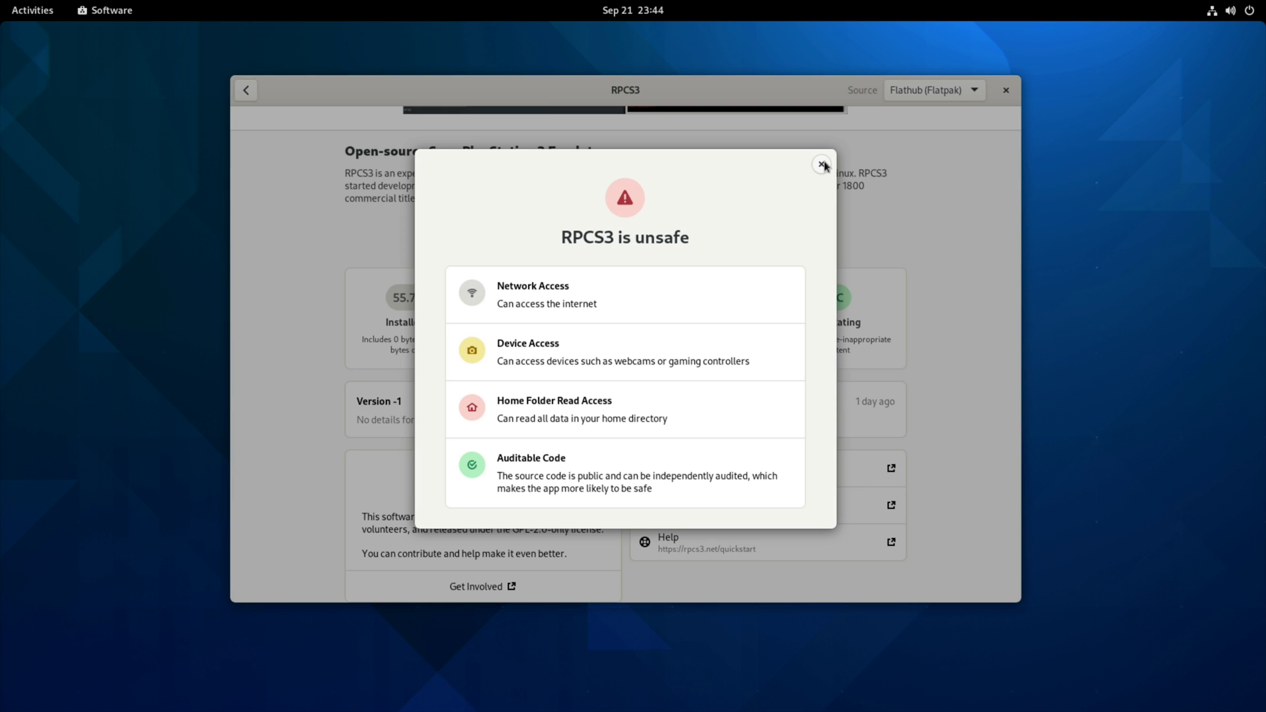
mouse_move(621, 422)
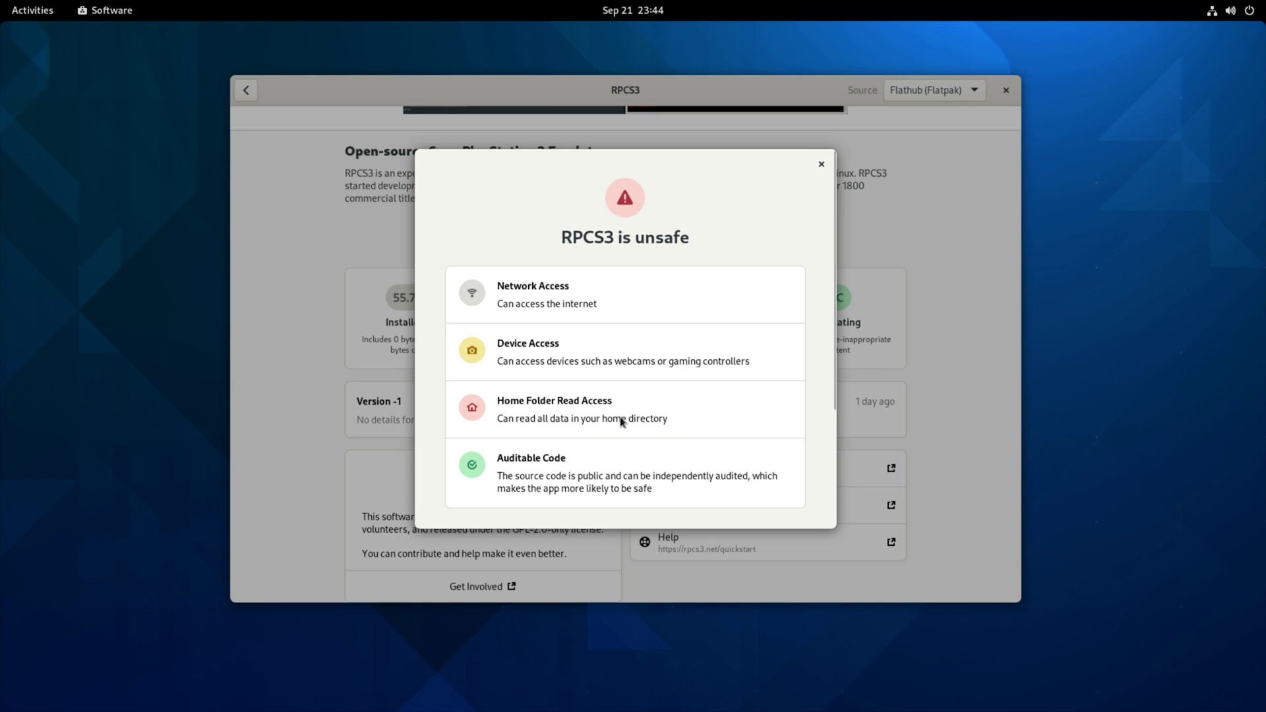
Dismiss the RPCS3 unsafe-rating dialog to return to its details page
left_click(822, 164)
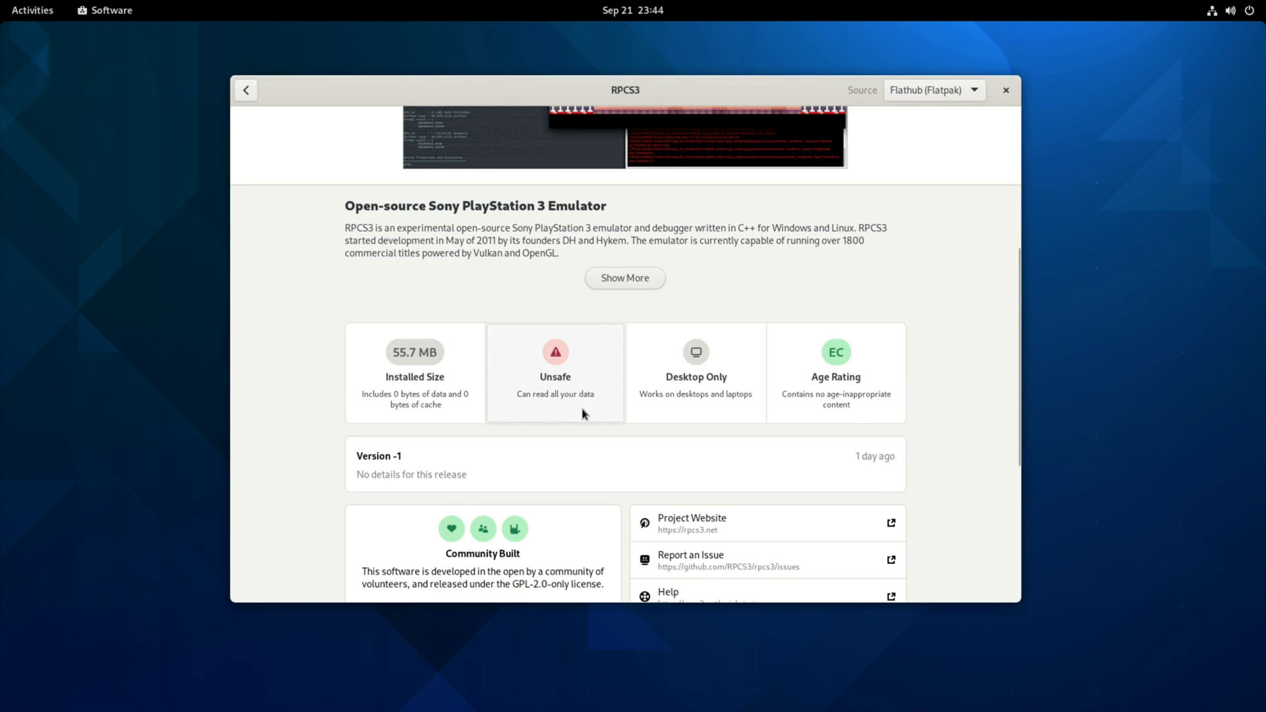
mouse_move(554, 380)
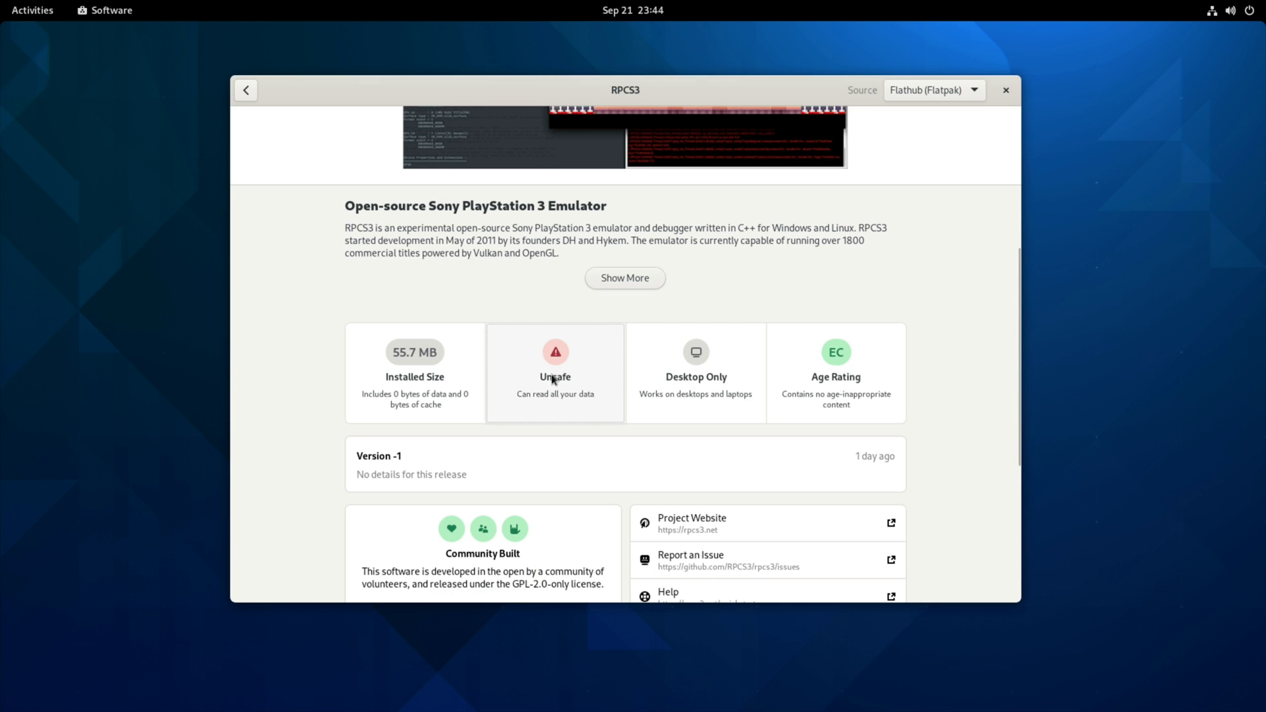
mouse_move(566, 408)
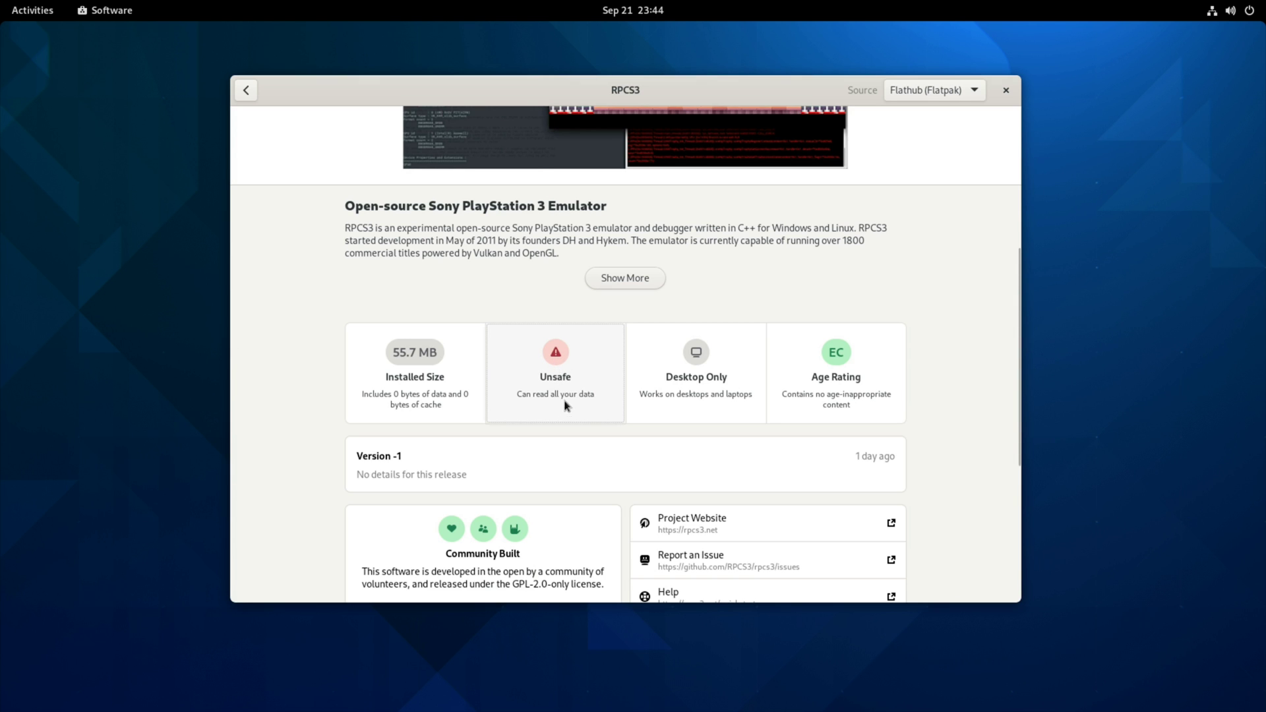
mouse_move(563, 396)
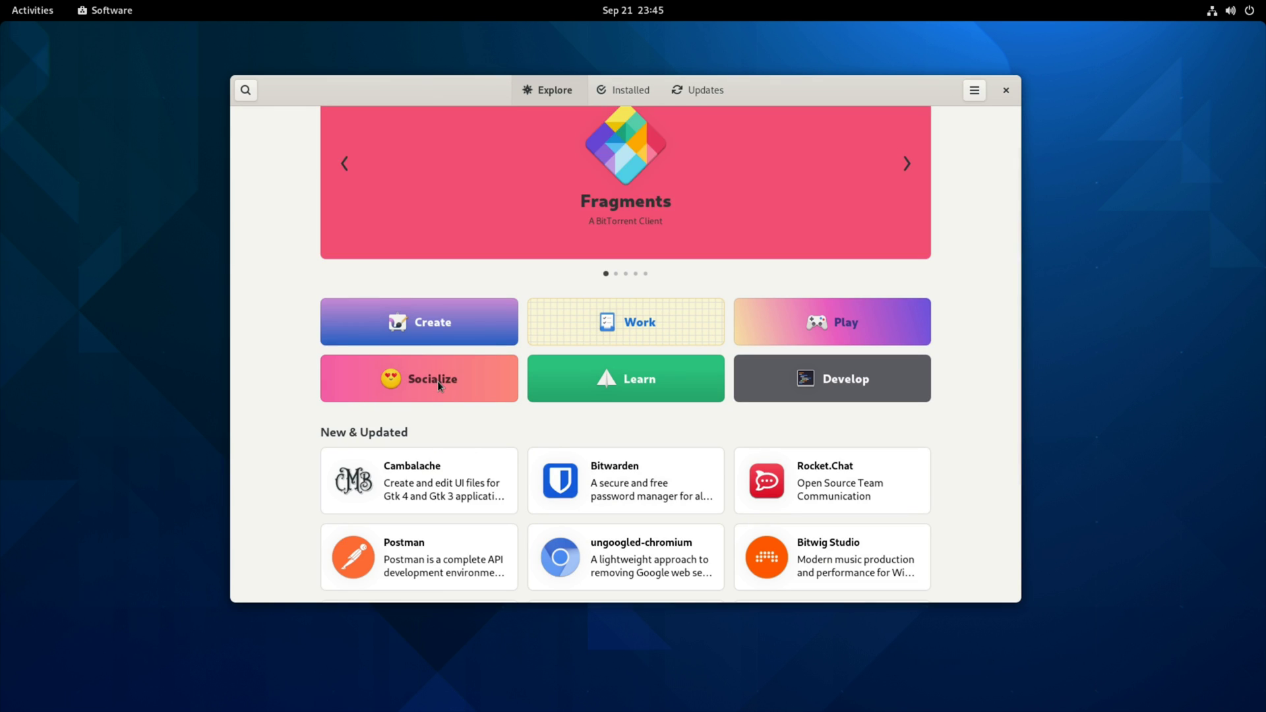
Browse the Socialize category's communication app list down to the bottom and partway back up
left_click(418, 379)
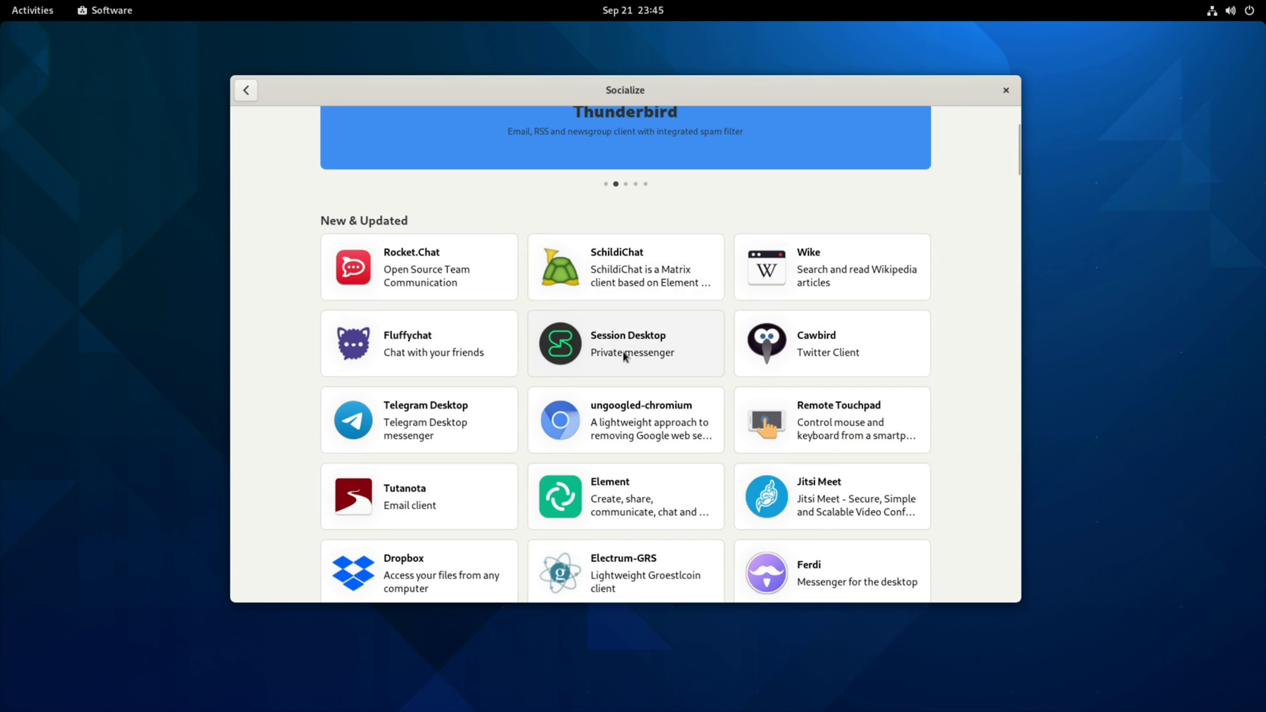
scroll("down", 3)
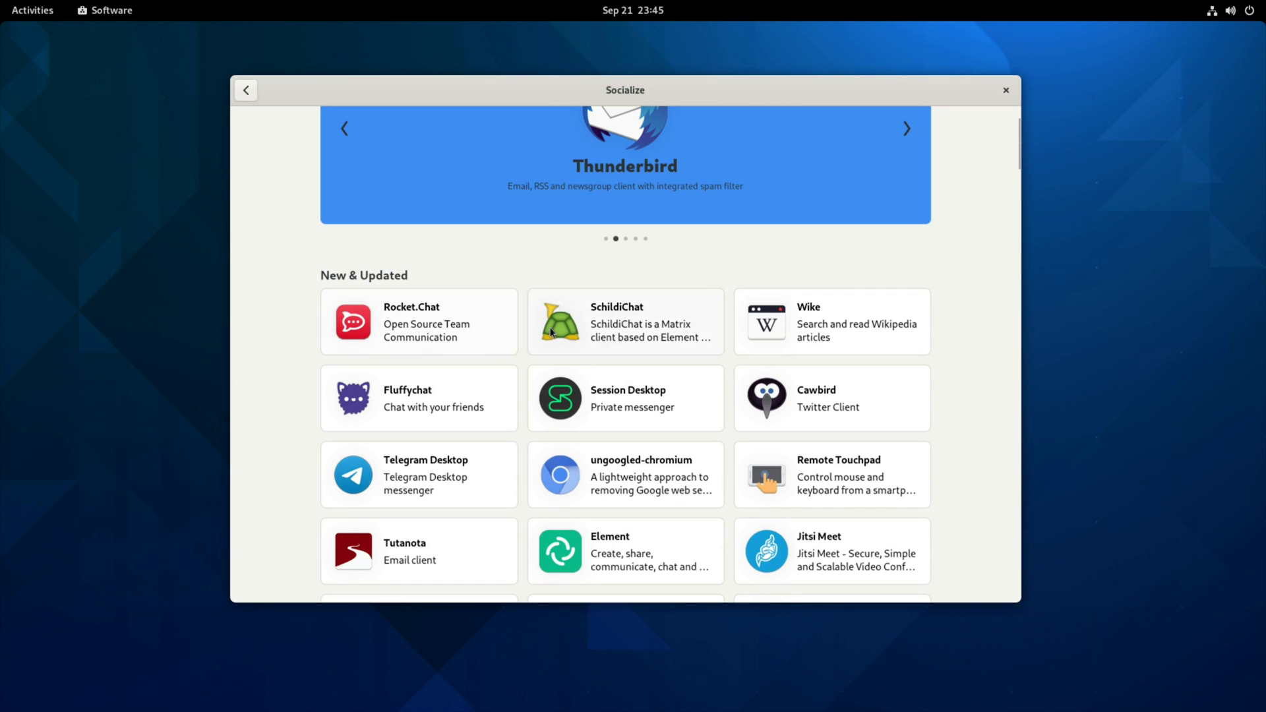
scroll("down", 3)
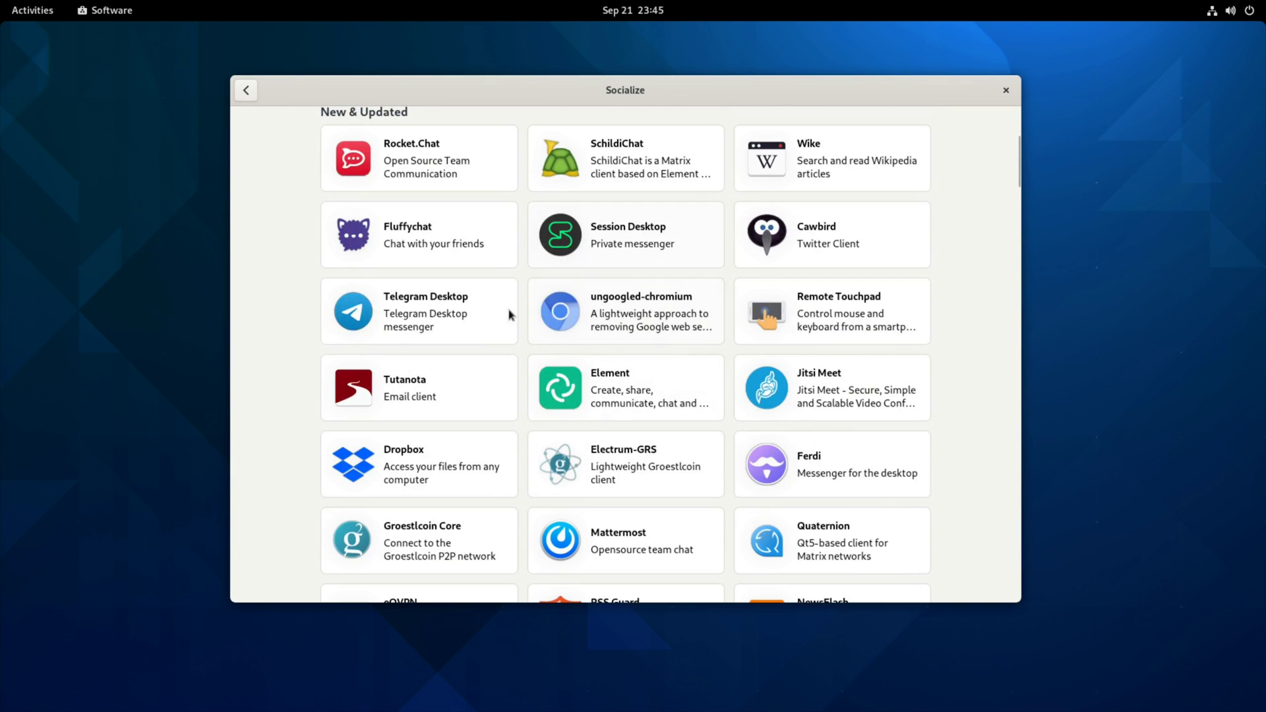
scroll("down", 3)
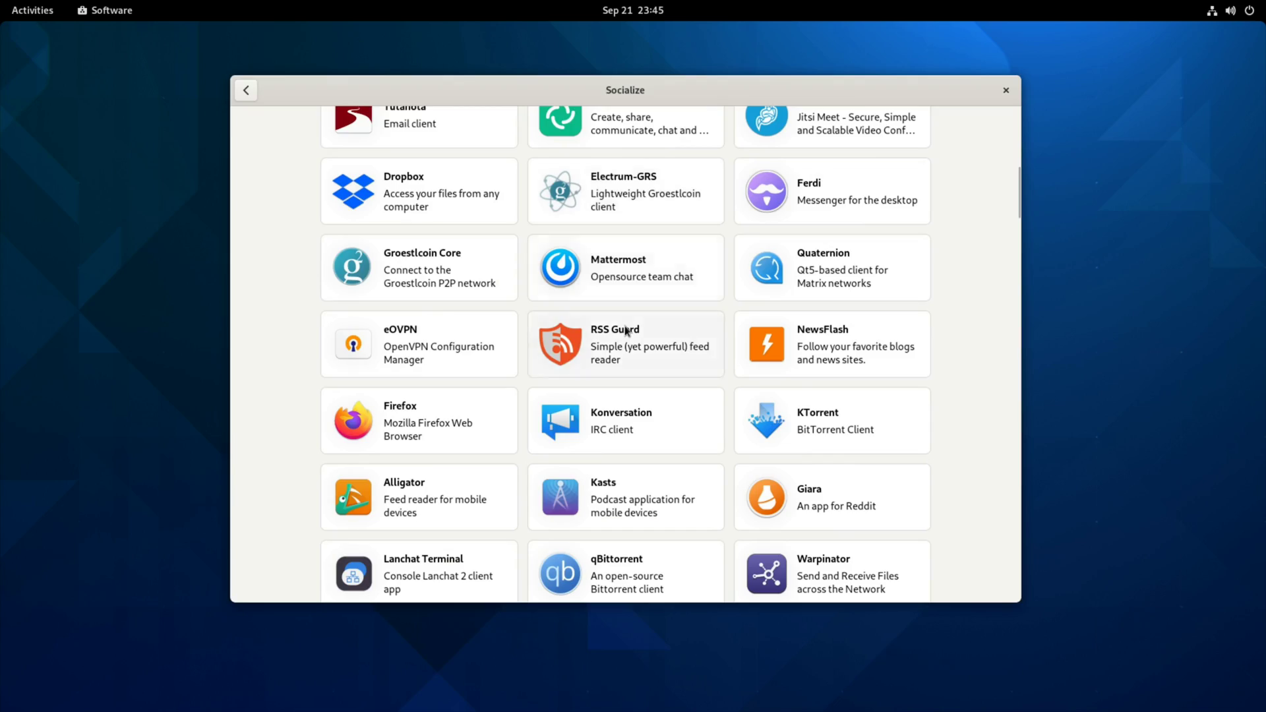
scroll("down", 3)
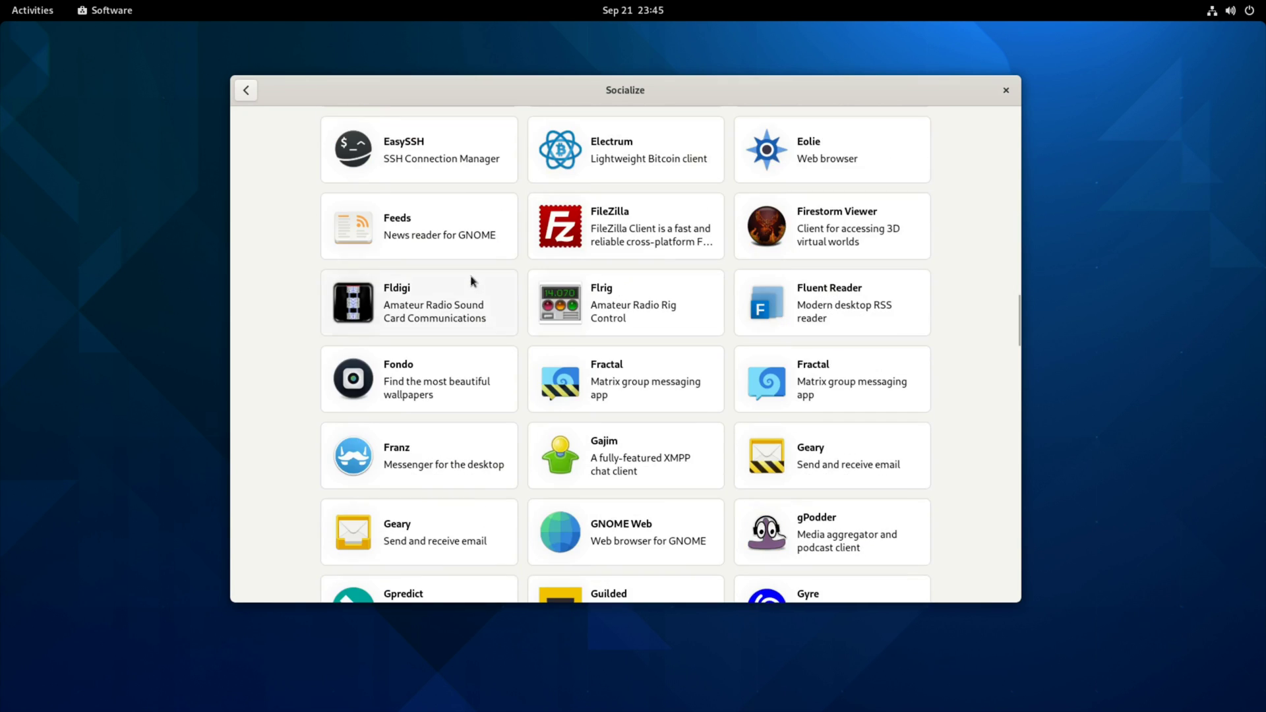
scroll("down", 3)
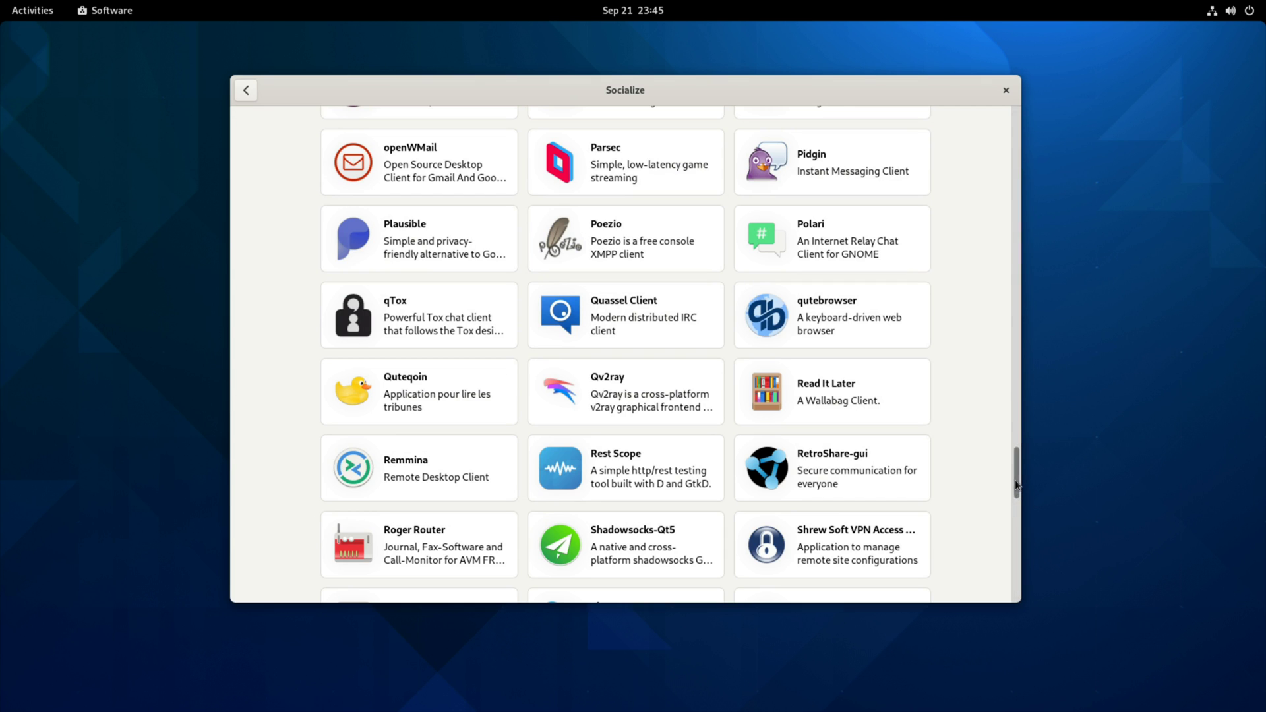
scroll("down", 3)
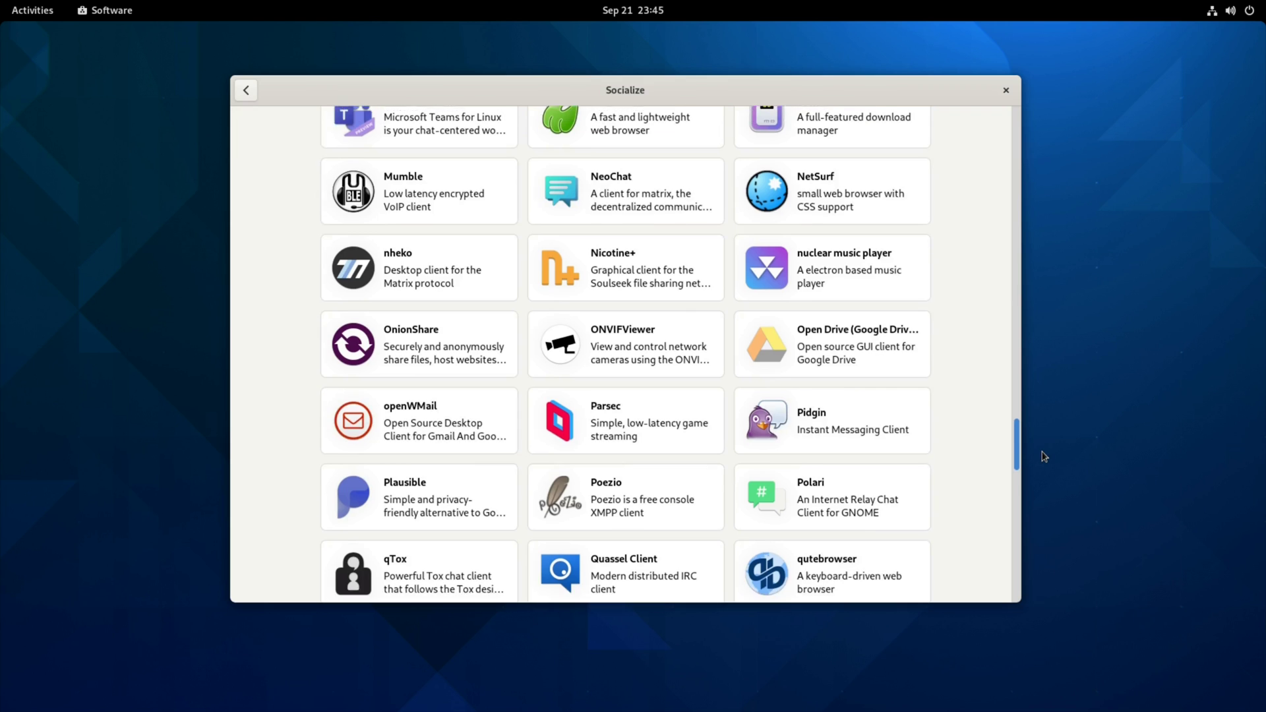
scroll("up", 3)
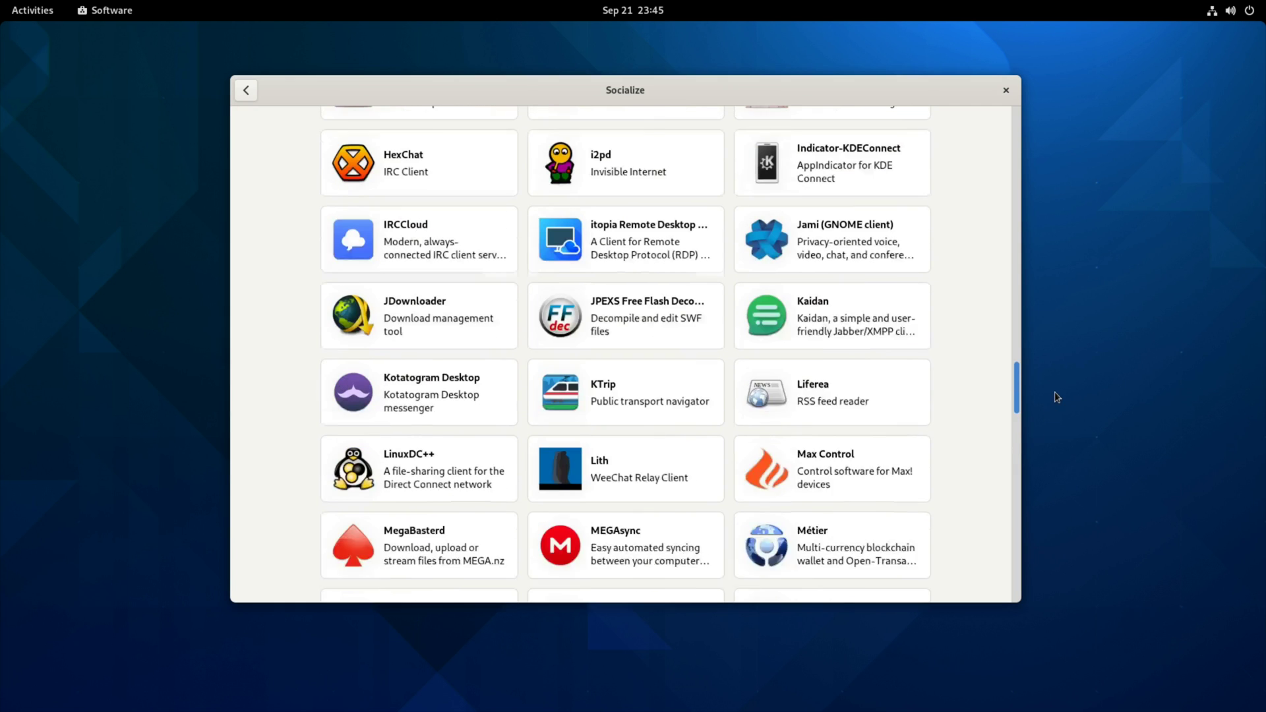
scroll("up", 3)
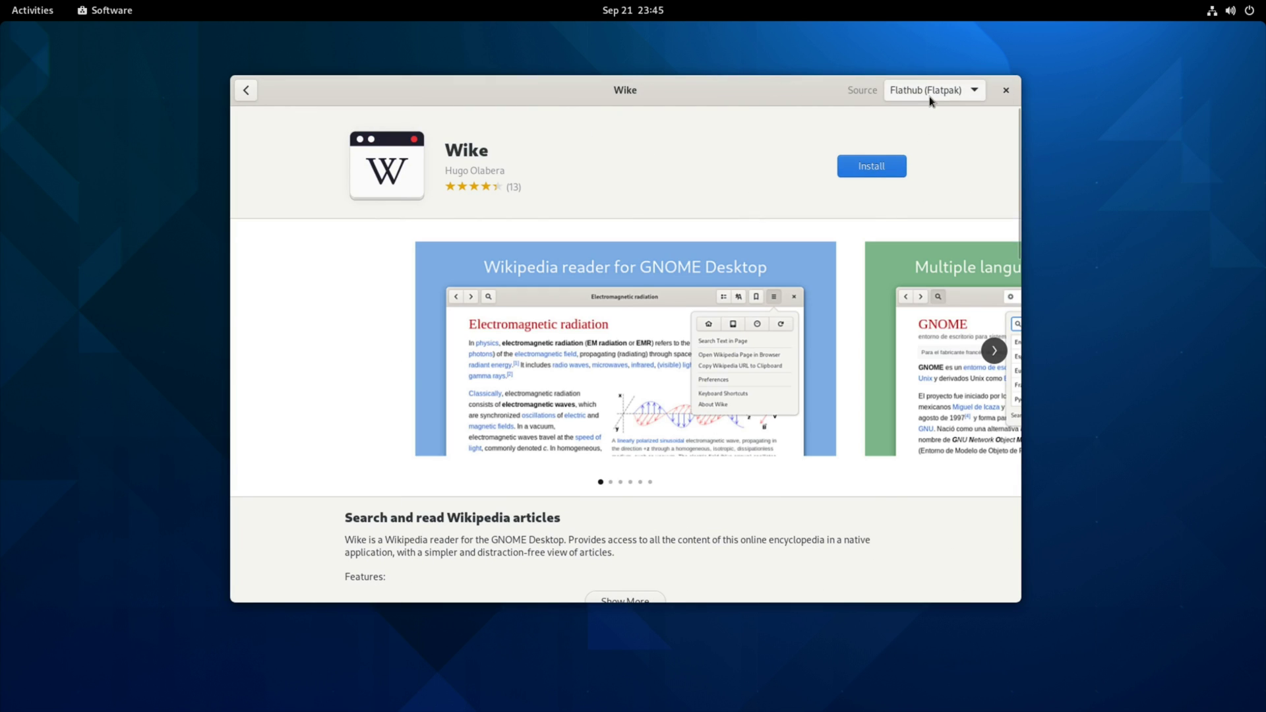
mouse_move(472, 135)
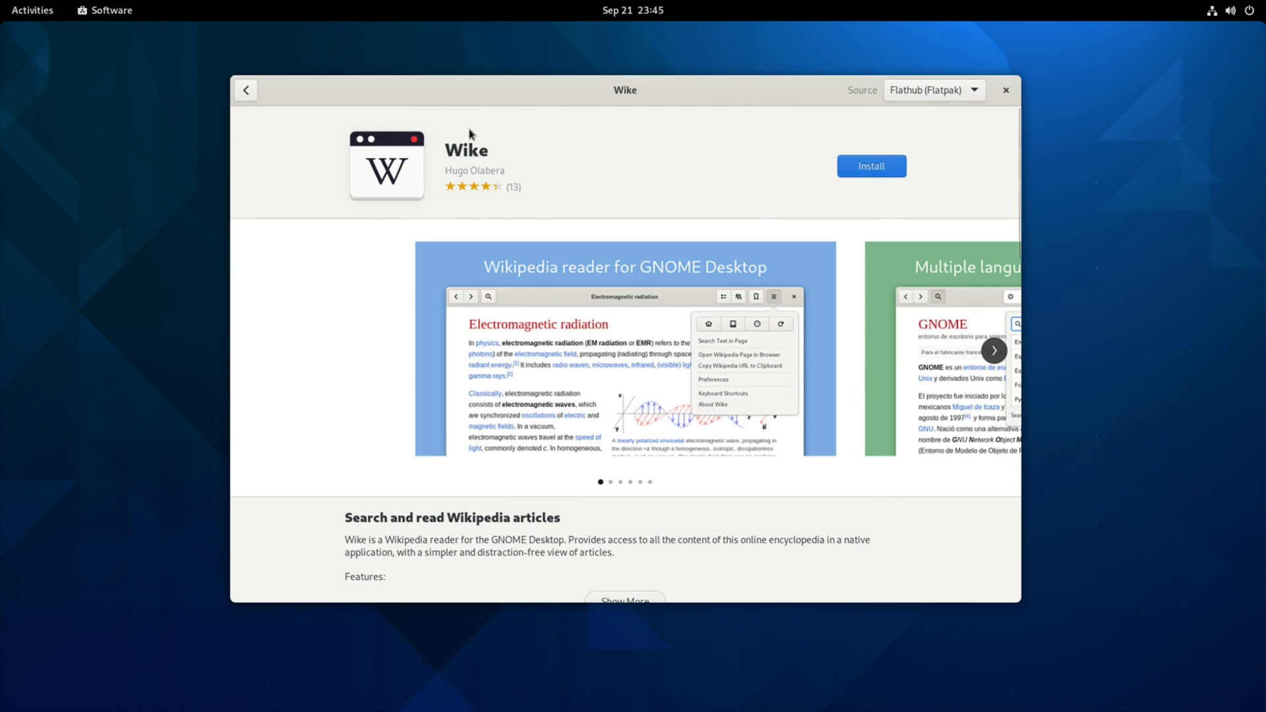
mouse_move(397, 150)
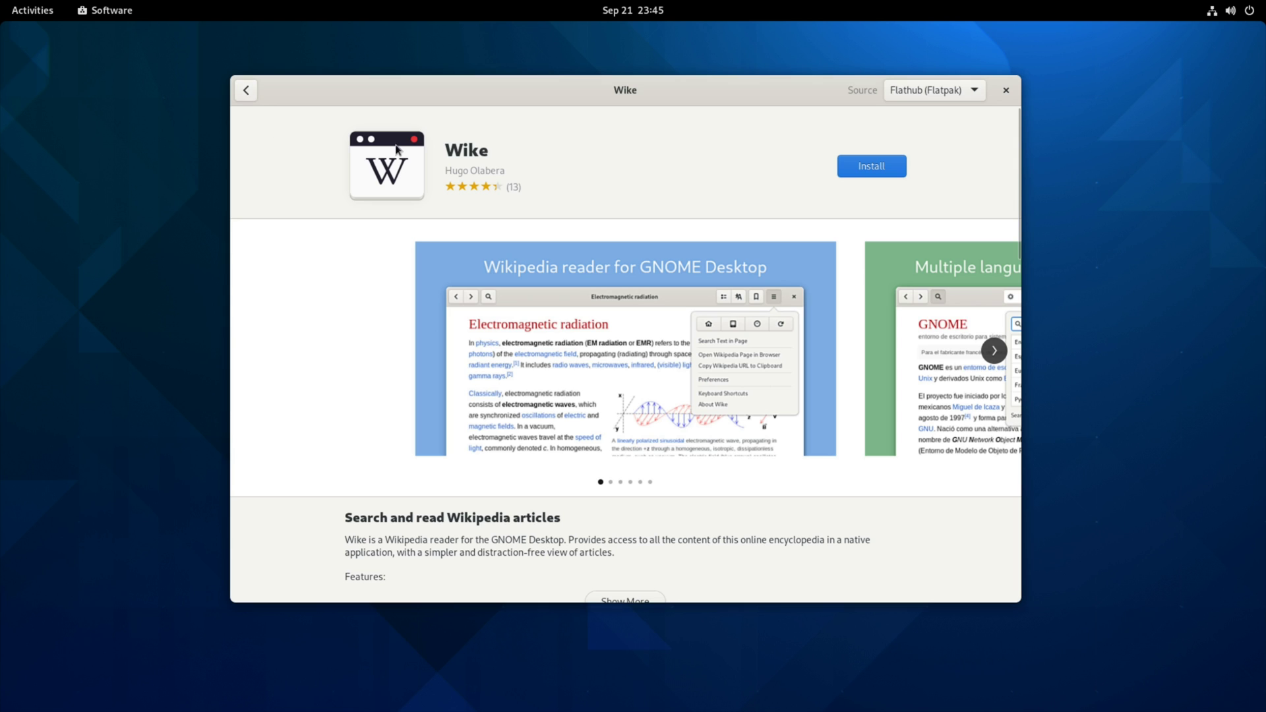
mouse_move(322, 271)
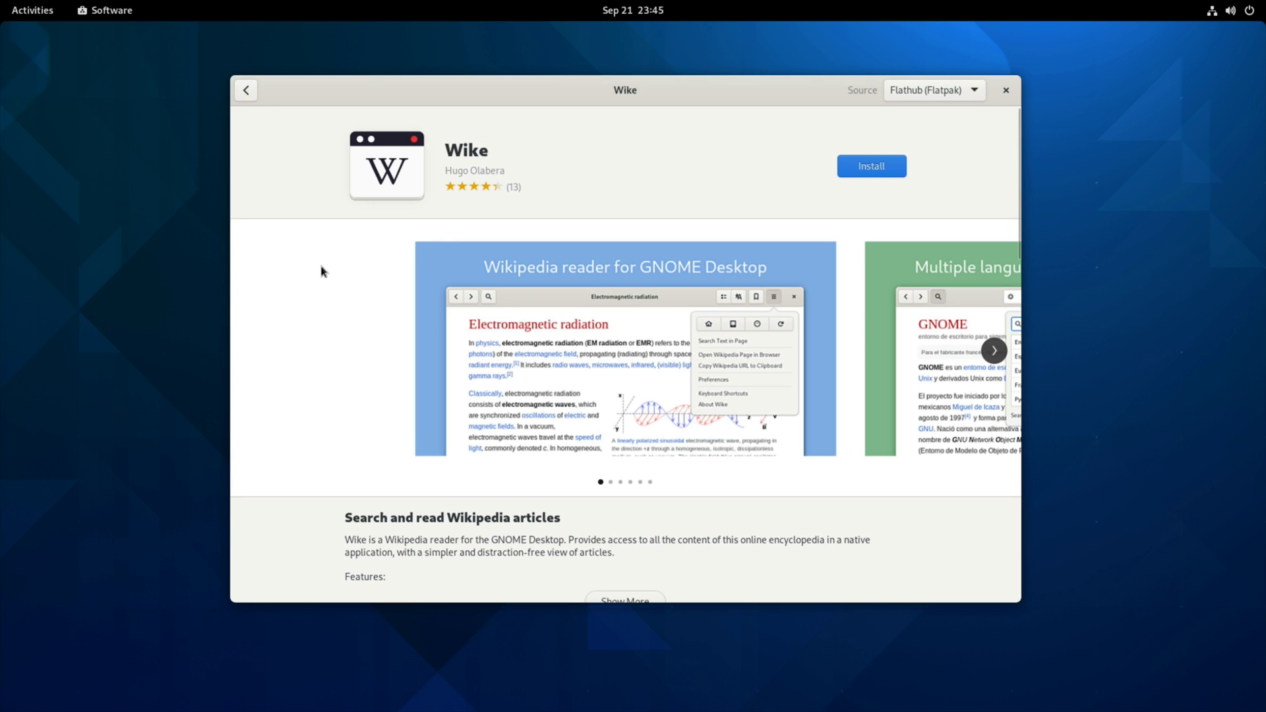
mouse_move(908, 96)
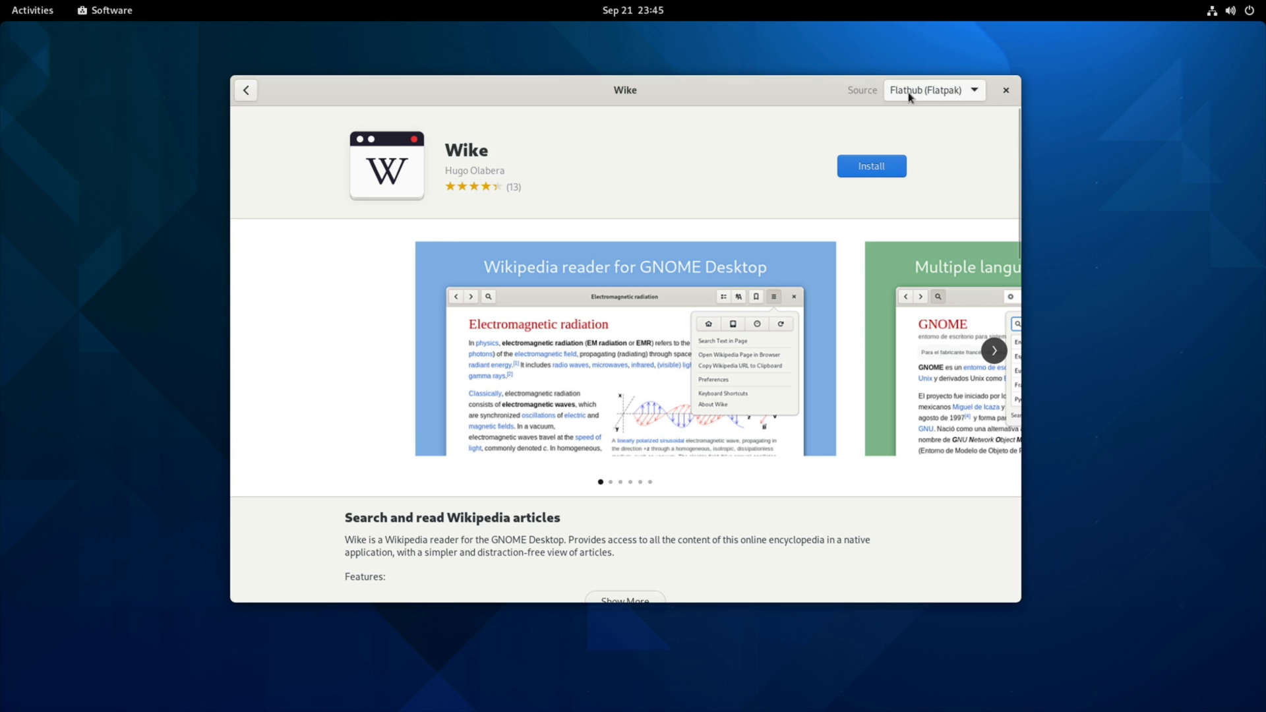
mouse_move(246, 90)
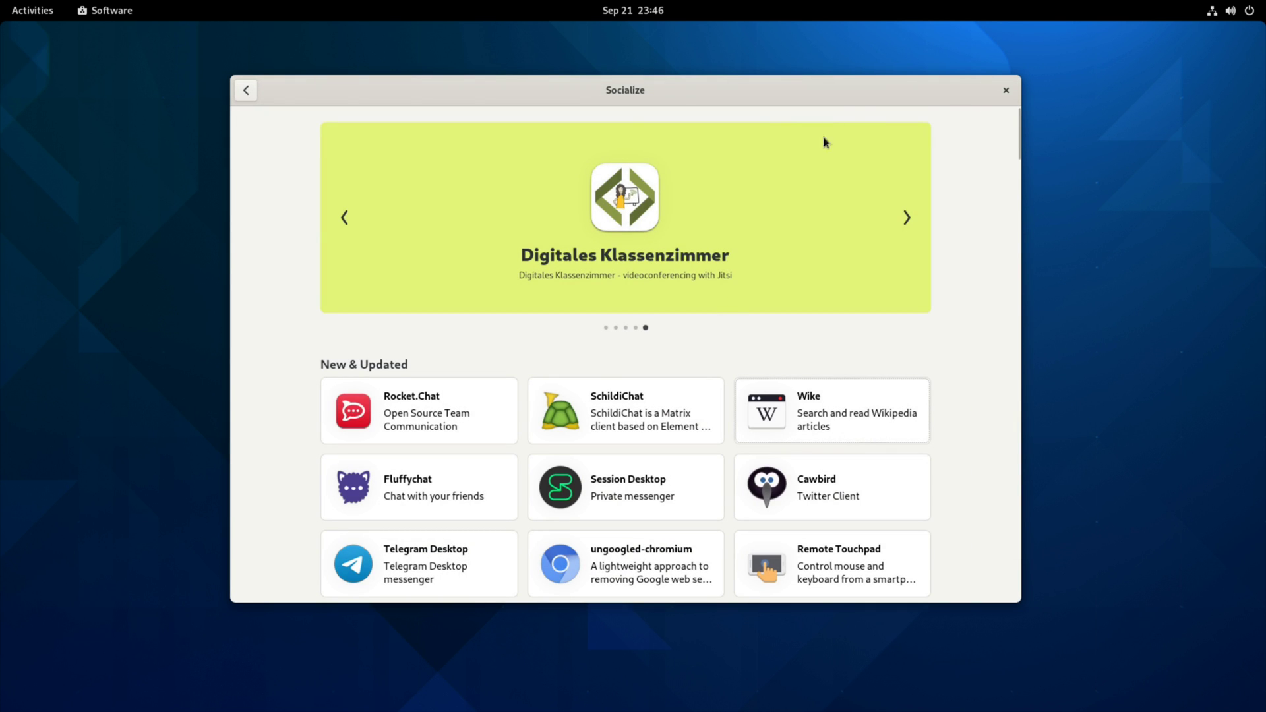
Review the Installed apps list, then check Updates showing the system is Up to Date
left_click(624, 90)
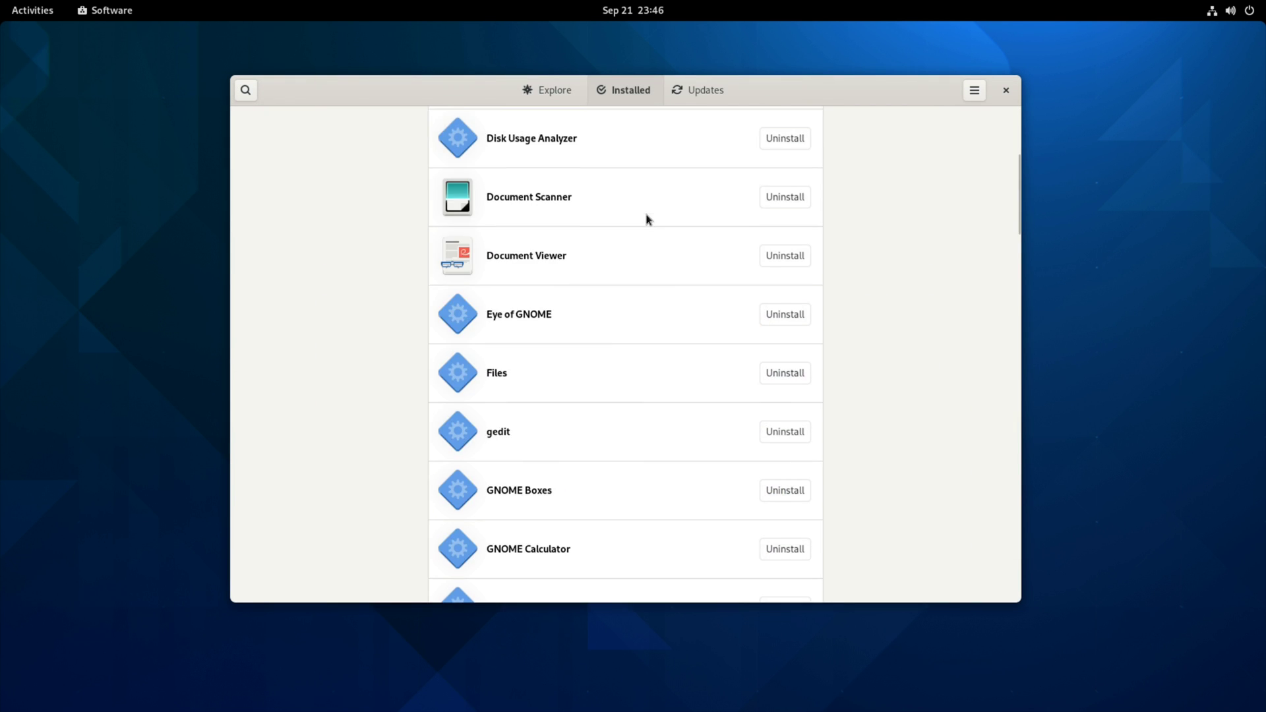
left_click(699, 89)
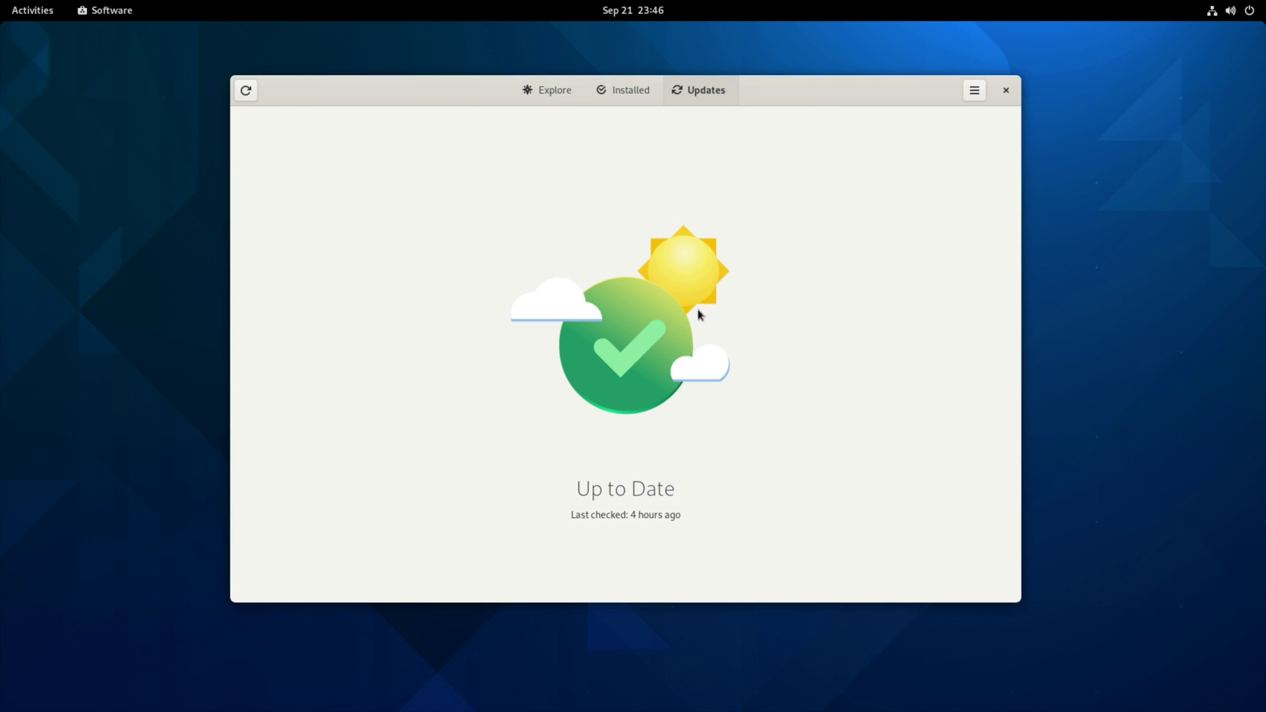
mouse_move(718, 308)
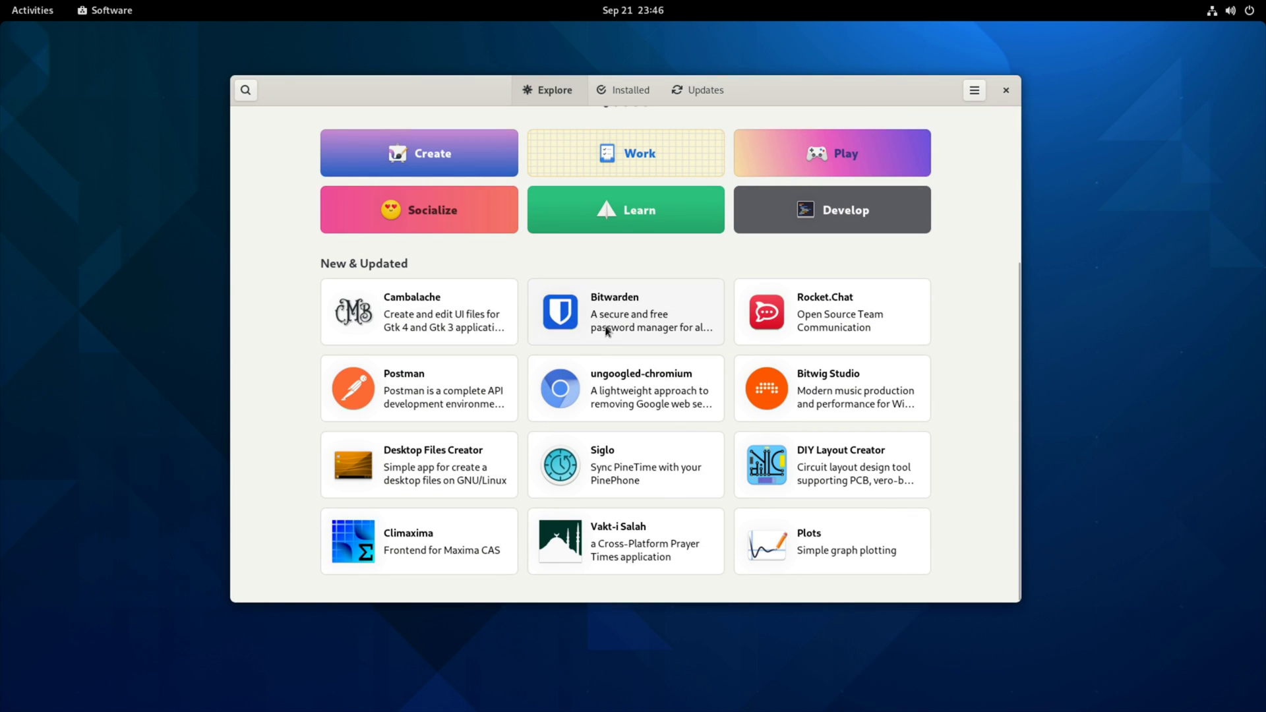
left_click(625, 311)
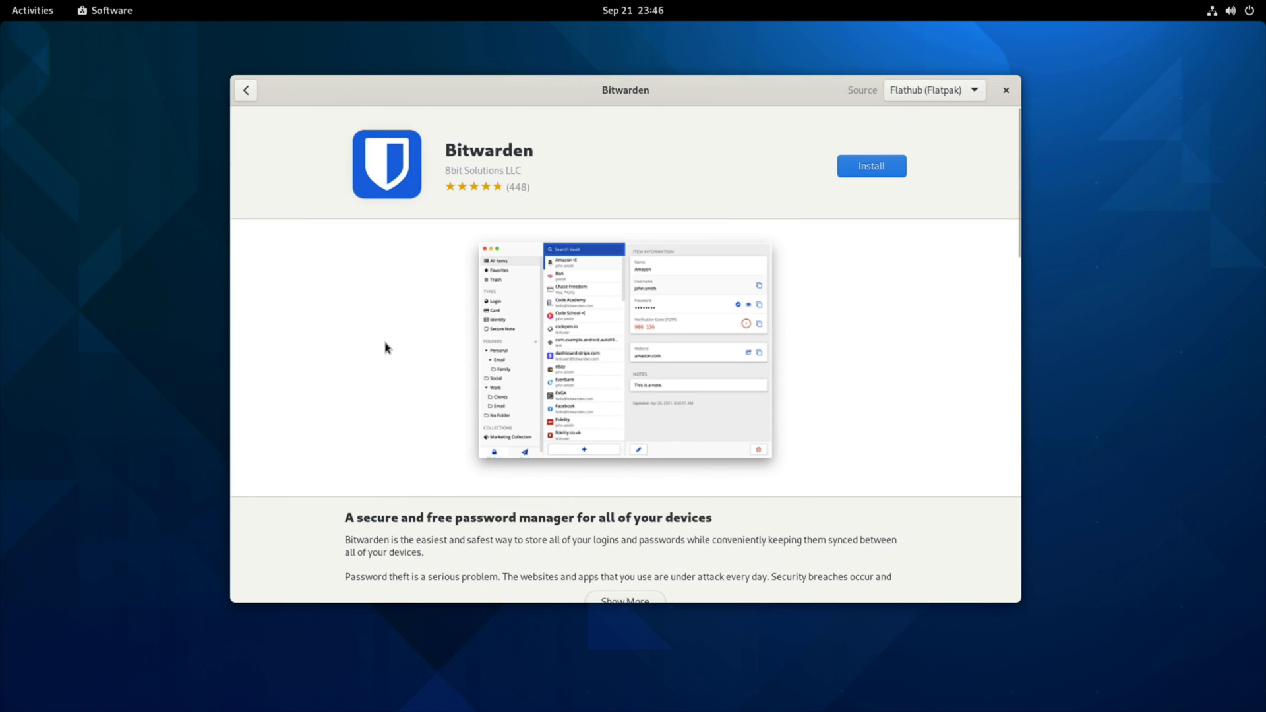
scroll("down", 3)
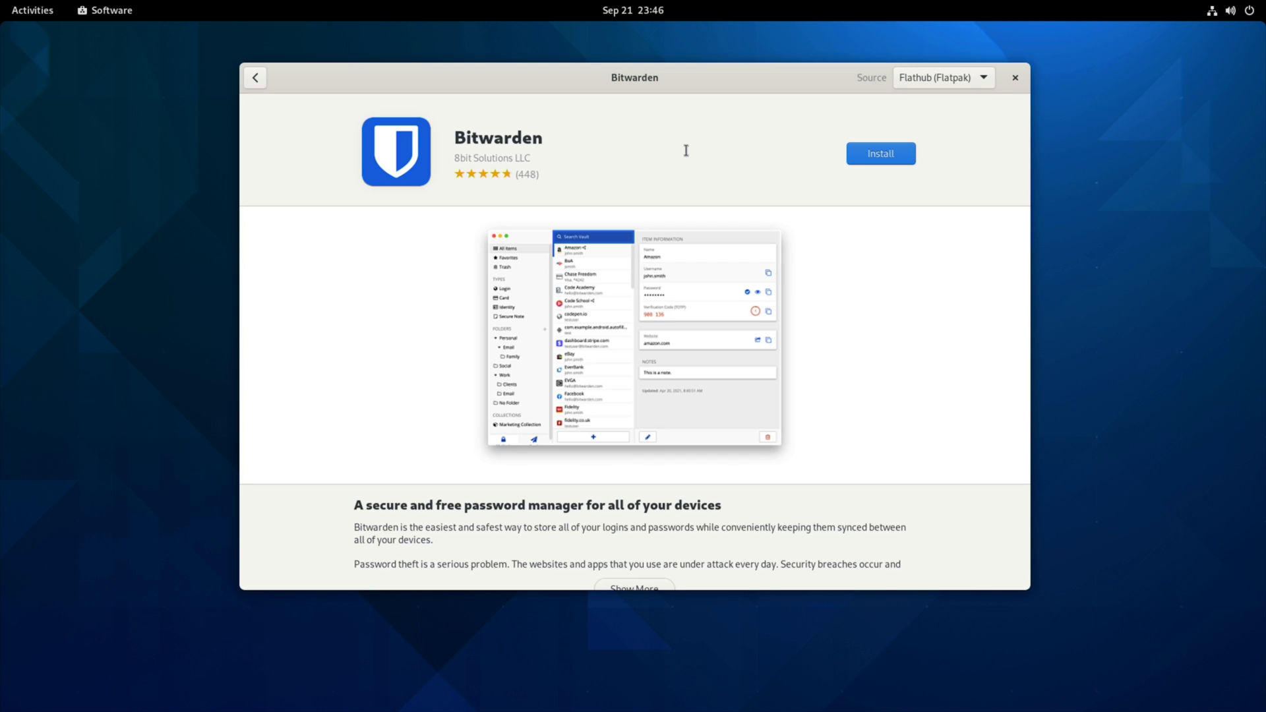
left_click(254, 78)
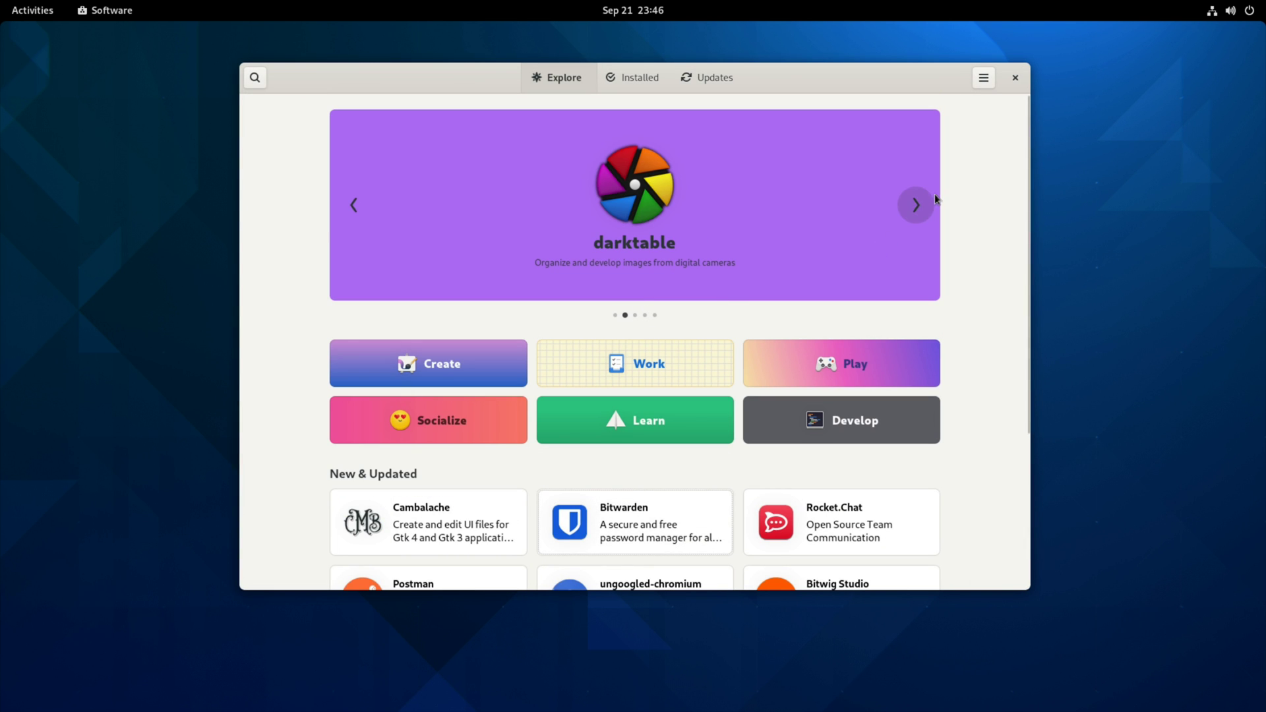
mouse_move(918, 210)
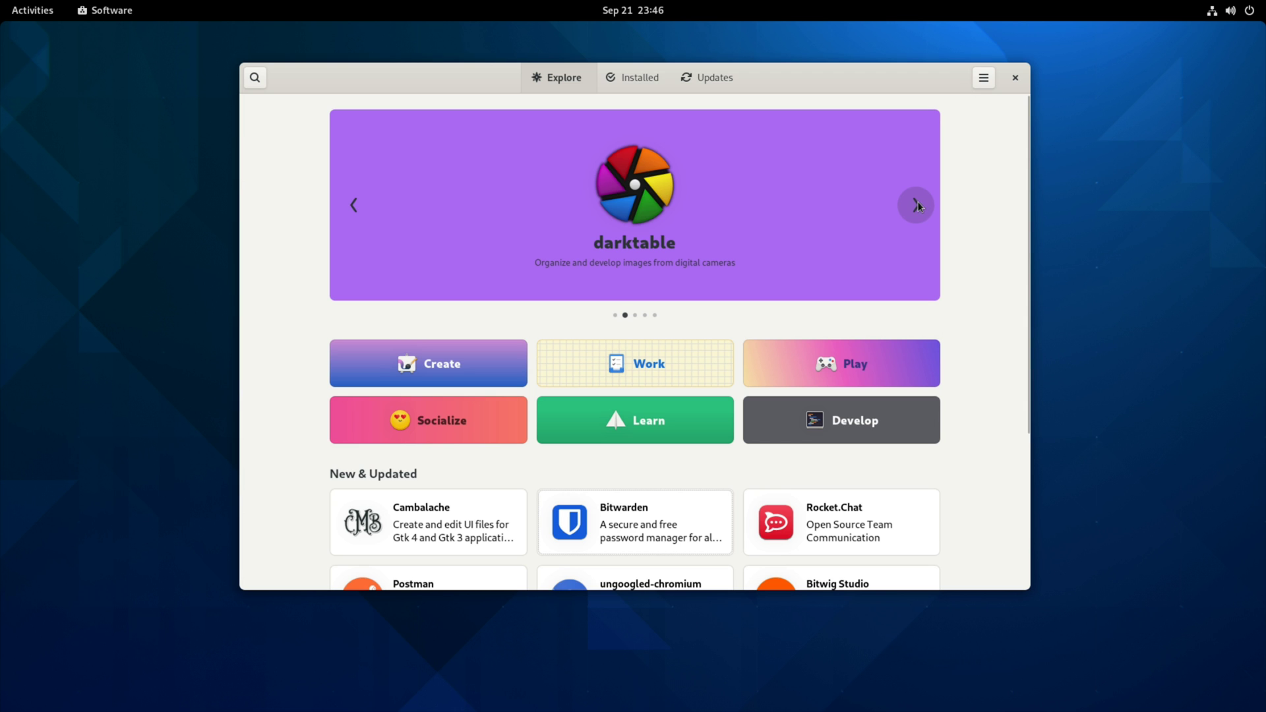
mouse_move(811, 82)
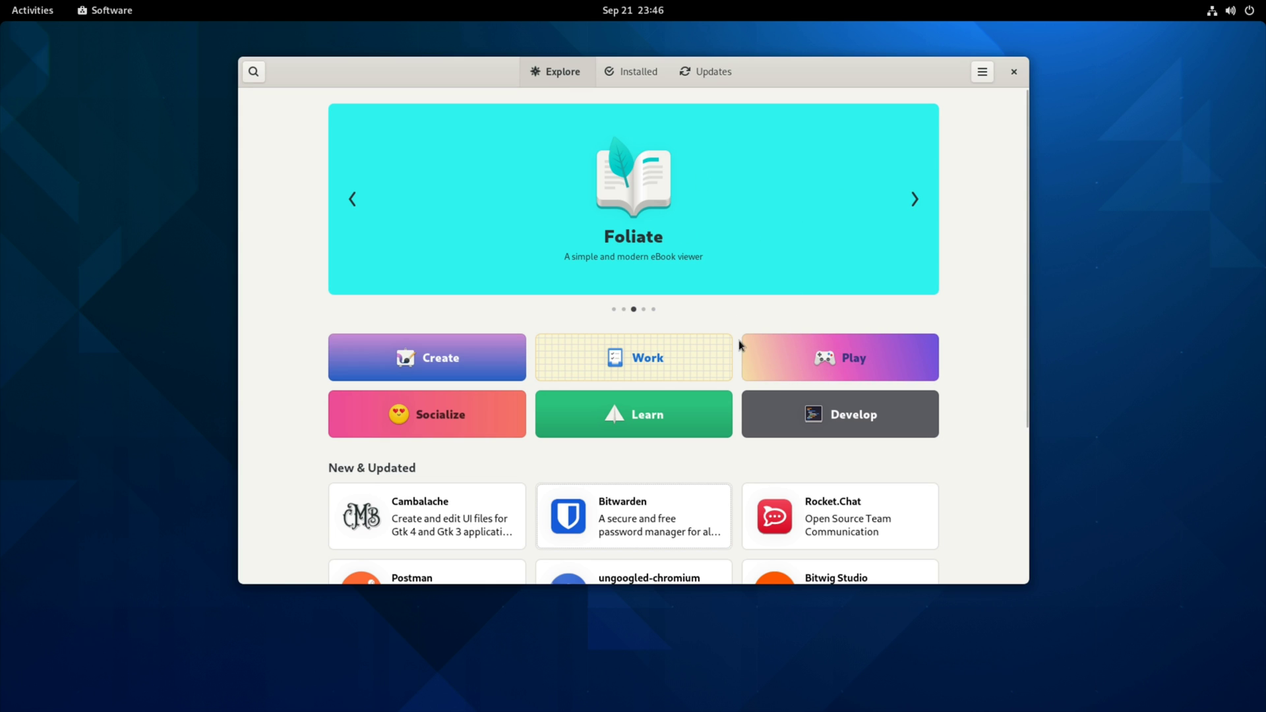
mouse_move(767, 317)
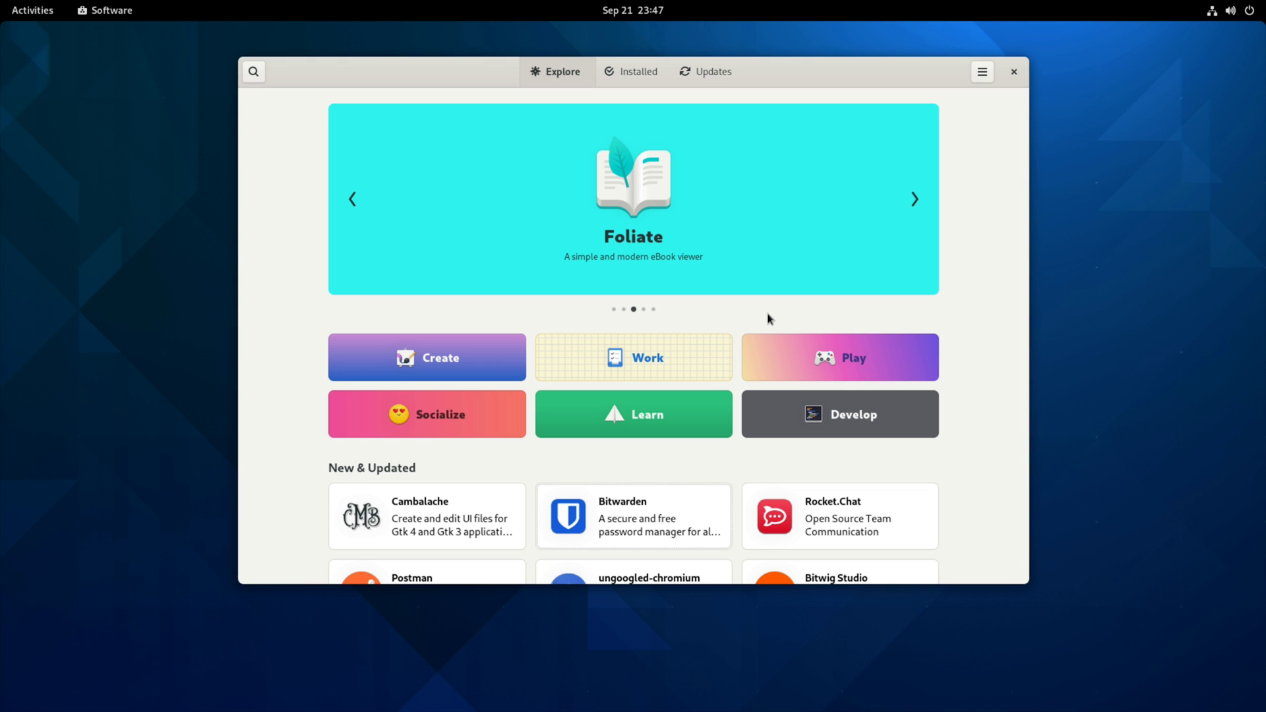
Advance the featured banner through Hashbrown and Pika Backup to the next slide
left_click(912, 199)
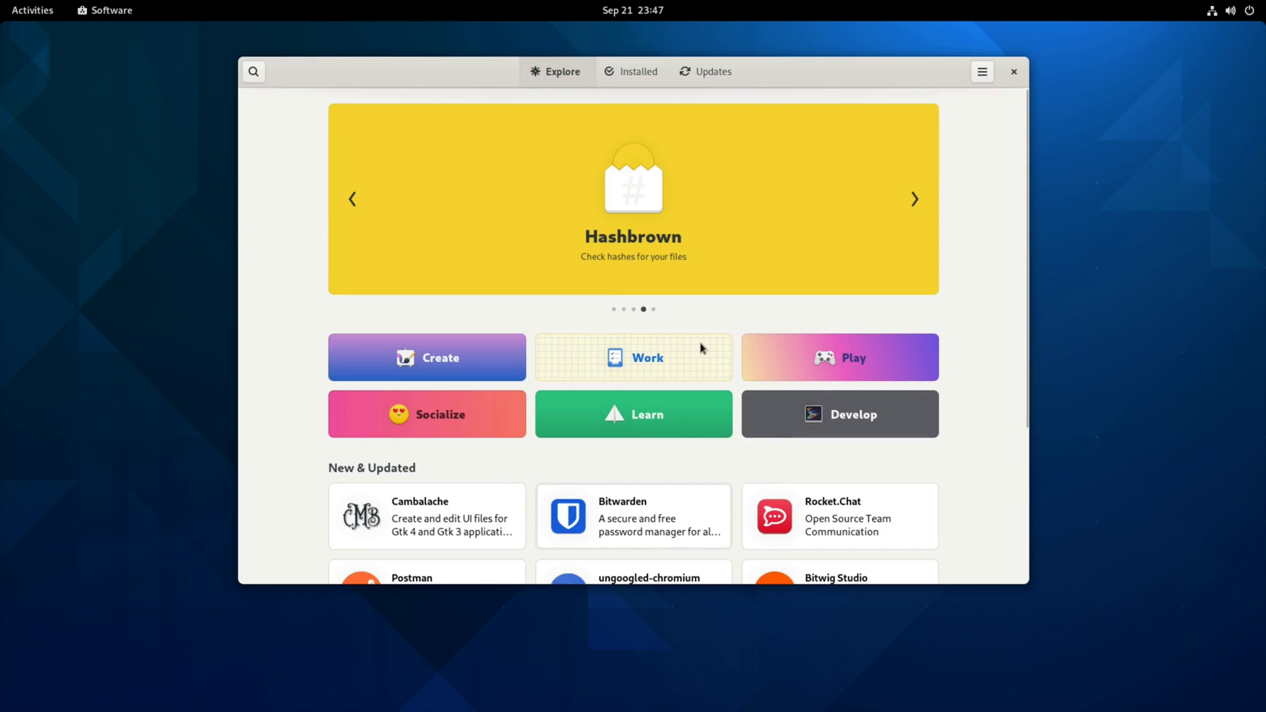
mouse_move(1001, 225)
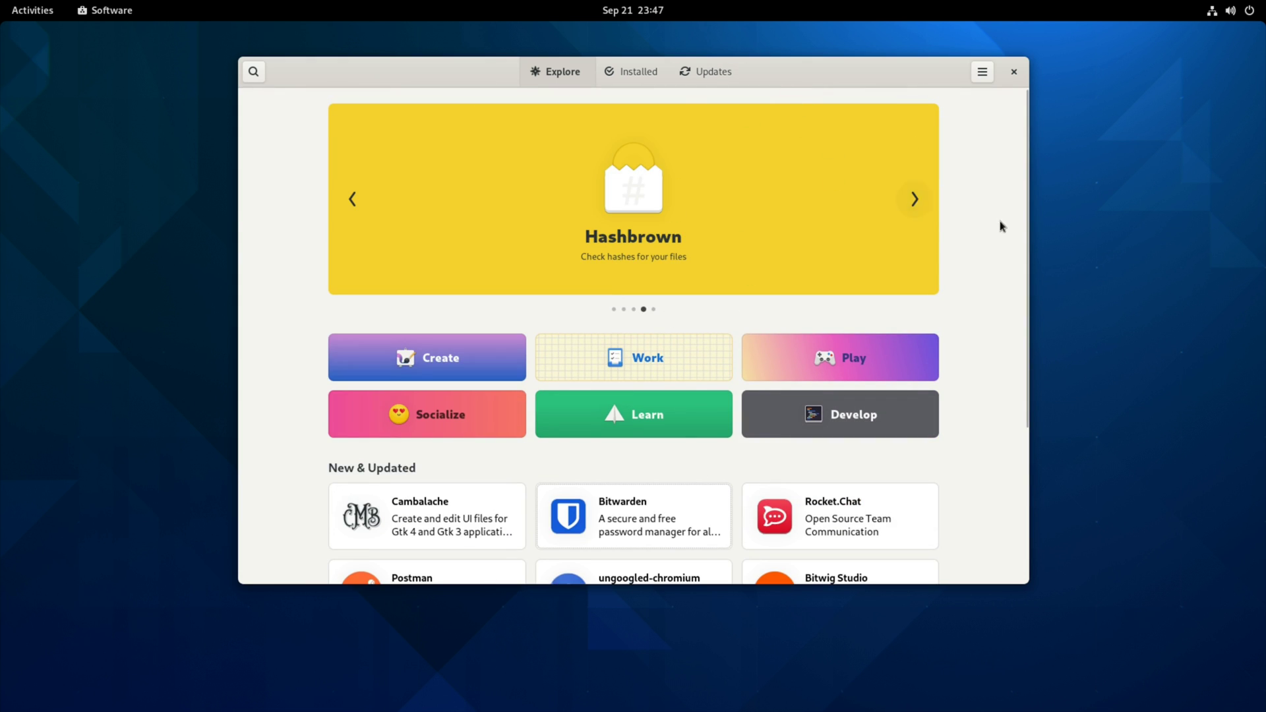
mouse_move(995, 221)
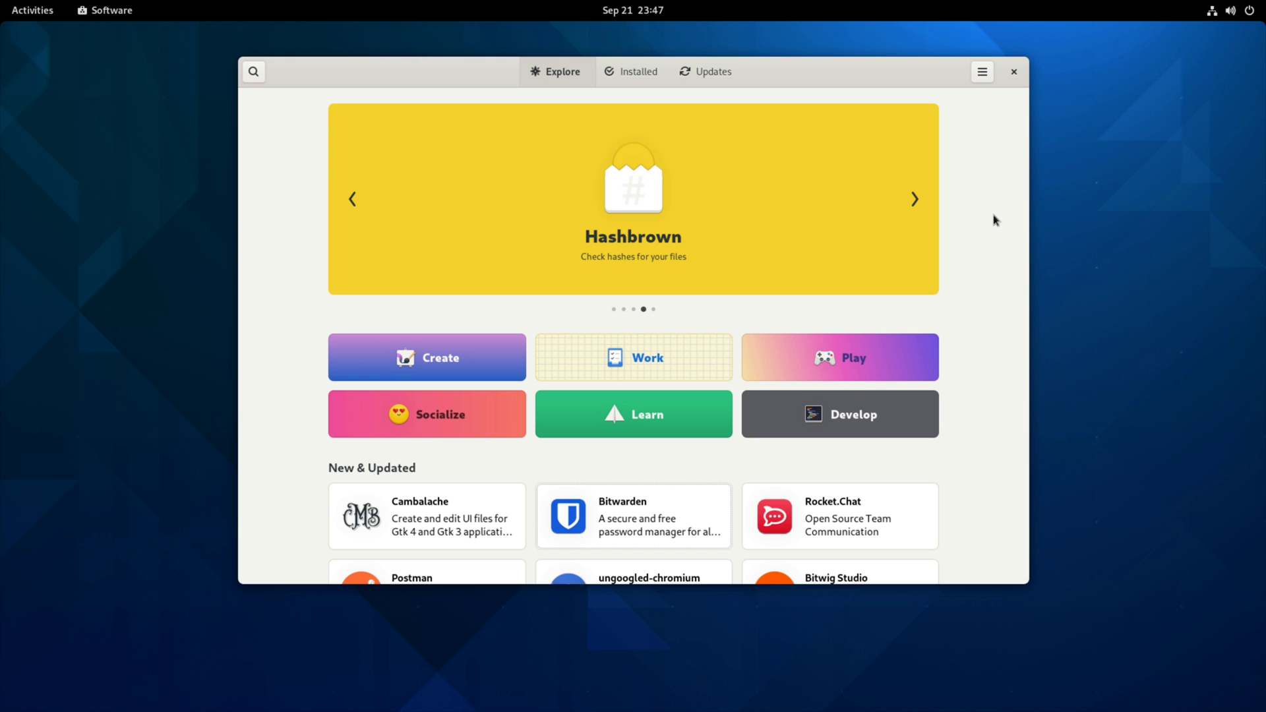
left_click(914, 199)
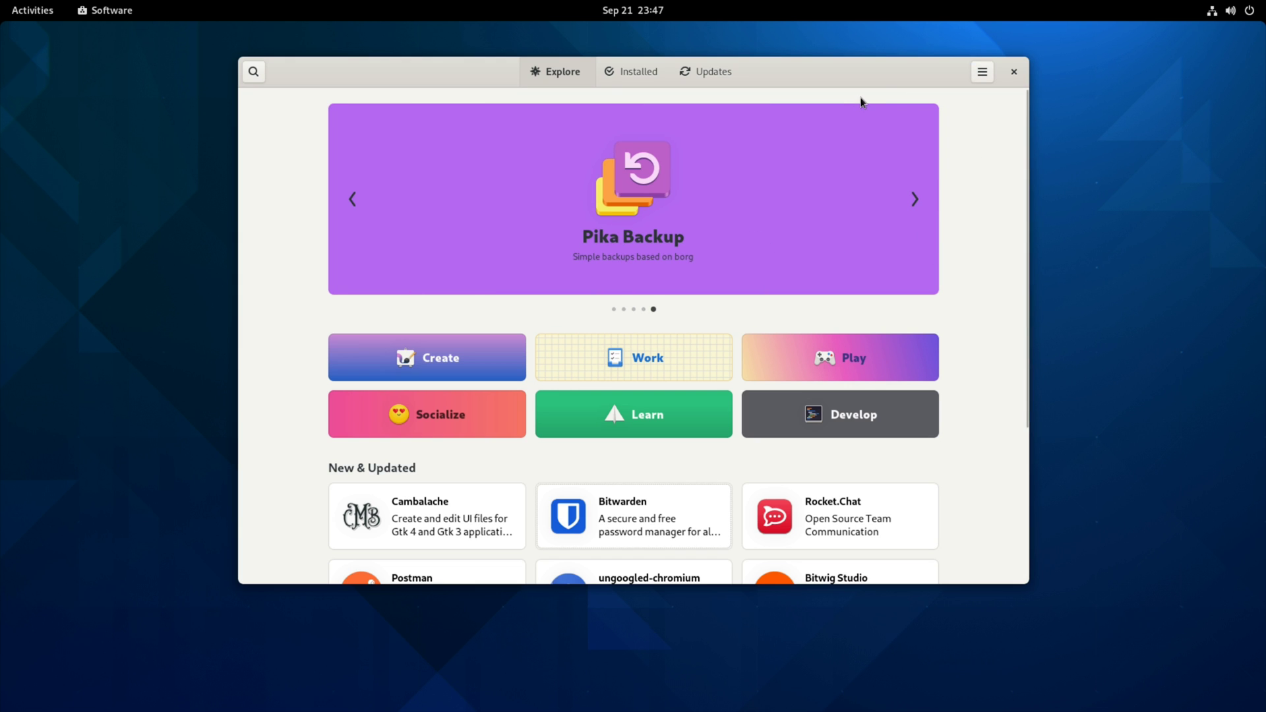
mouse_move(757, 335)
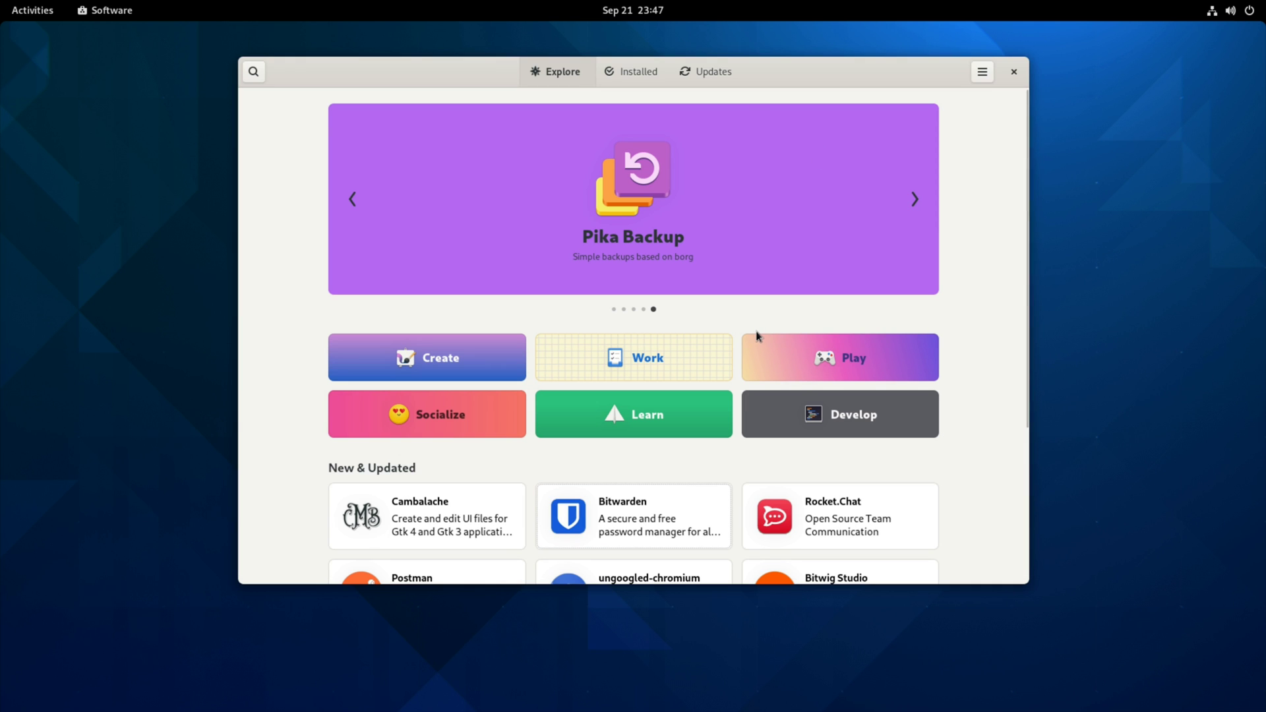
mouse_move(748, 321)
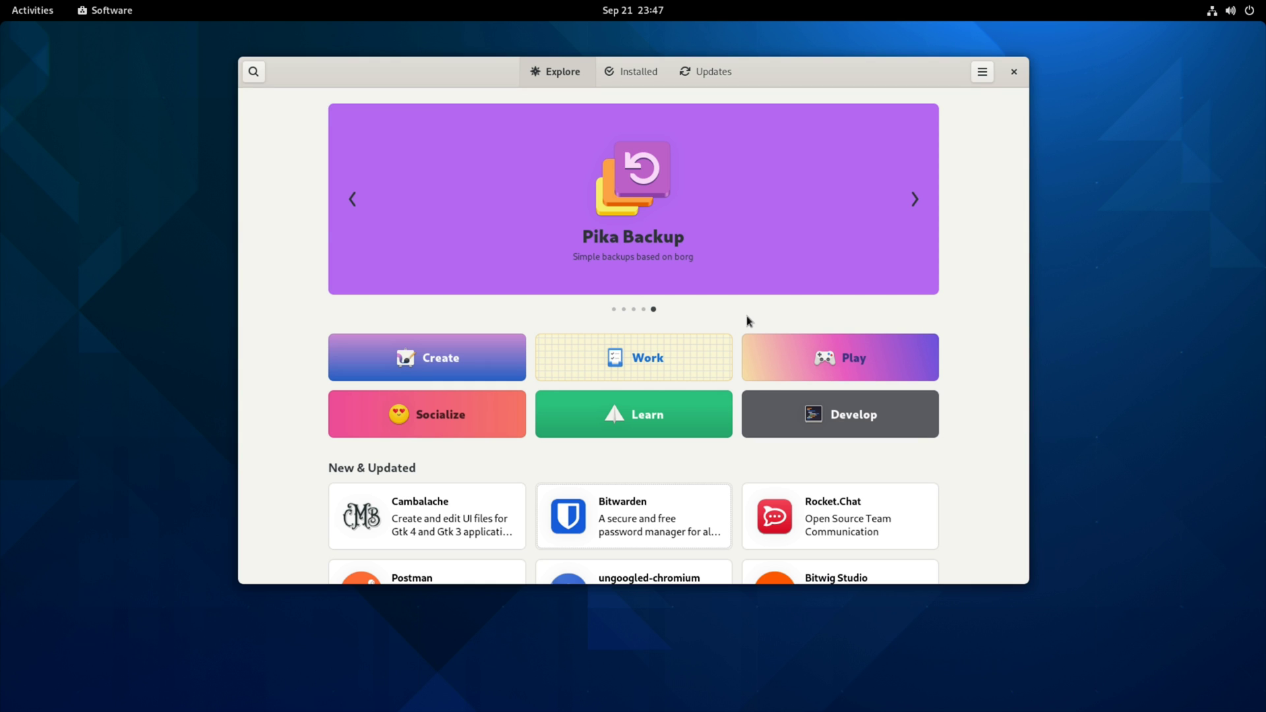
left_click(915, 199)
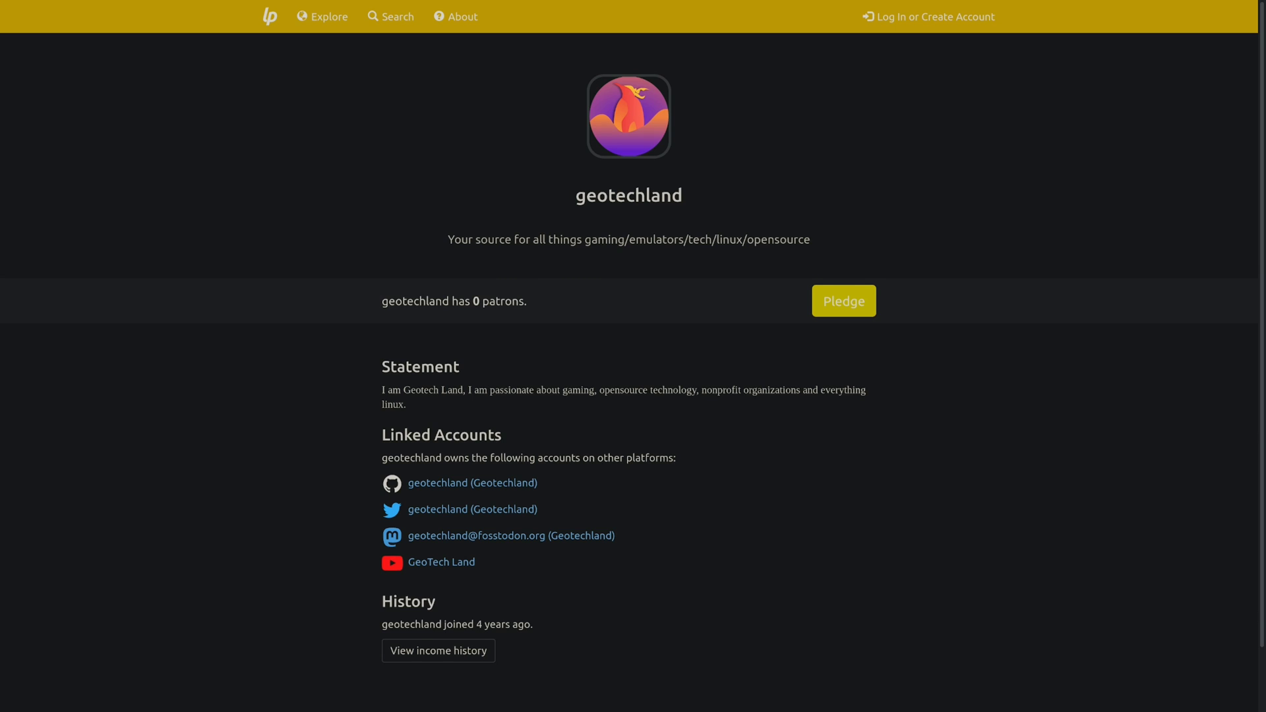
Go from the Liberapay profile to the creator's Geotechland YouTube channel page
left_click(843, 300)
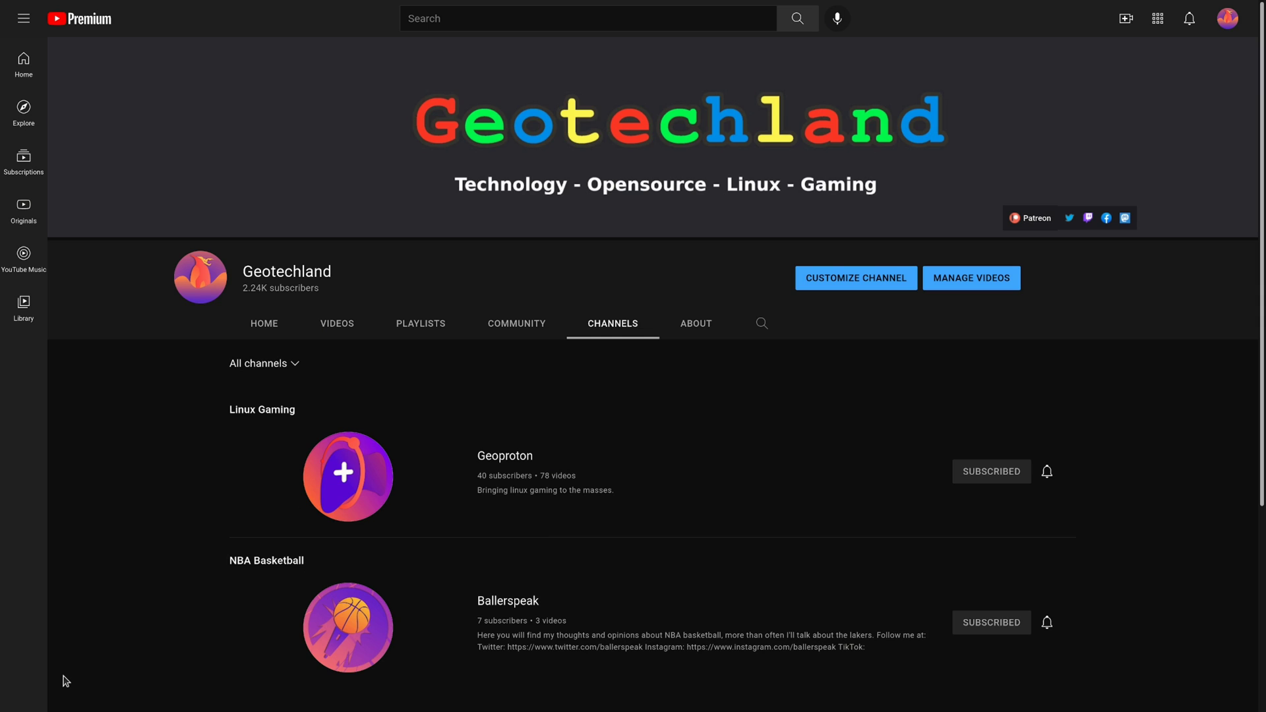
mouse_move(187, 336)
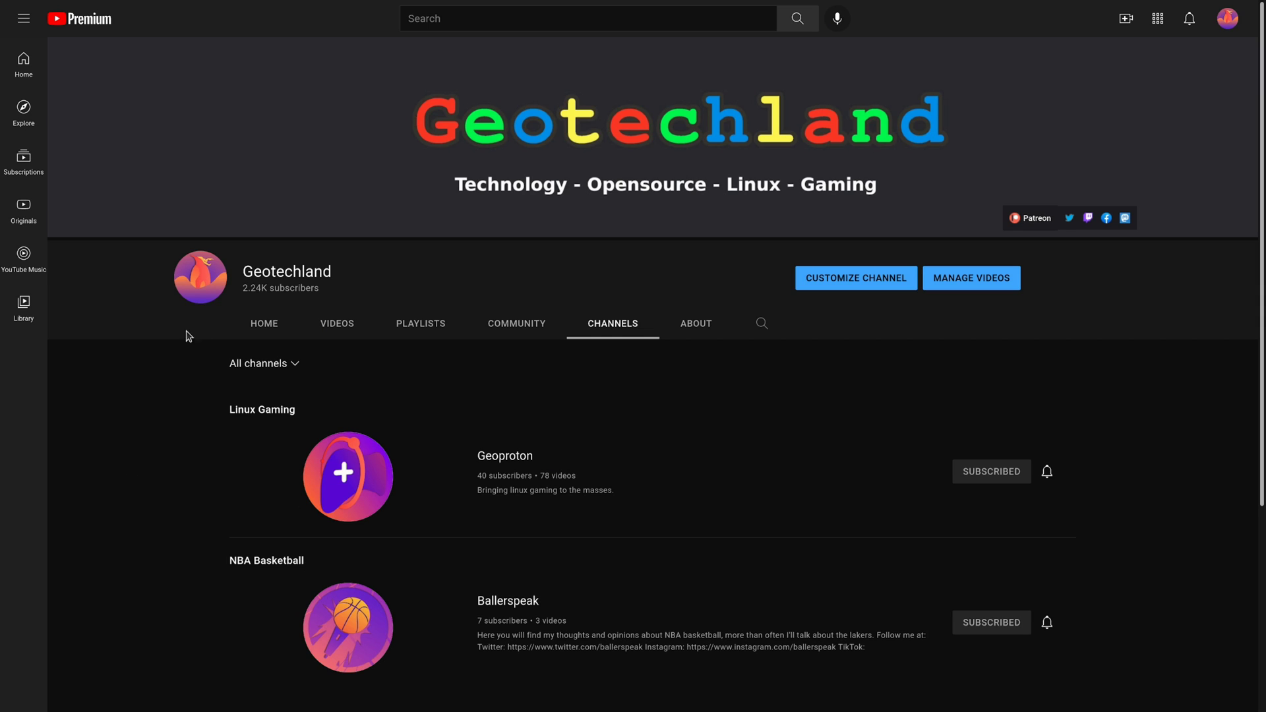
mouse_move(118, 464)
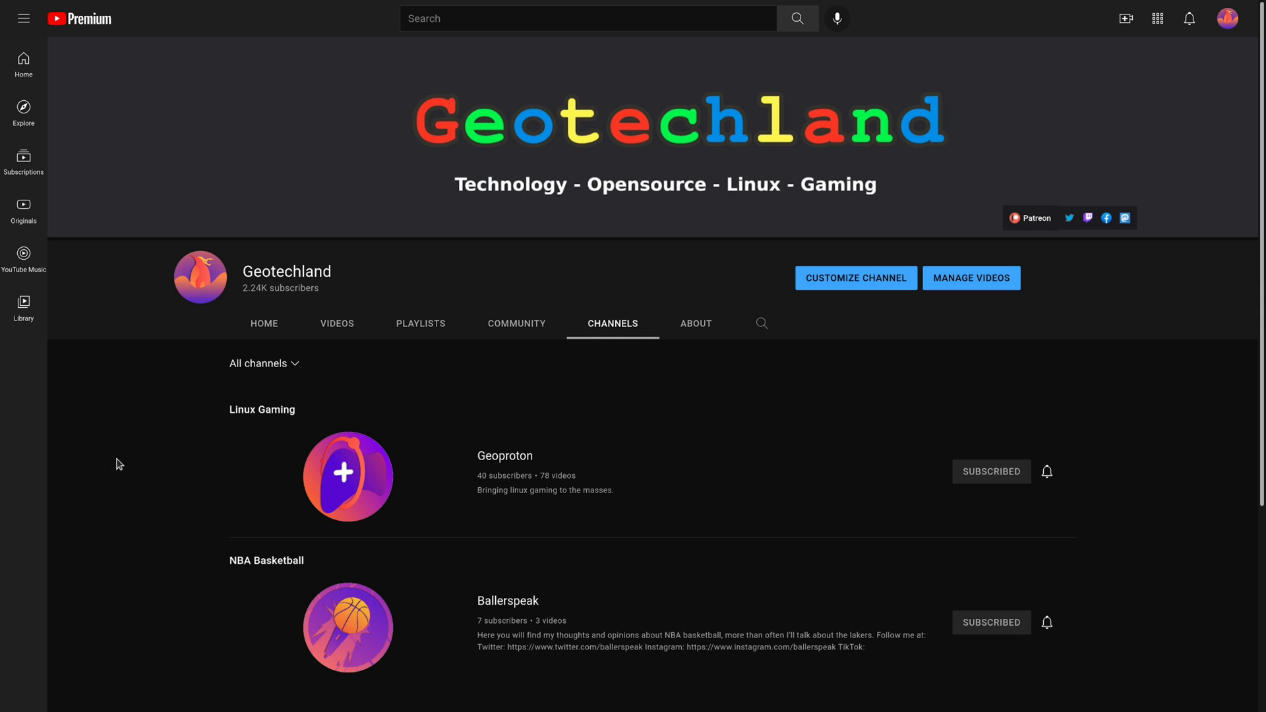
mouse_move(419, 514)
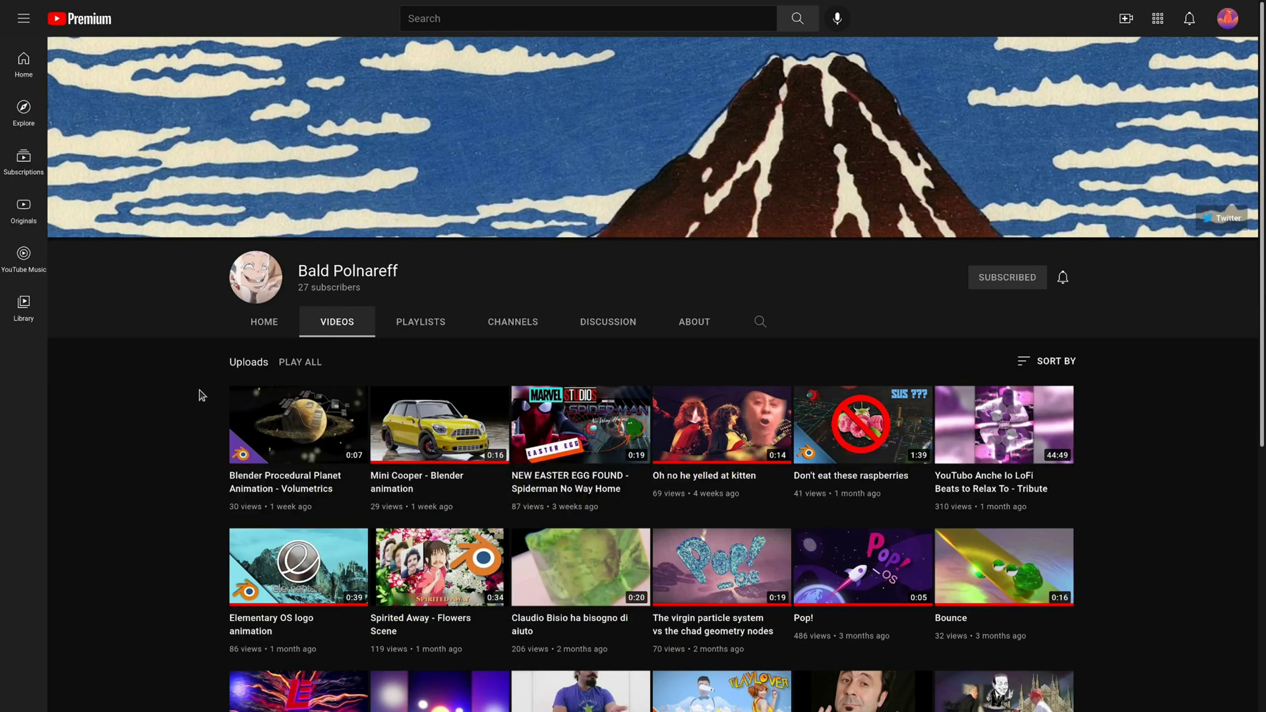
mouse_move(199, 485)
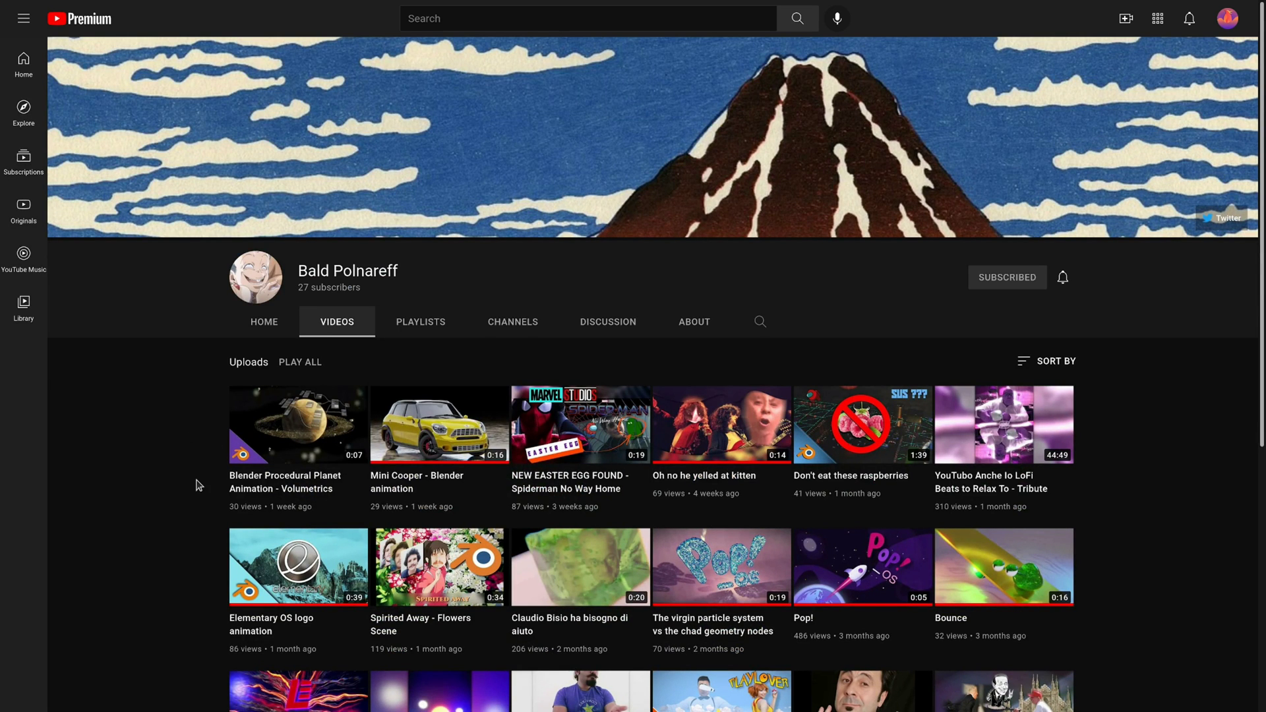
mouse_move(200, 475)
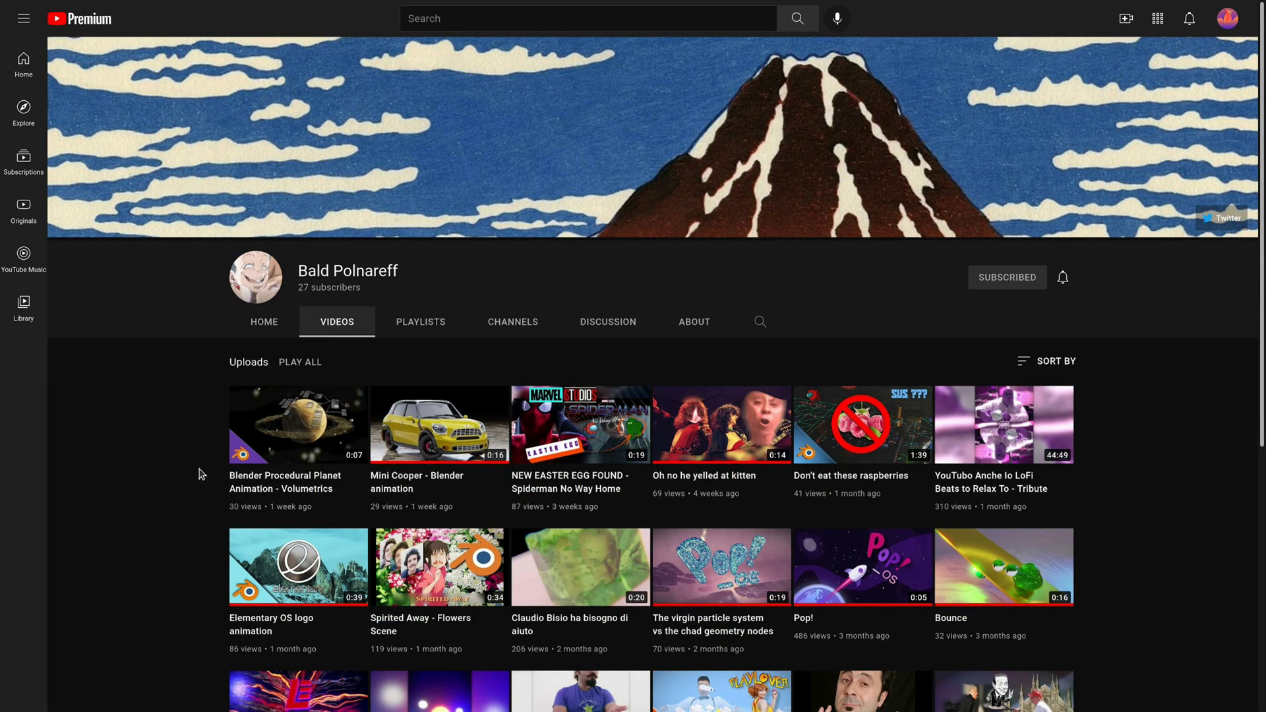